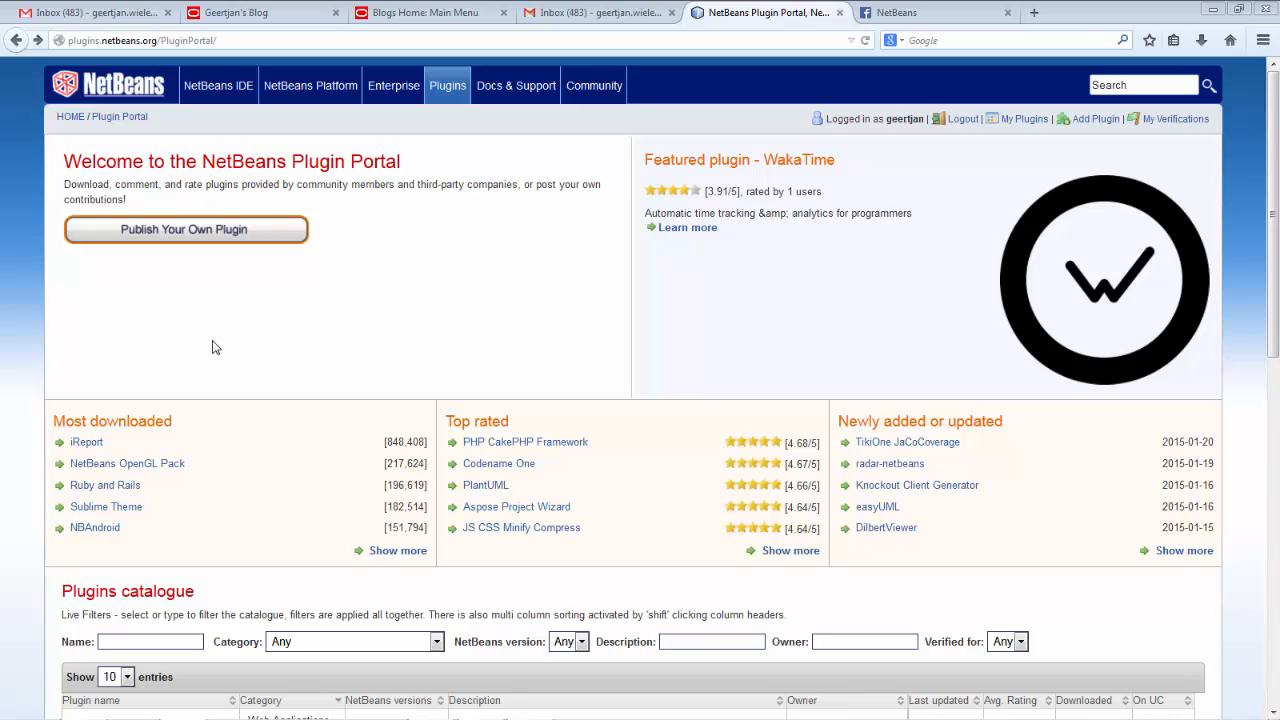
mouse_move(900, 522)
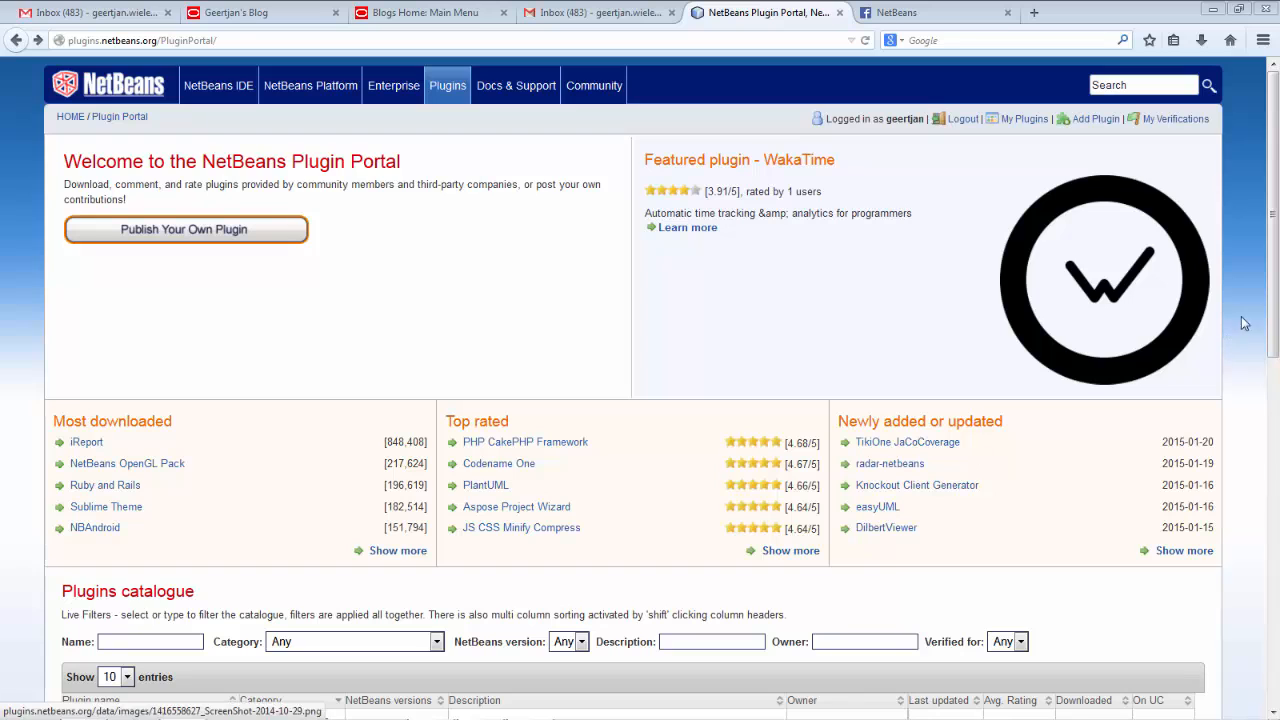
Step: Filter the Plugin Portal catalogue by name 'easy' so only easyUML is listed
scroll("down", 3)
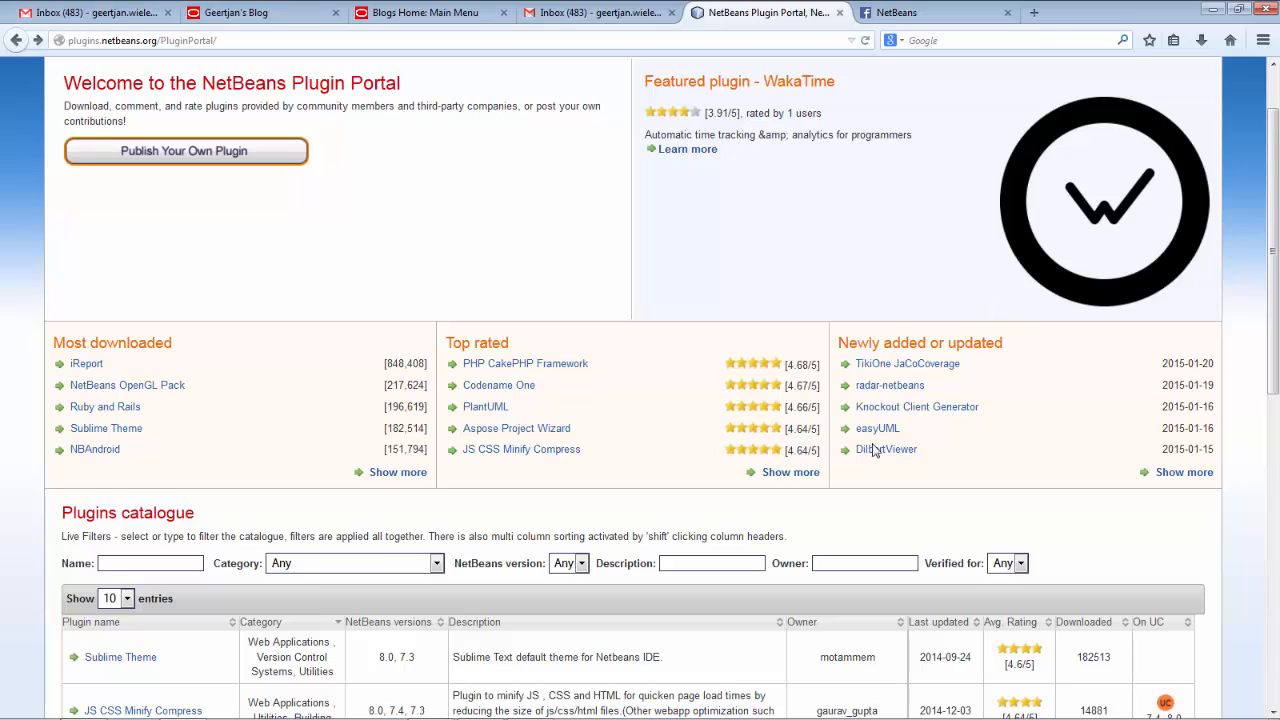
left_click(150, 564)
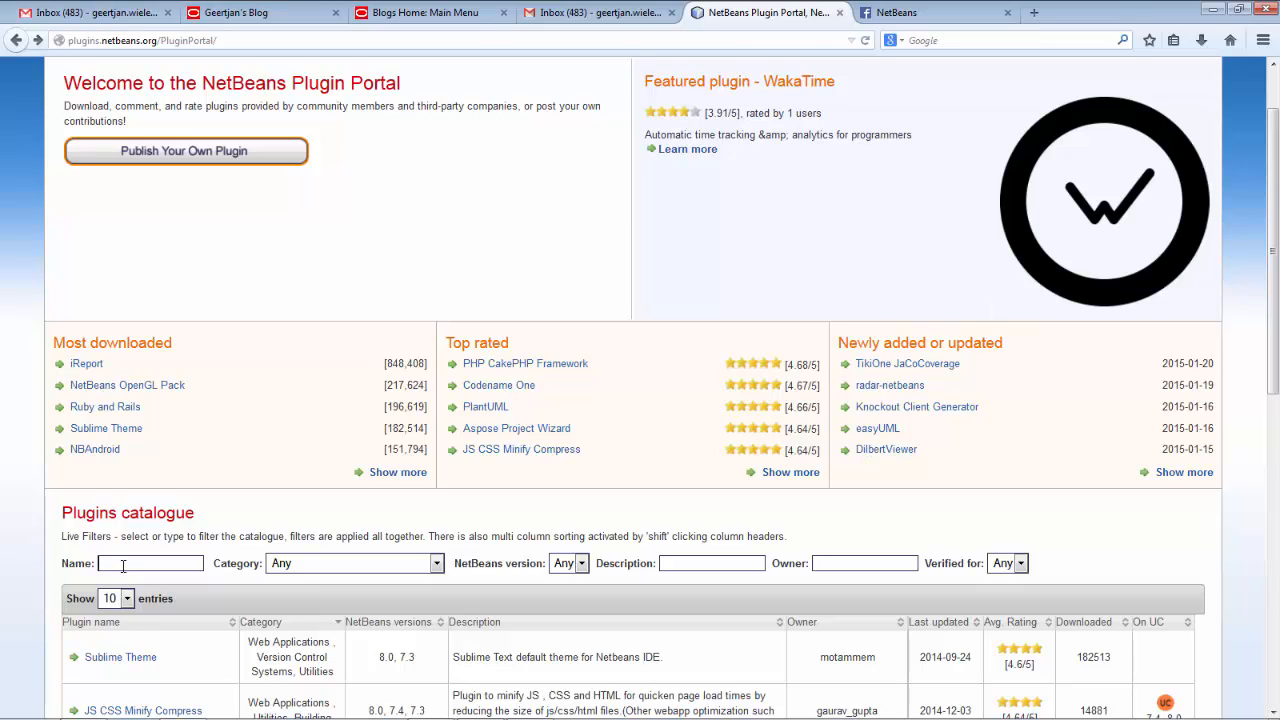
type("easyum")
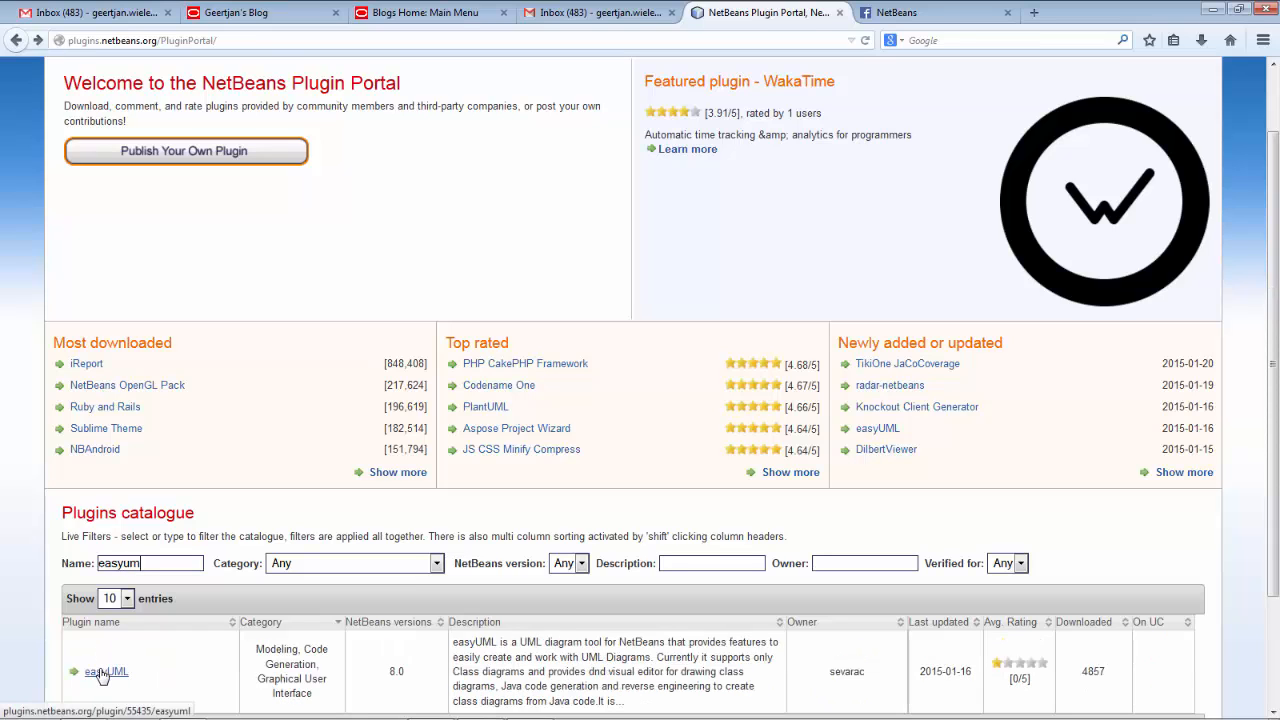
Step: Download the easyUML plugin zip and open the archive in 7-Zip File Manager
left_click(108, 672)
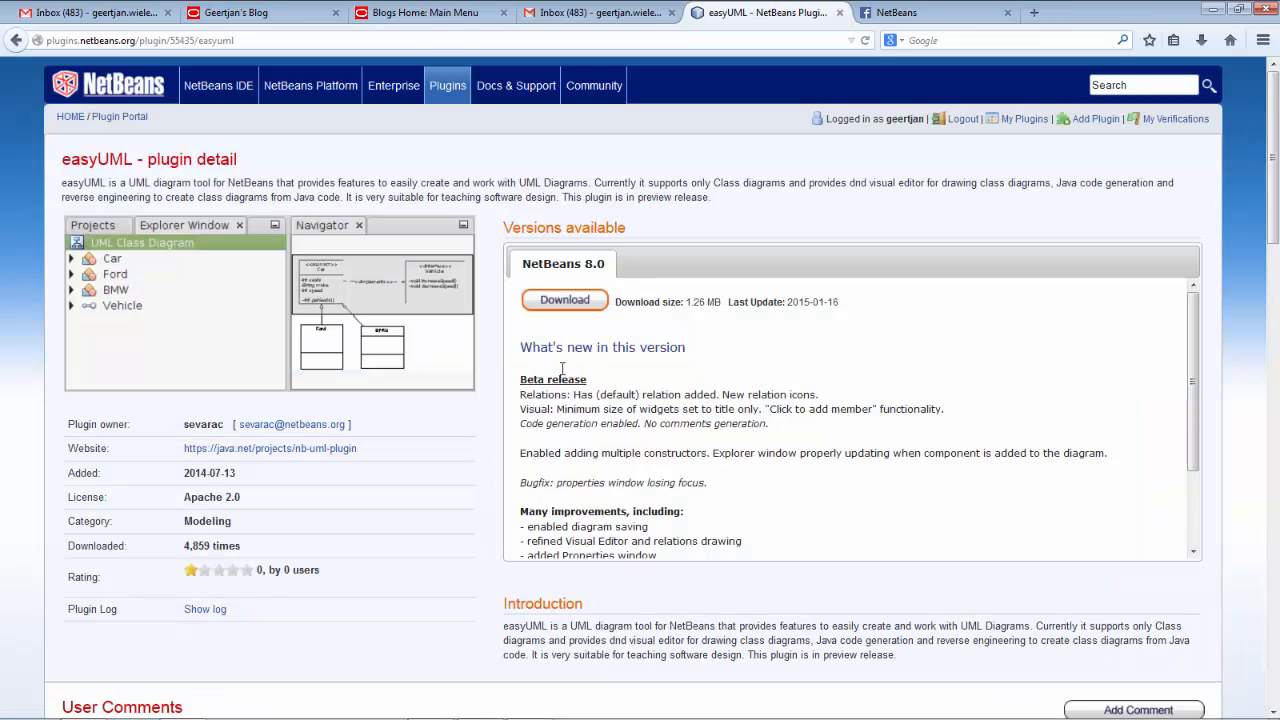
left_click(564, 300)
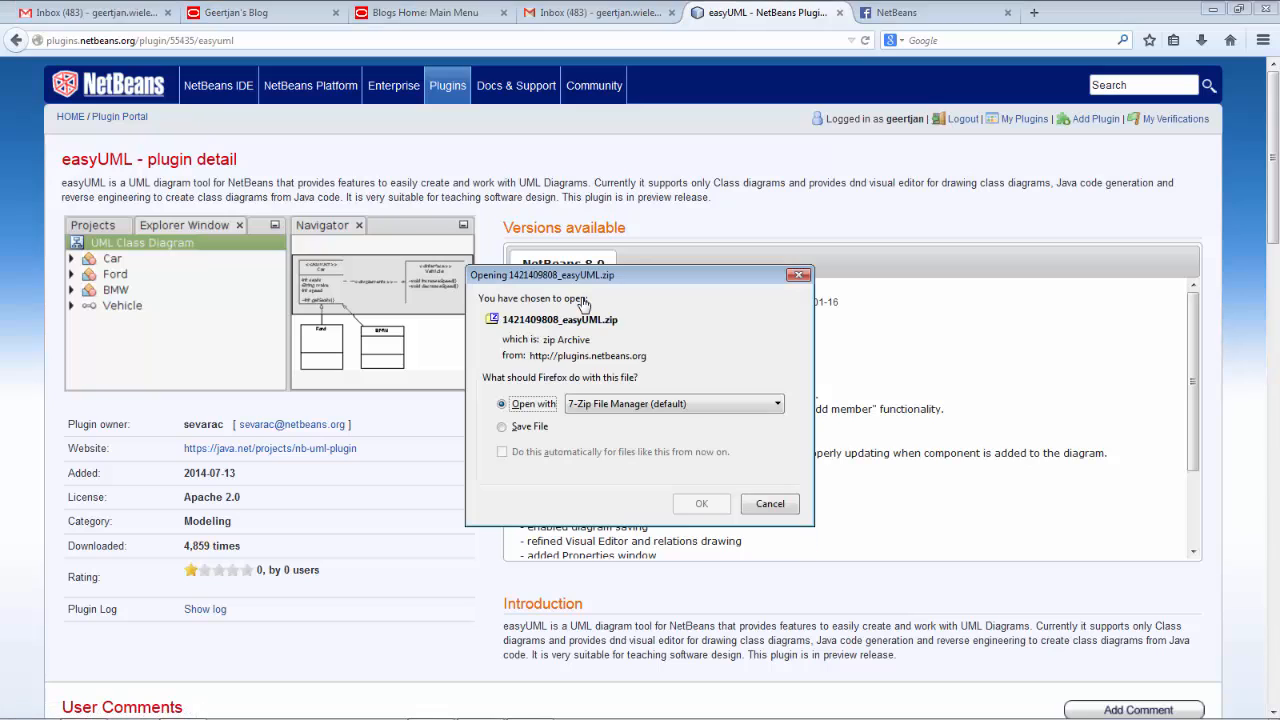
left_click(500, 426)
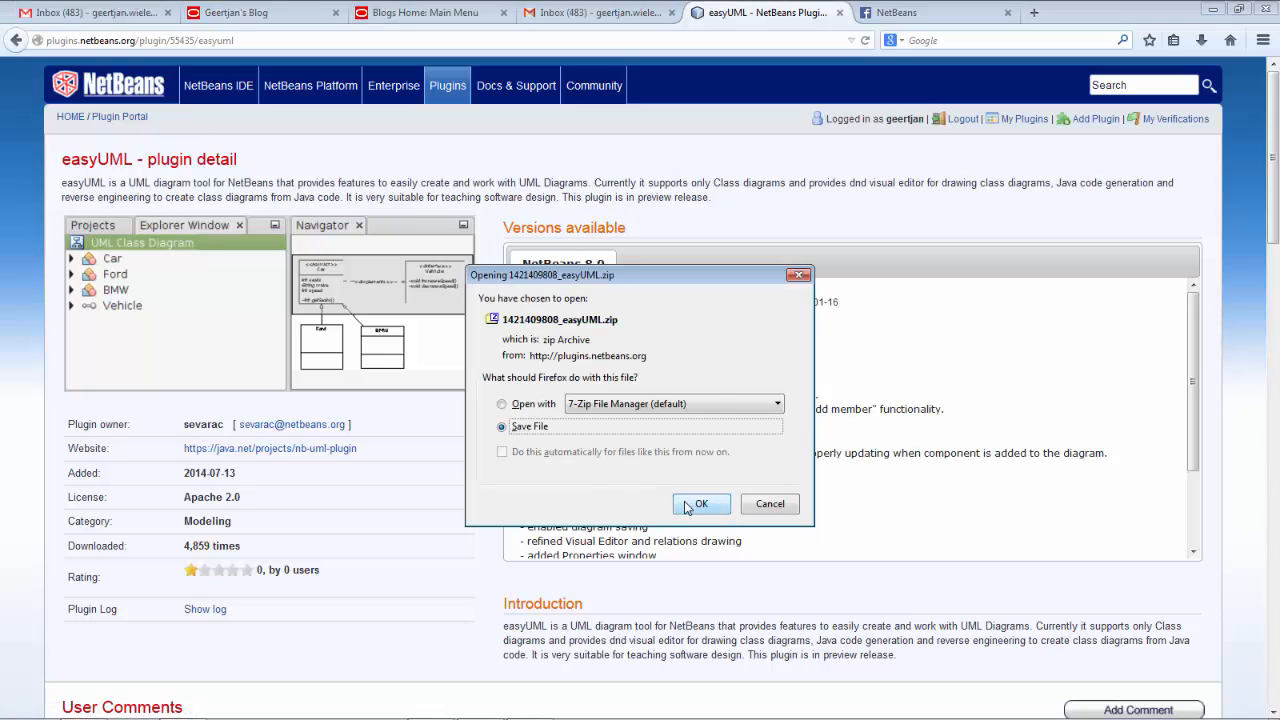
left_click(700, 504)
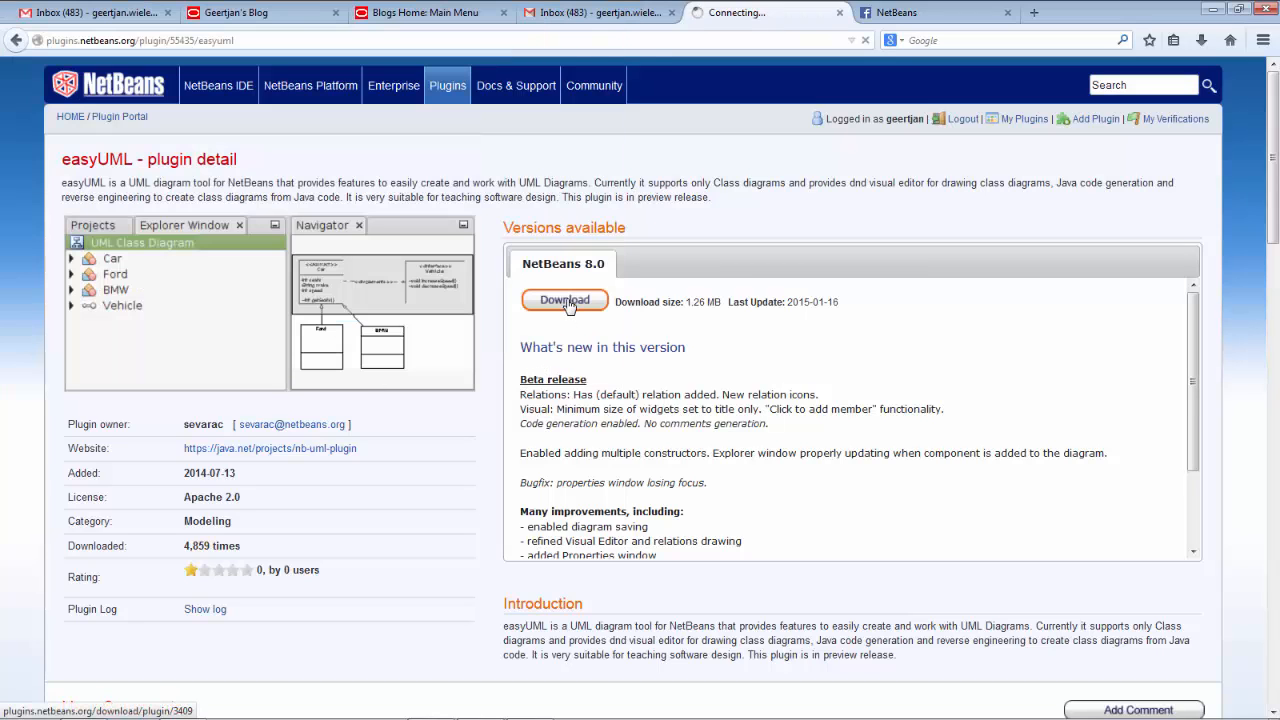
left_click(564, 300)
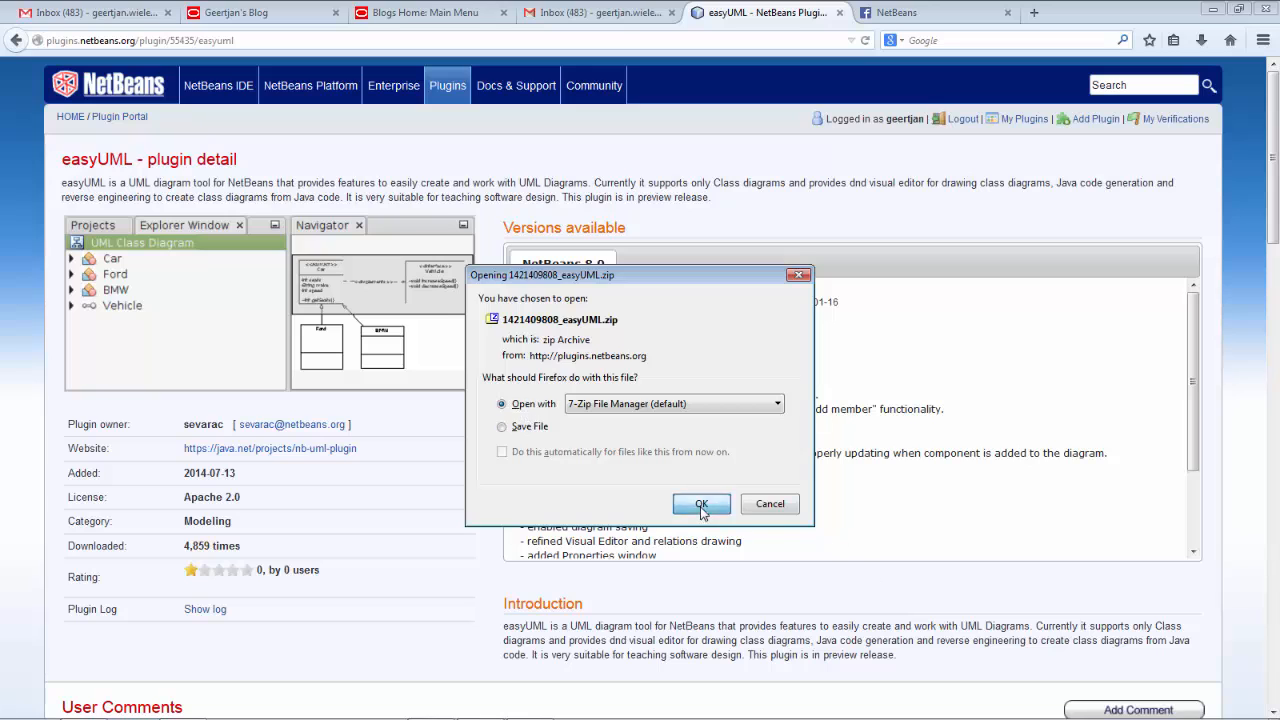
left_click(700, 504)
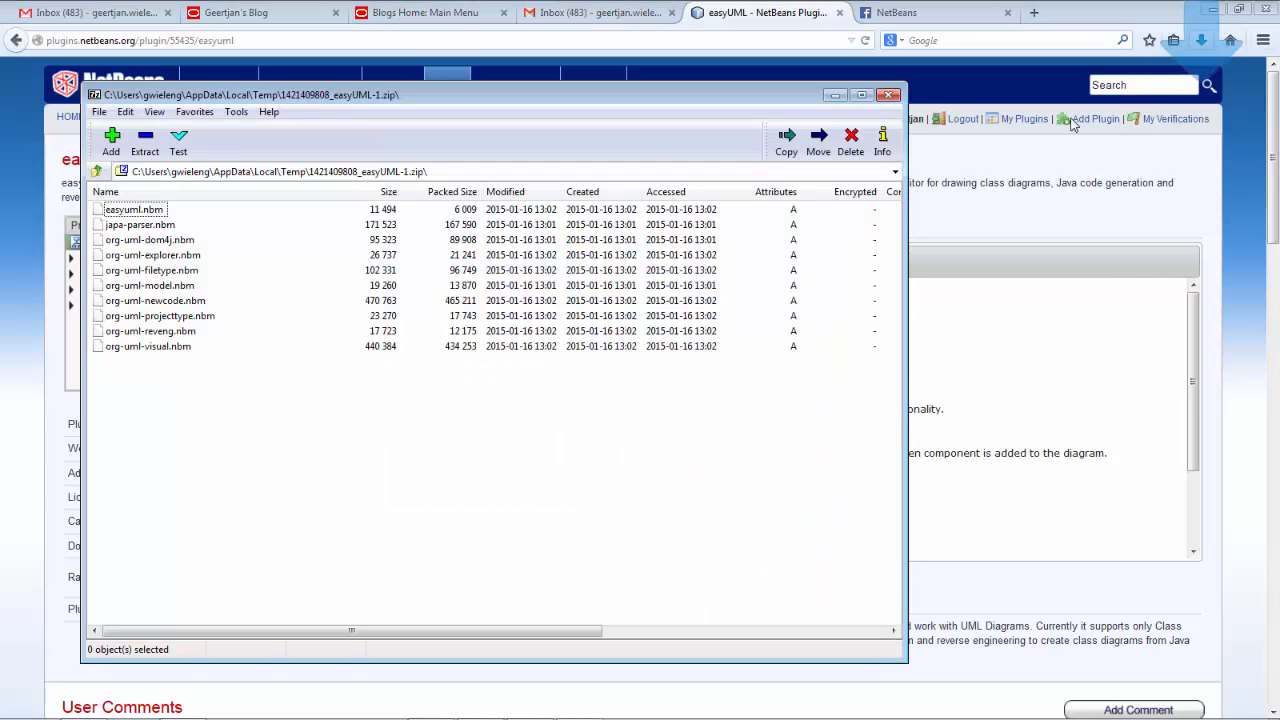
Step: Copy the .nbm module files out of the archive to a folder on drive C
left_click(786, 140)
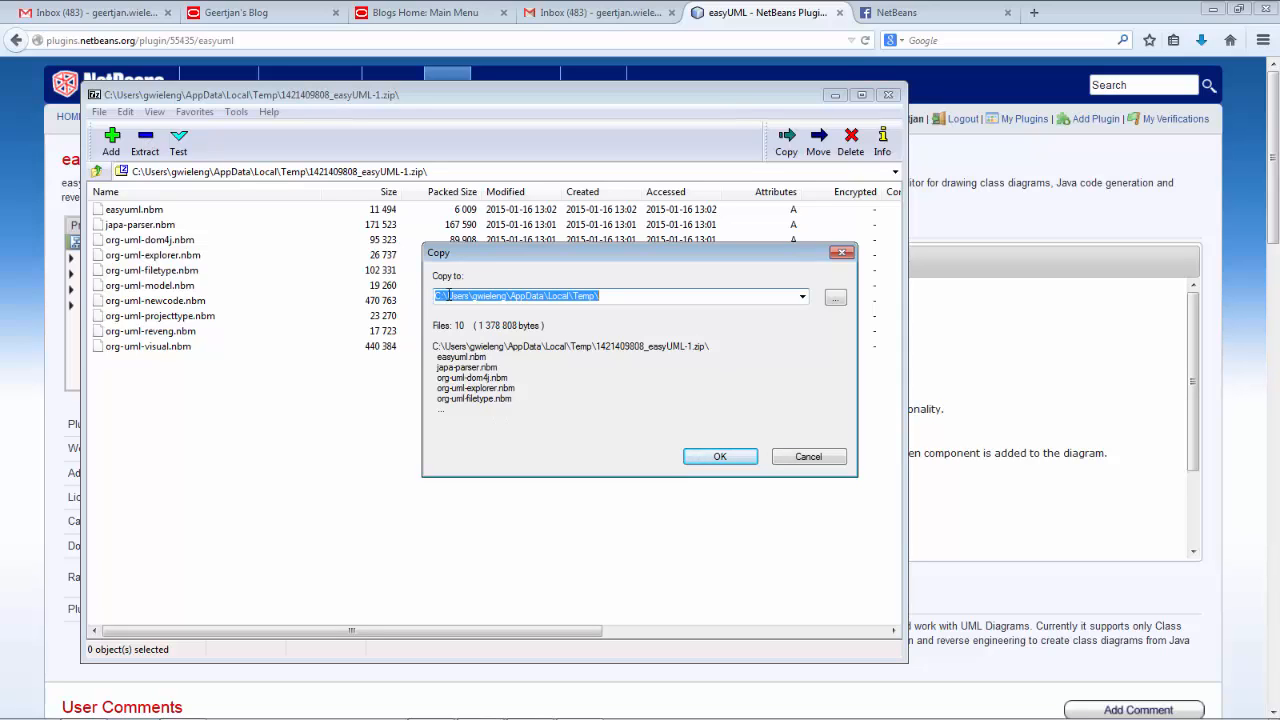
type("C:\\easyuml\\")
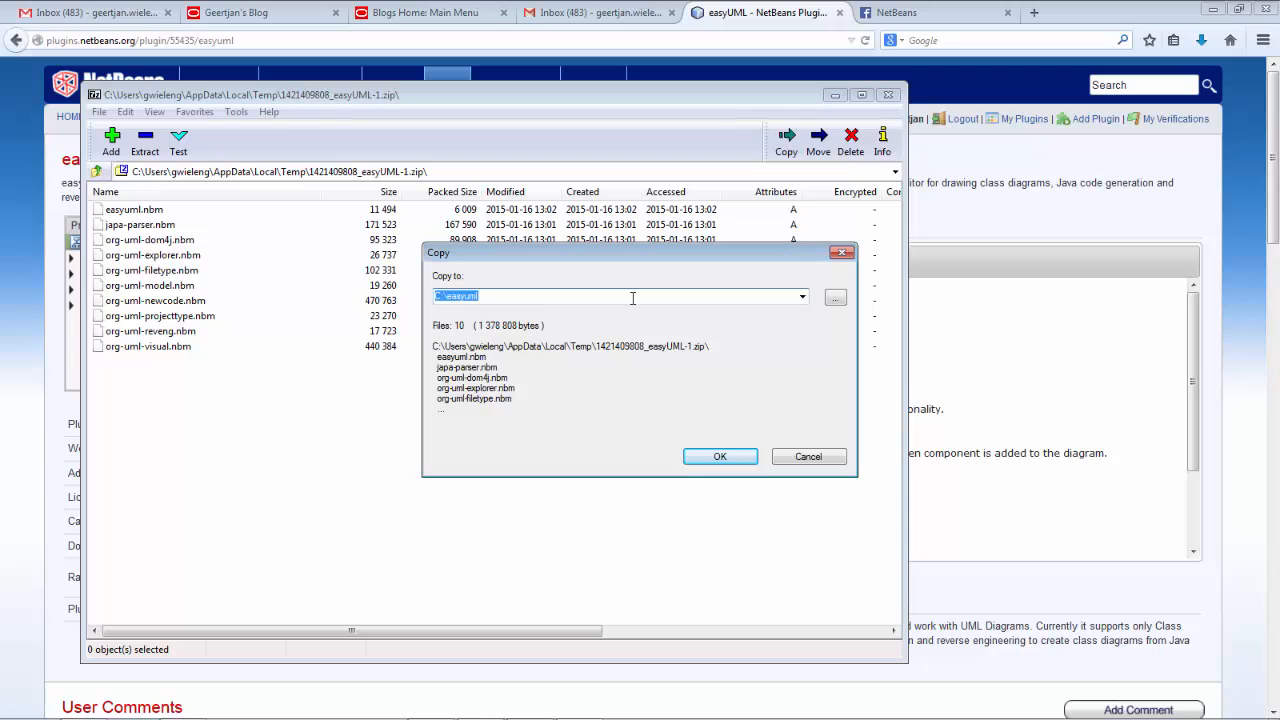
left_click(720, 456)
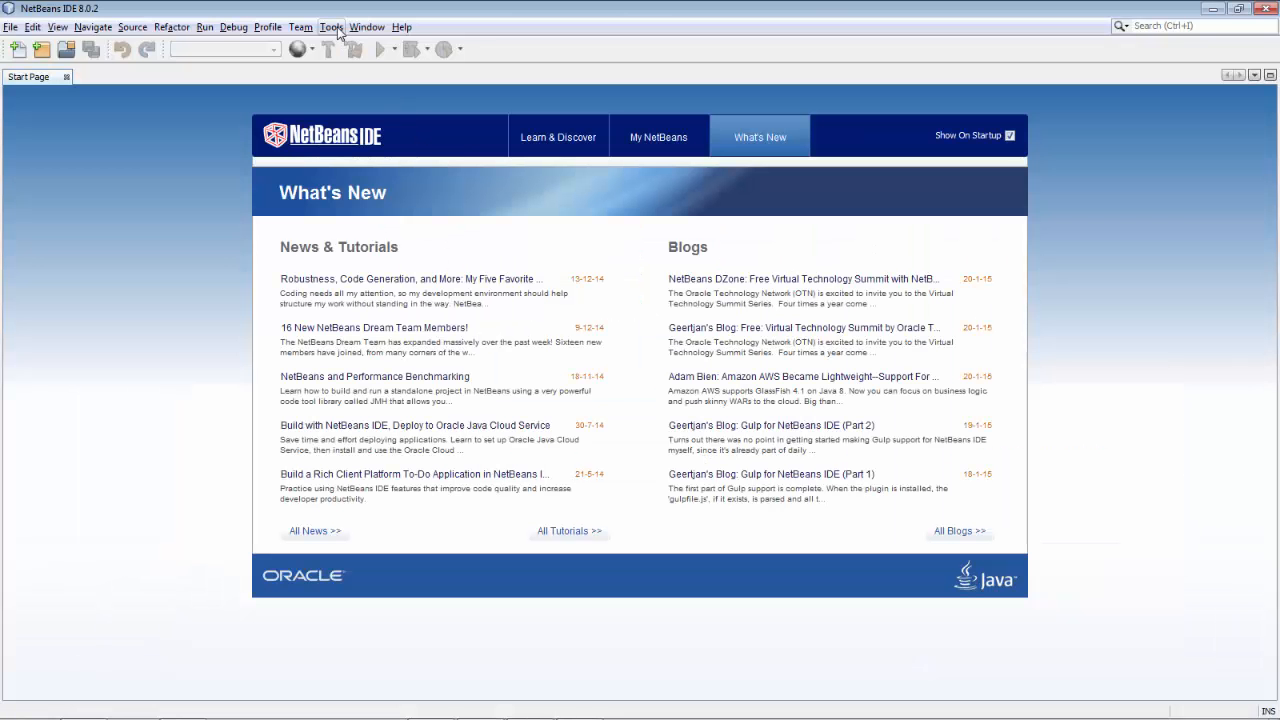
Step: Add the downloaded easyUML .nbm files in the Plugins manager's Downloaded list
left_click(332, 28)
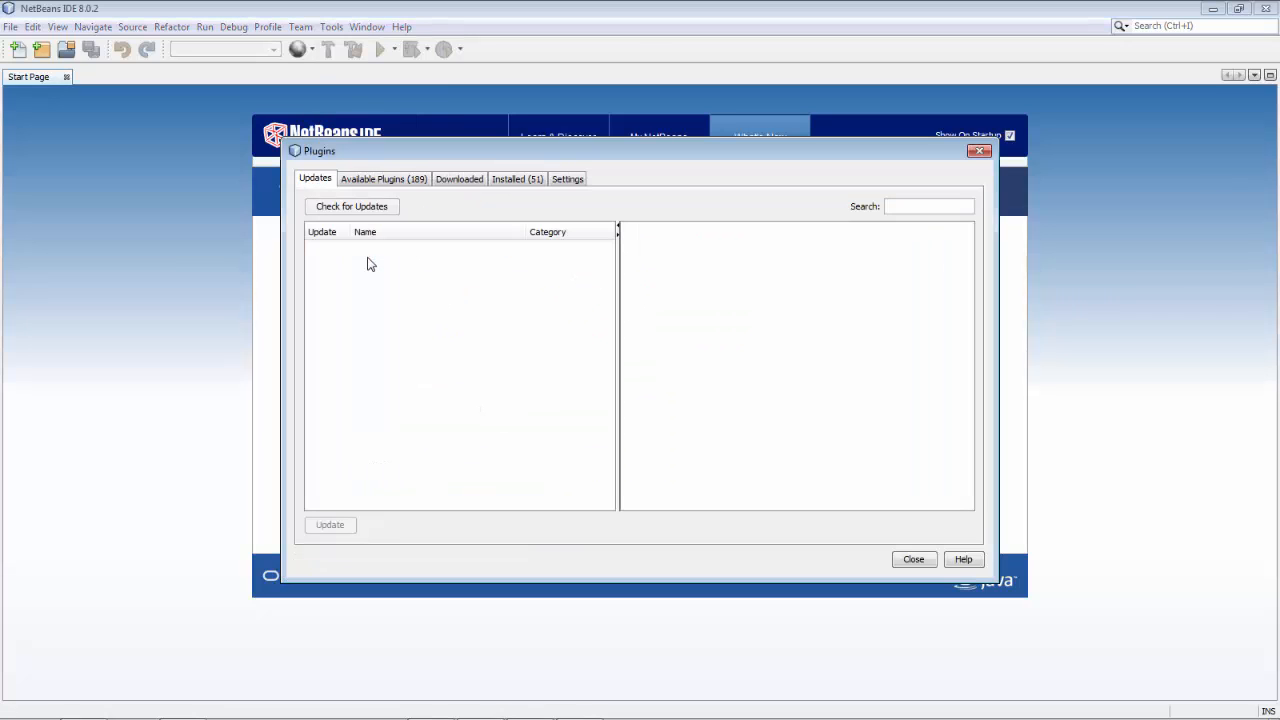
left_click(460, 180)
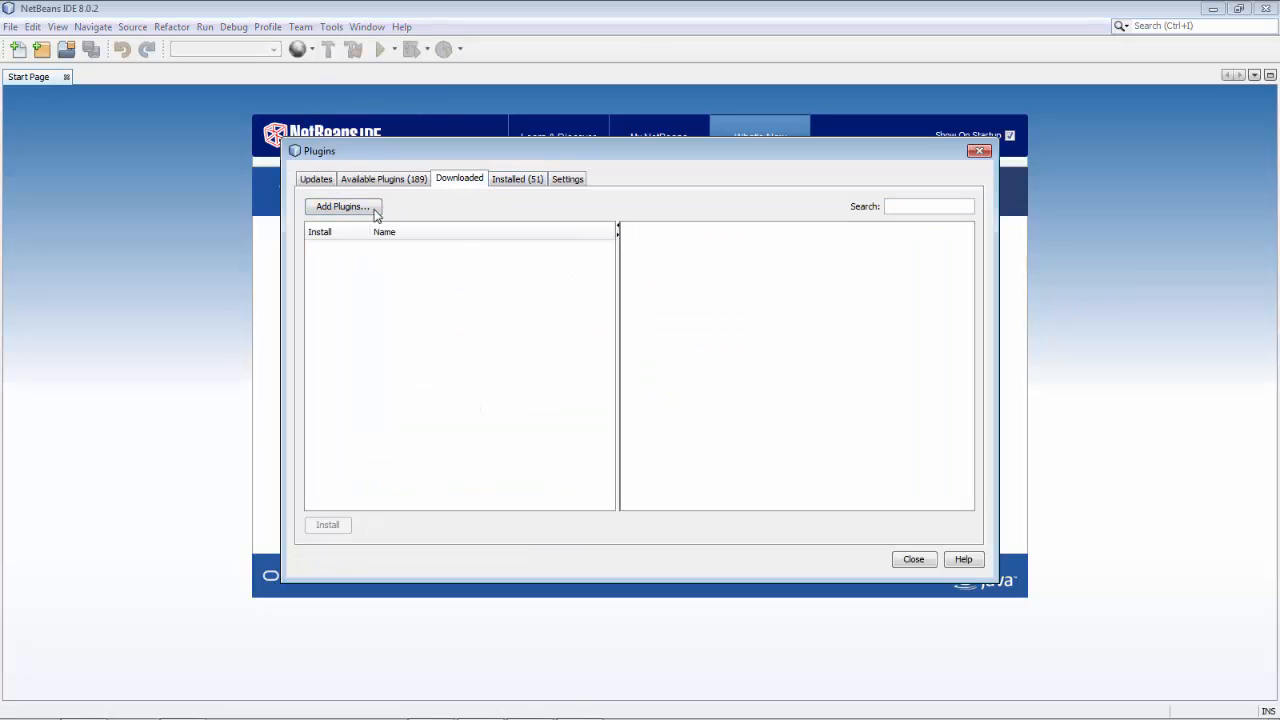
left_click(342, 206)
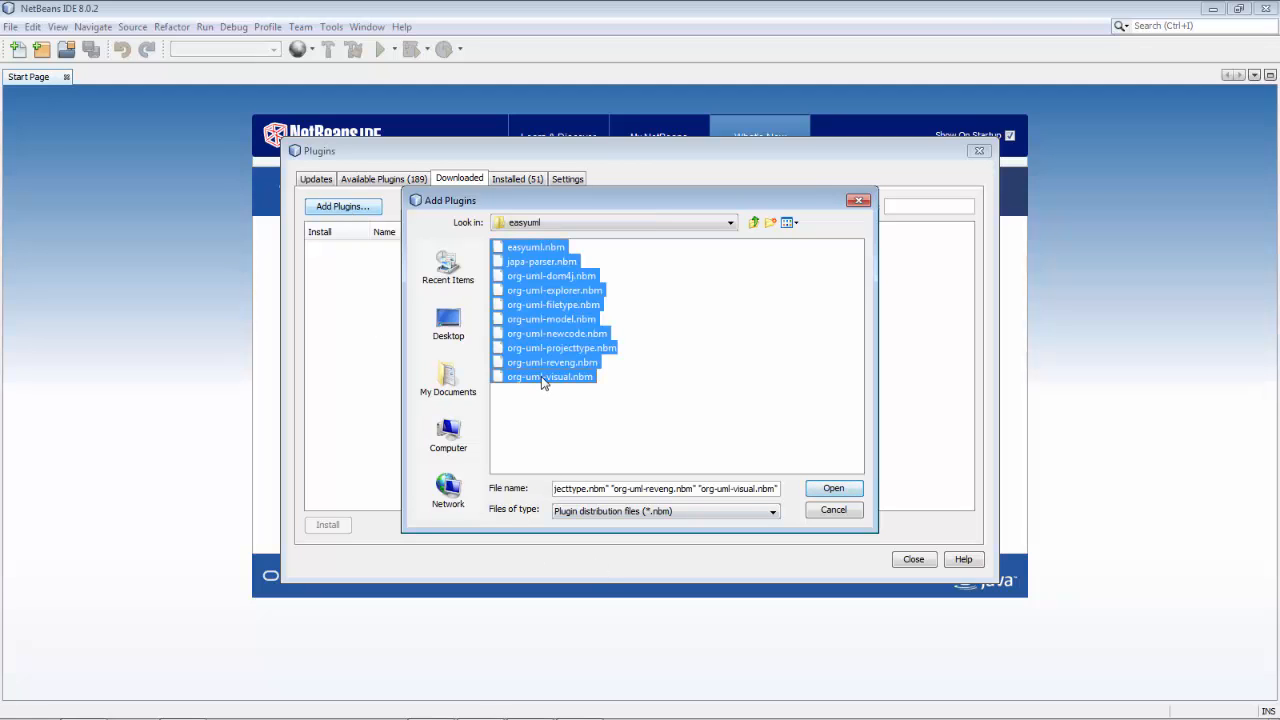
left_click(834, 488)
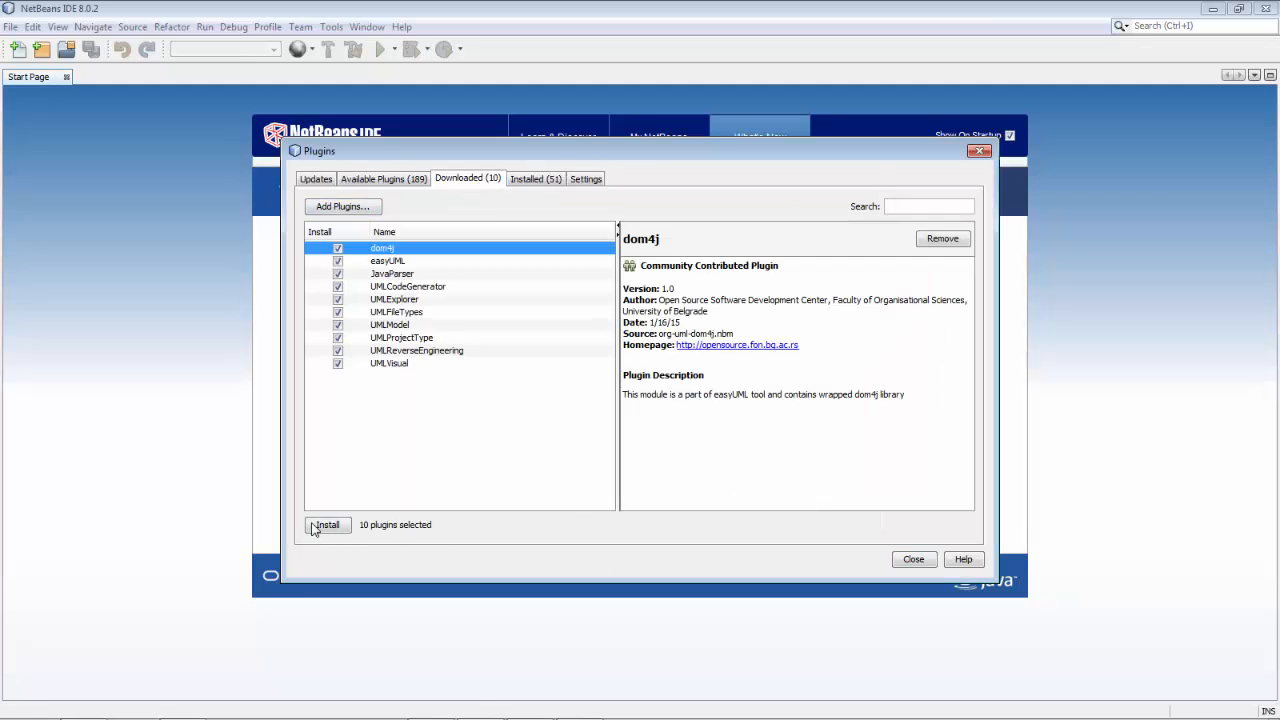
Step: Install the ten easyUML modules, accepting the license, and return to the Start Page
left_click(328, 524)
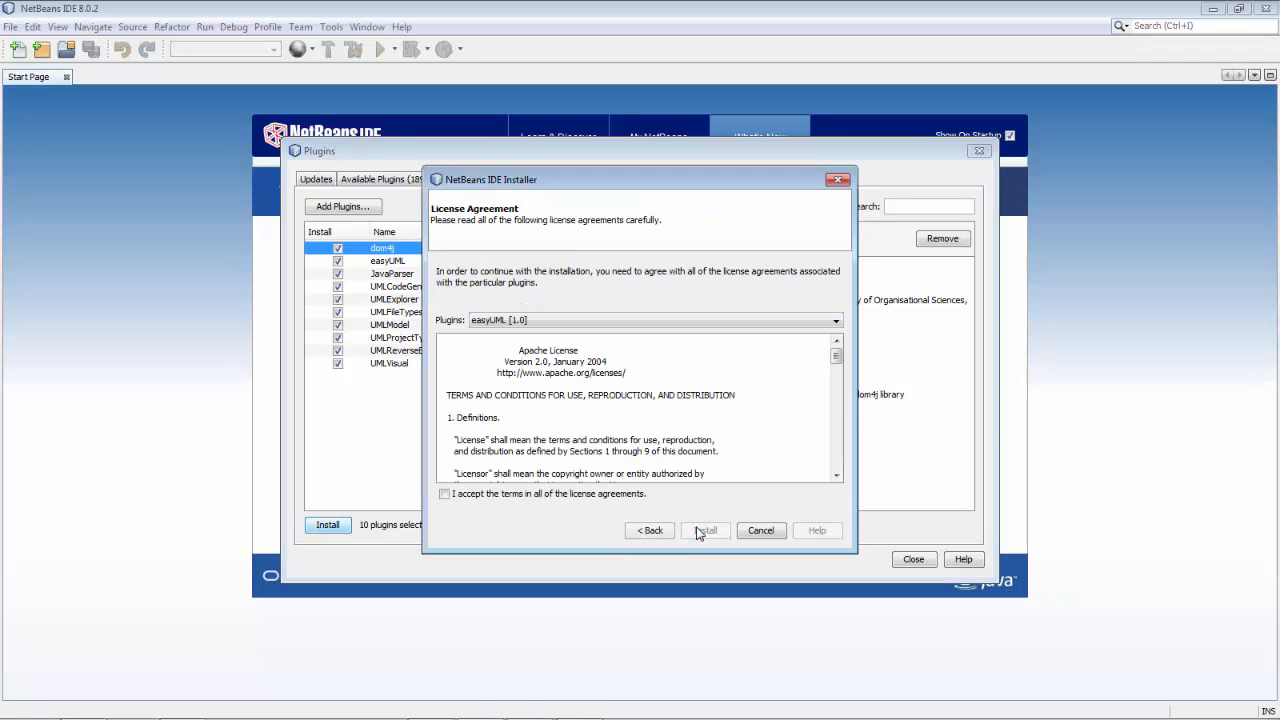
left_click(444, 494)
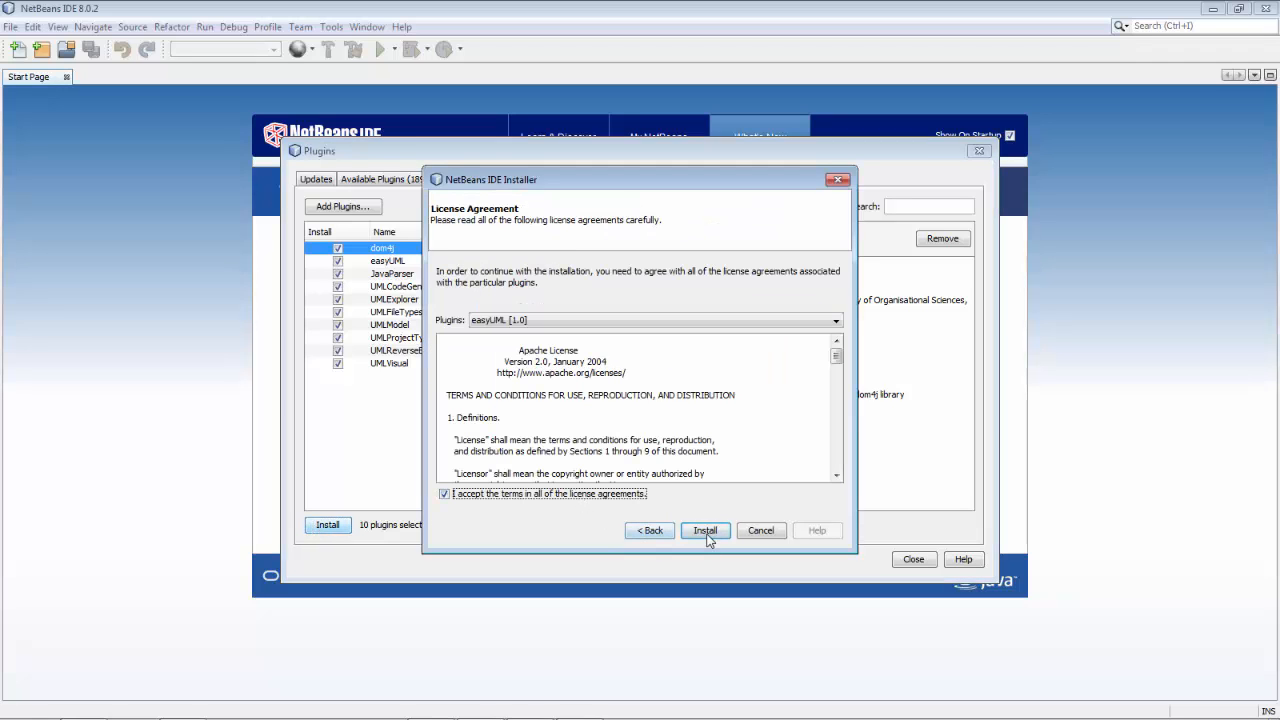
left_click(704, 530)
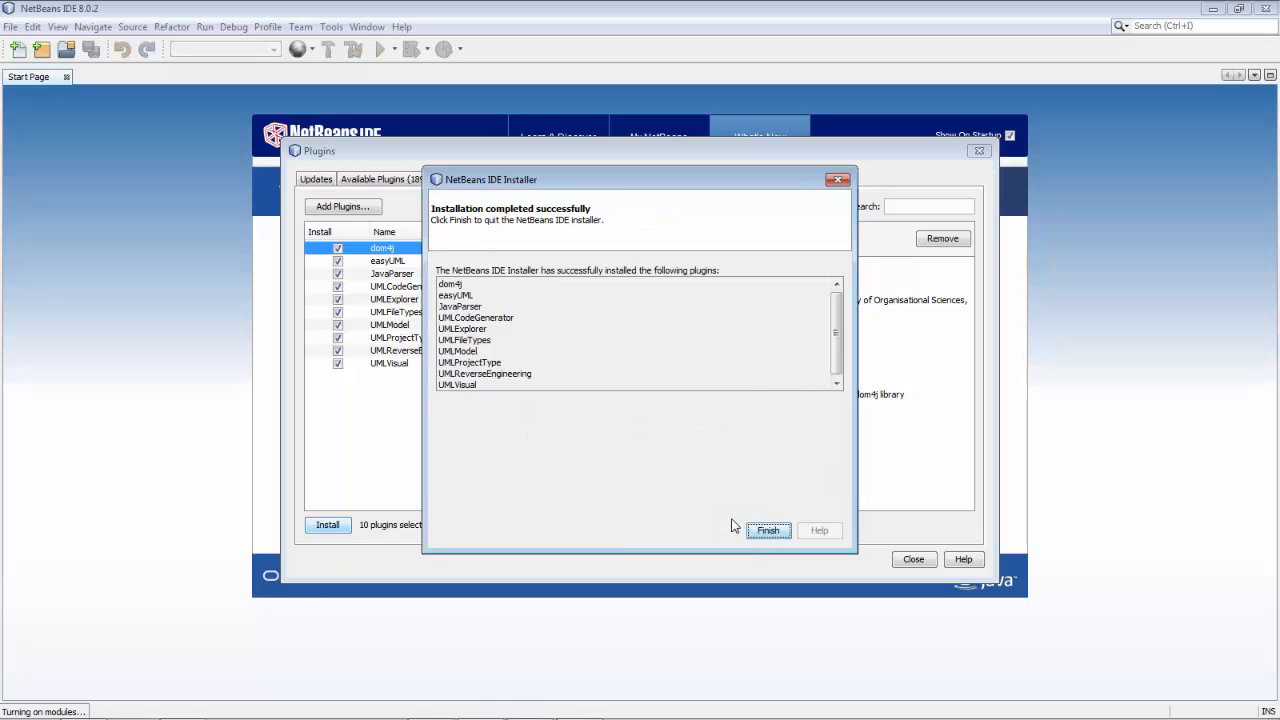
left_click(768, 530)
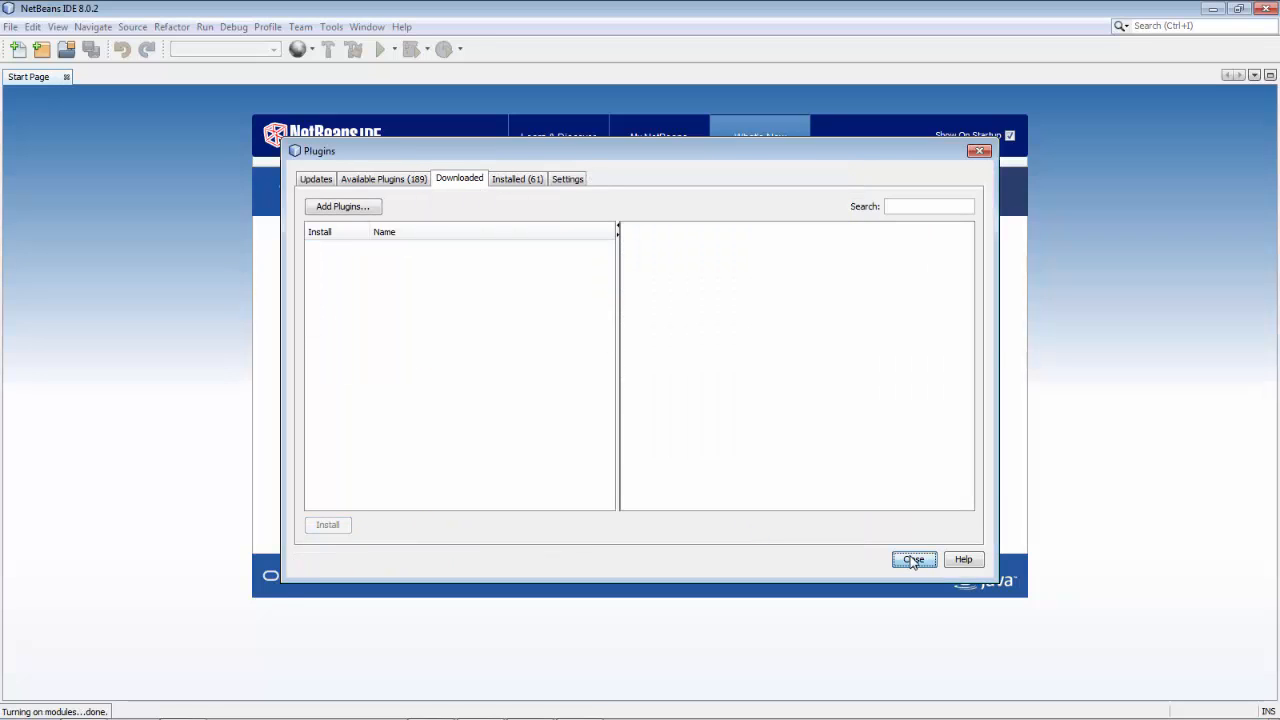
left_click(912, 560)
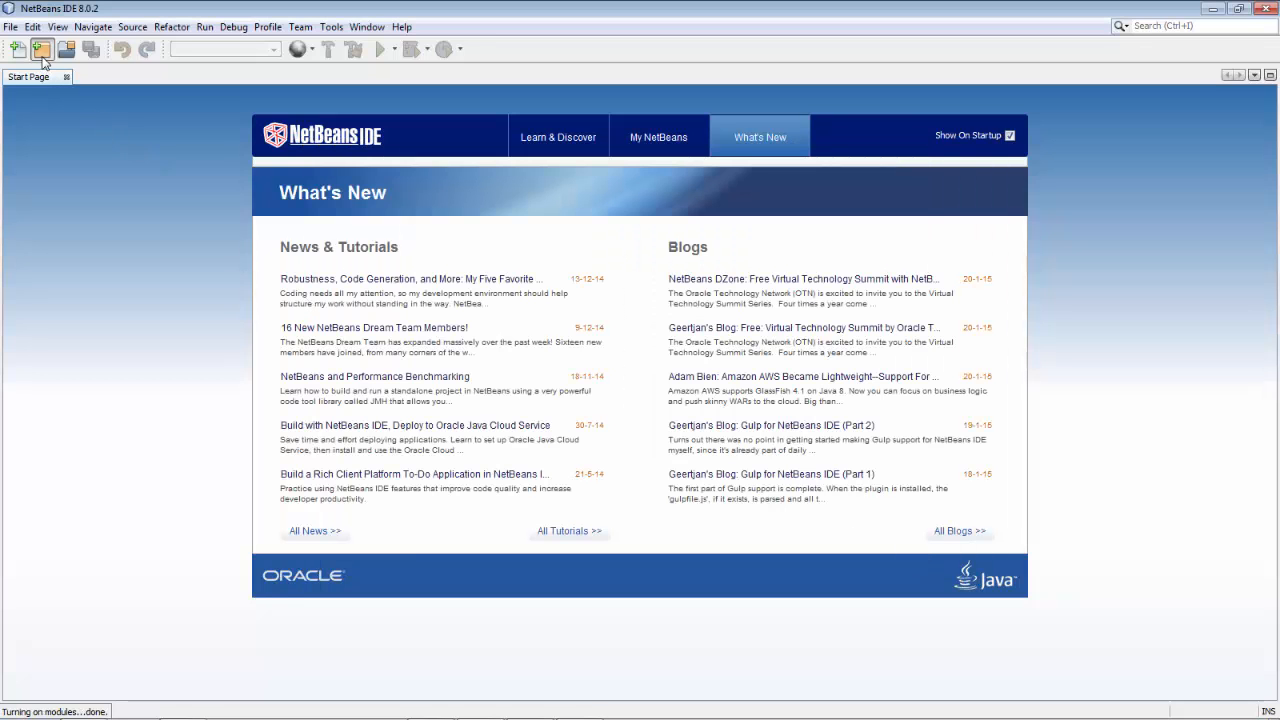
Step: Create a UML Class Diagrams project named AccountDiagram
left_click(44, 48)
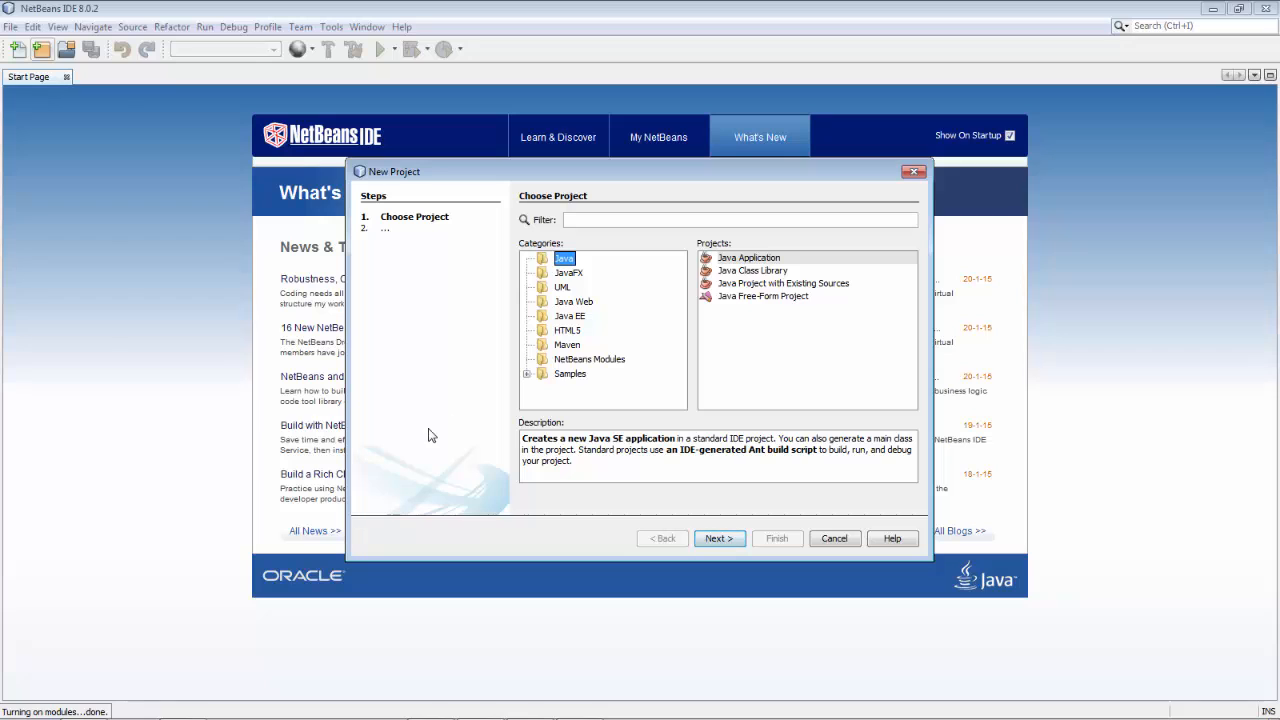
left_click(562, 288)
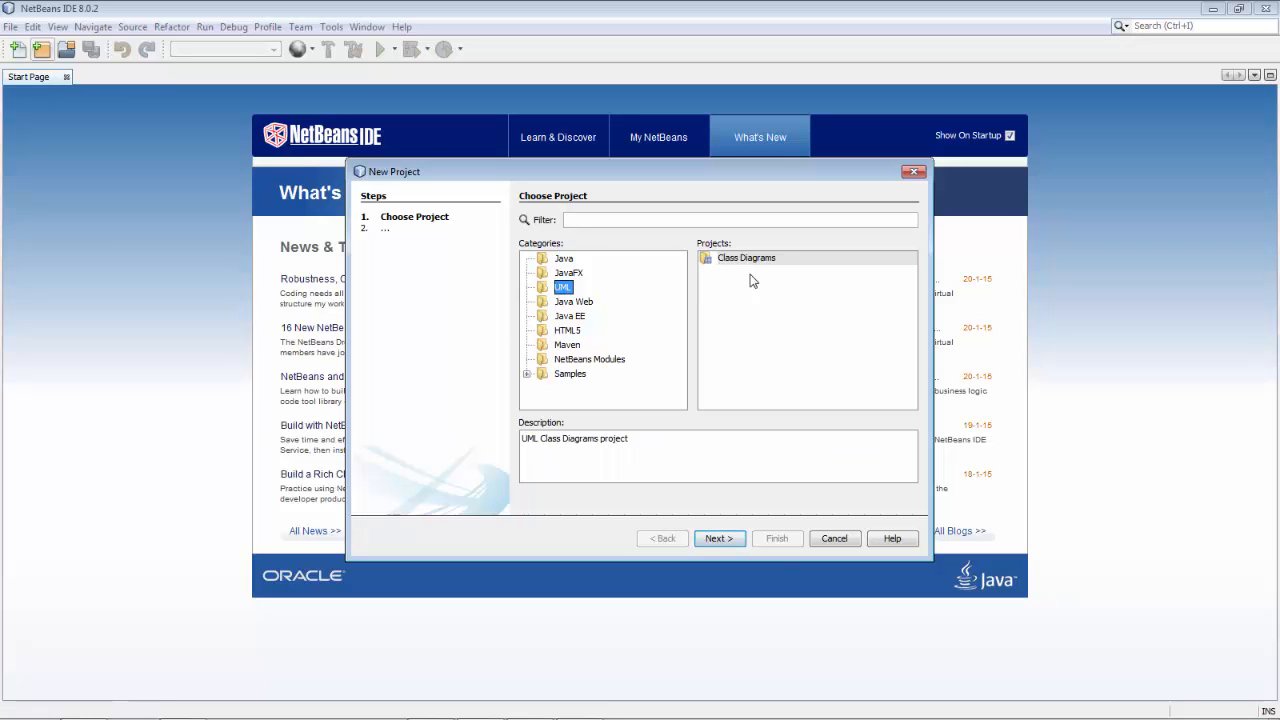
left_click(720, 538)
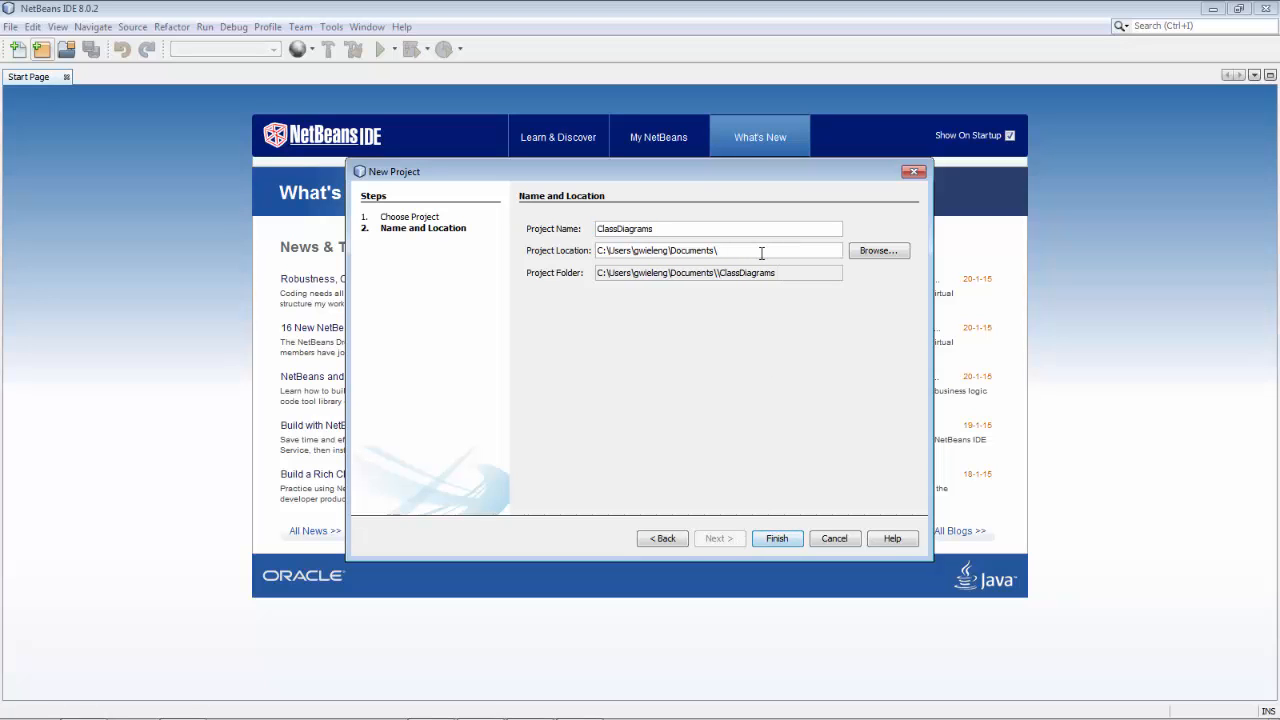
type("A")
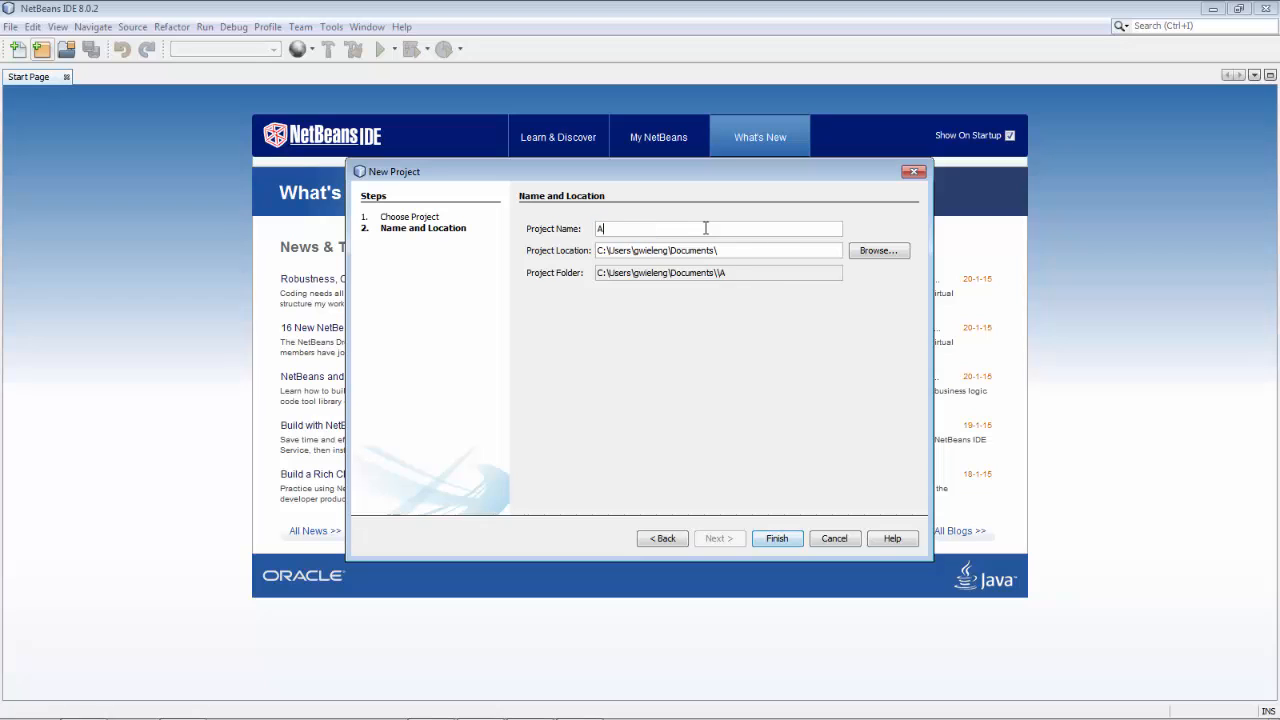
type("ccount")
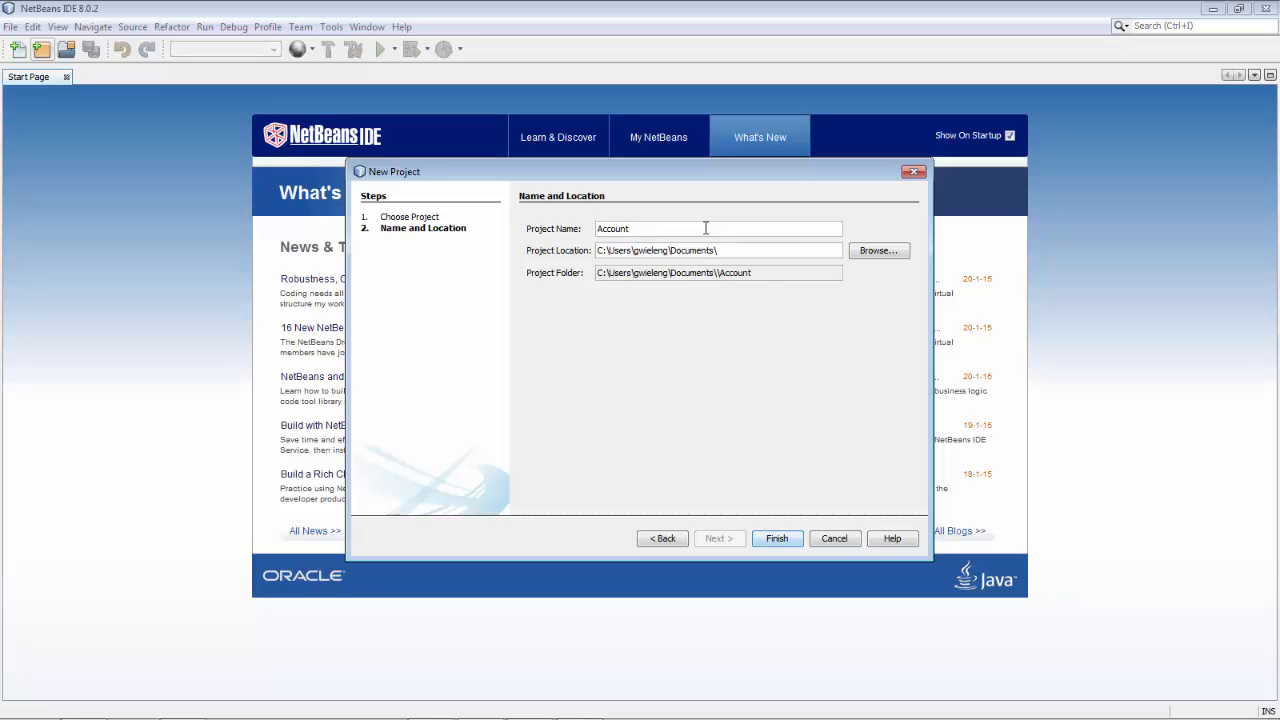
type("Diagram")
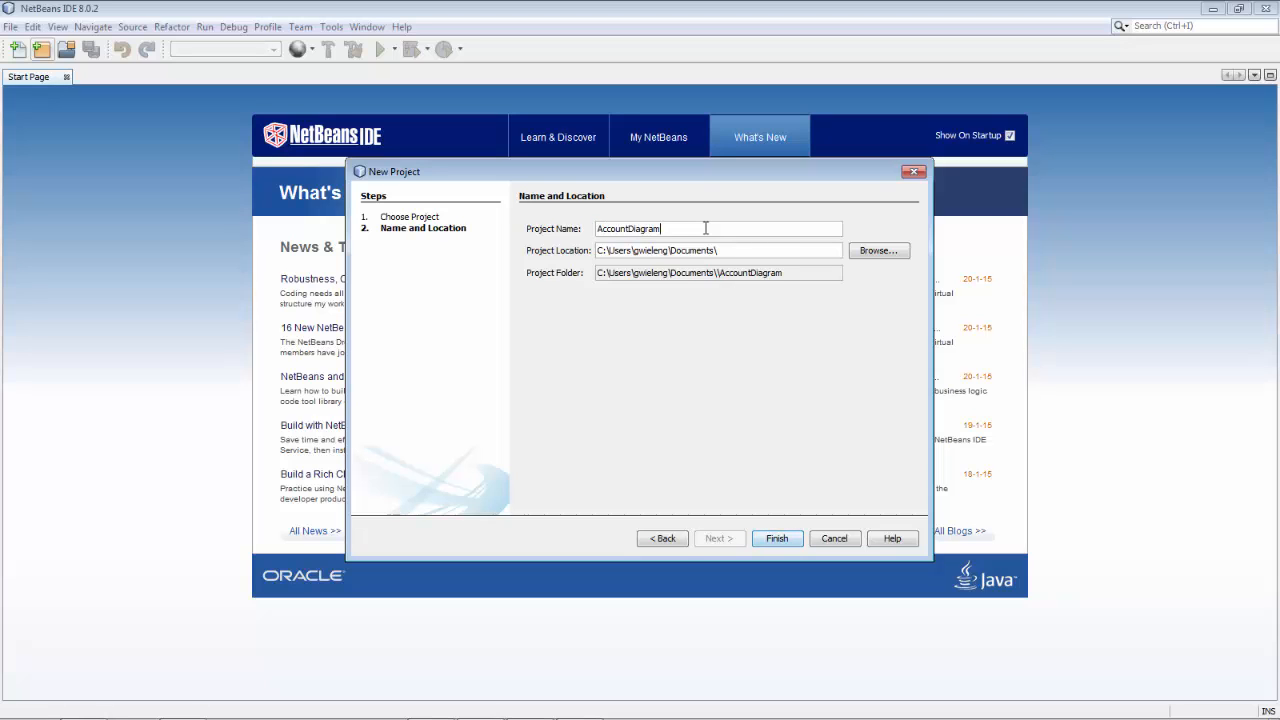
left_click(776, 538)
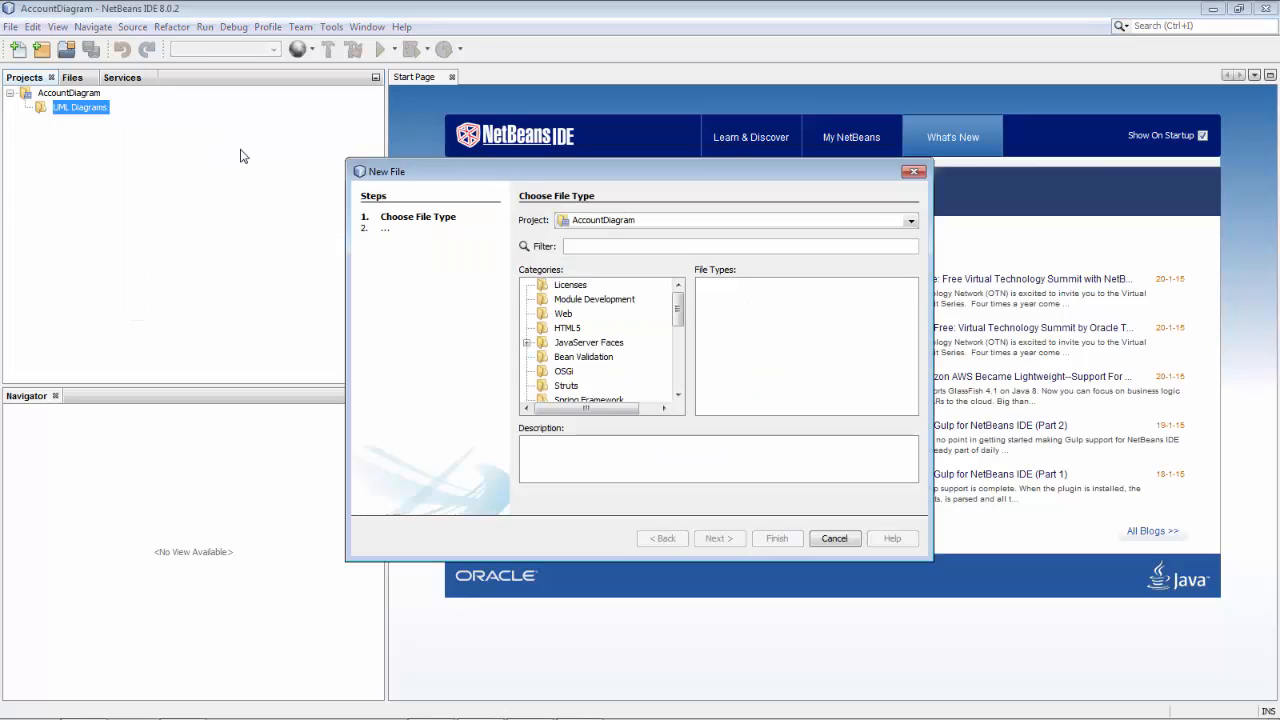
Step: Create a UML class diagram named Account and open its empty canvas
left_click(570, 284)
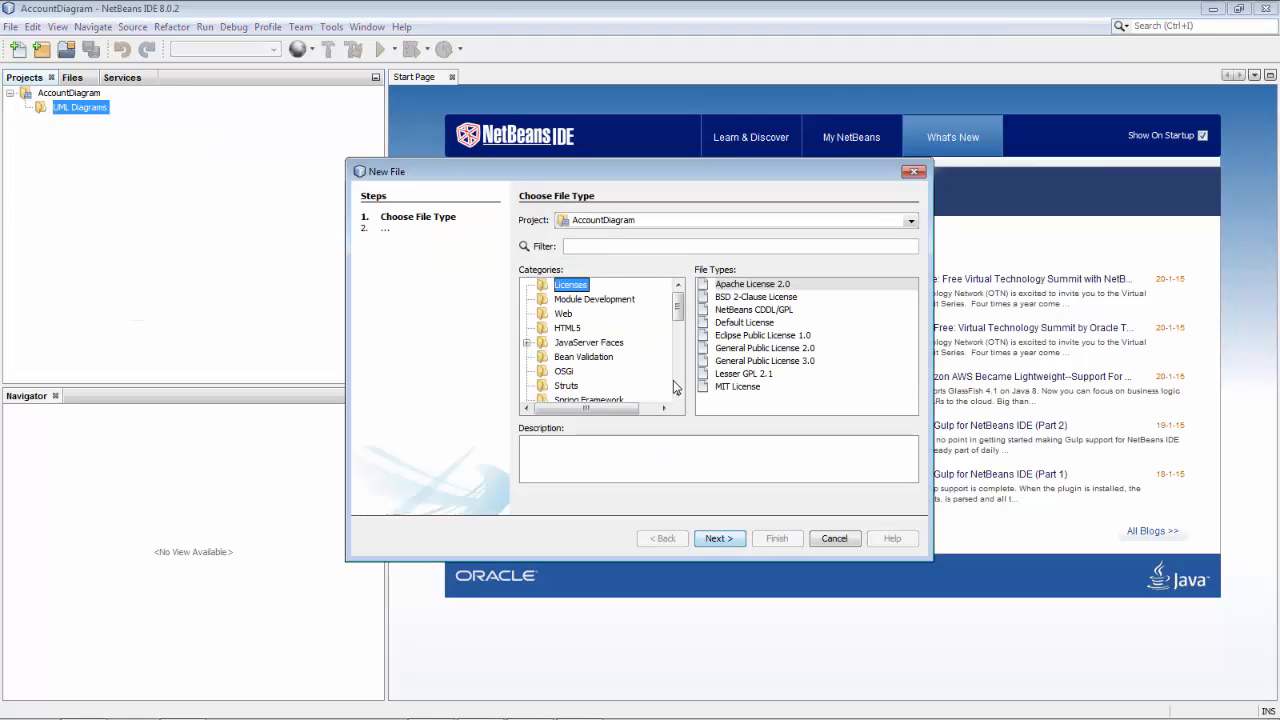
left_click(562, 332)
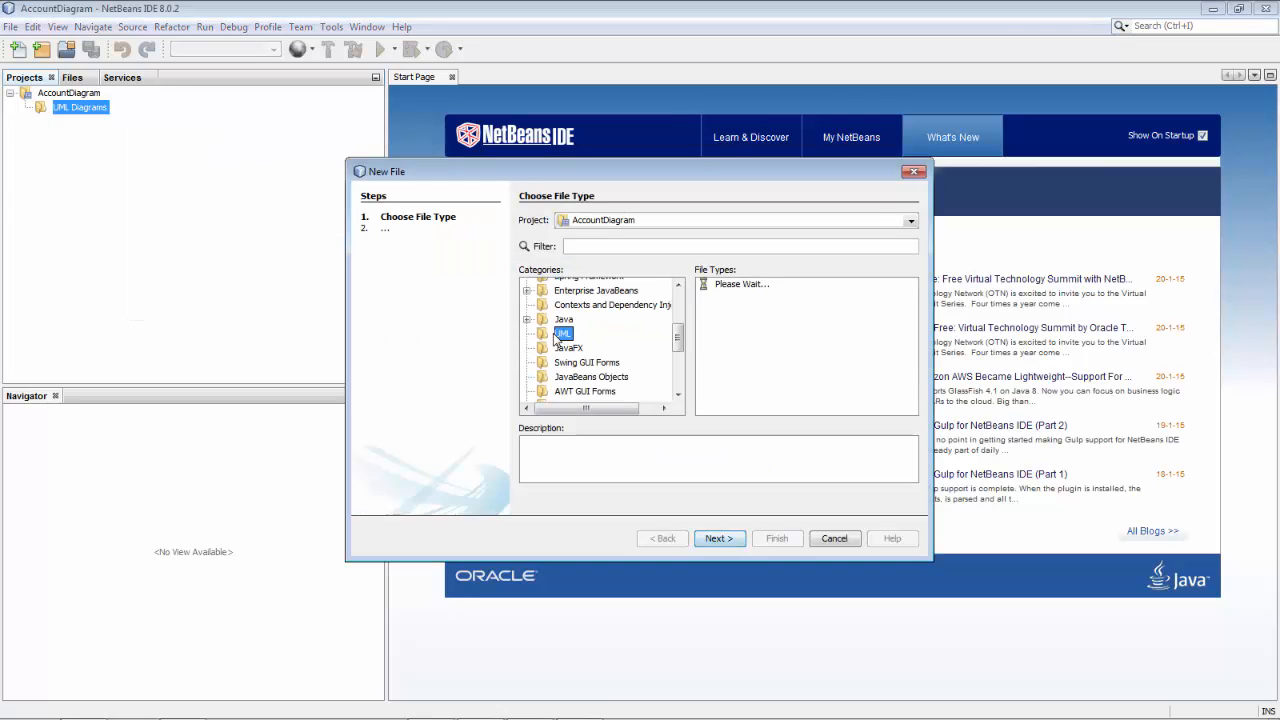
left_click(718, 538)
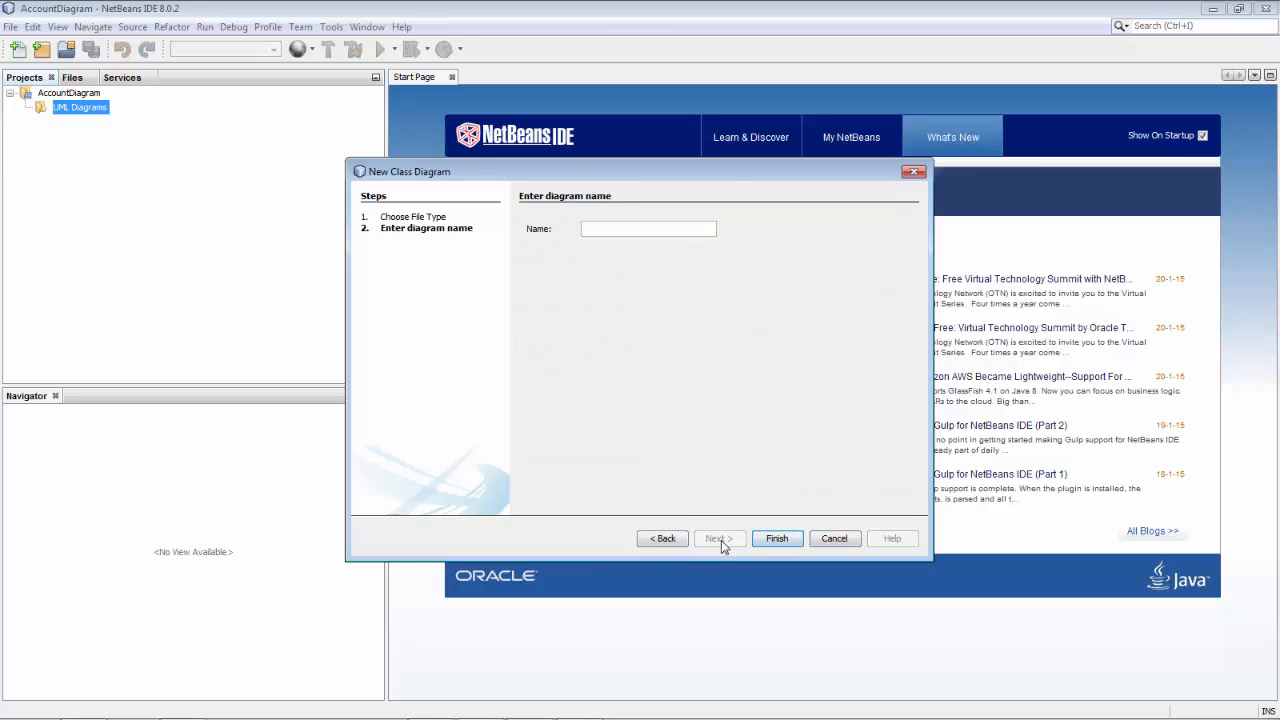
type("Account")
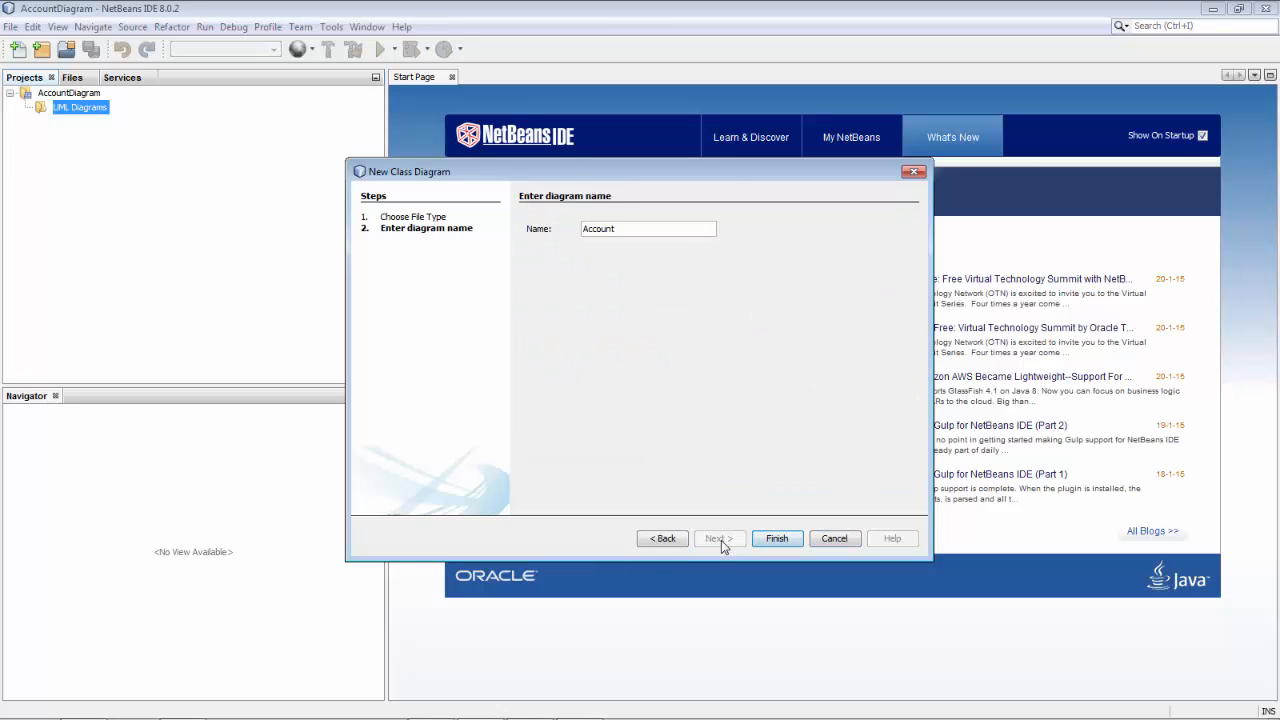
left_click(776, 538)
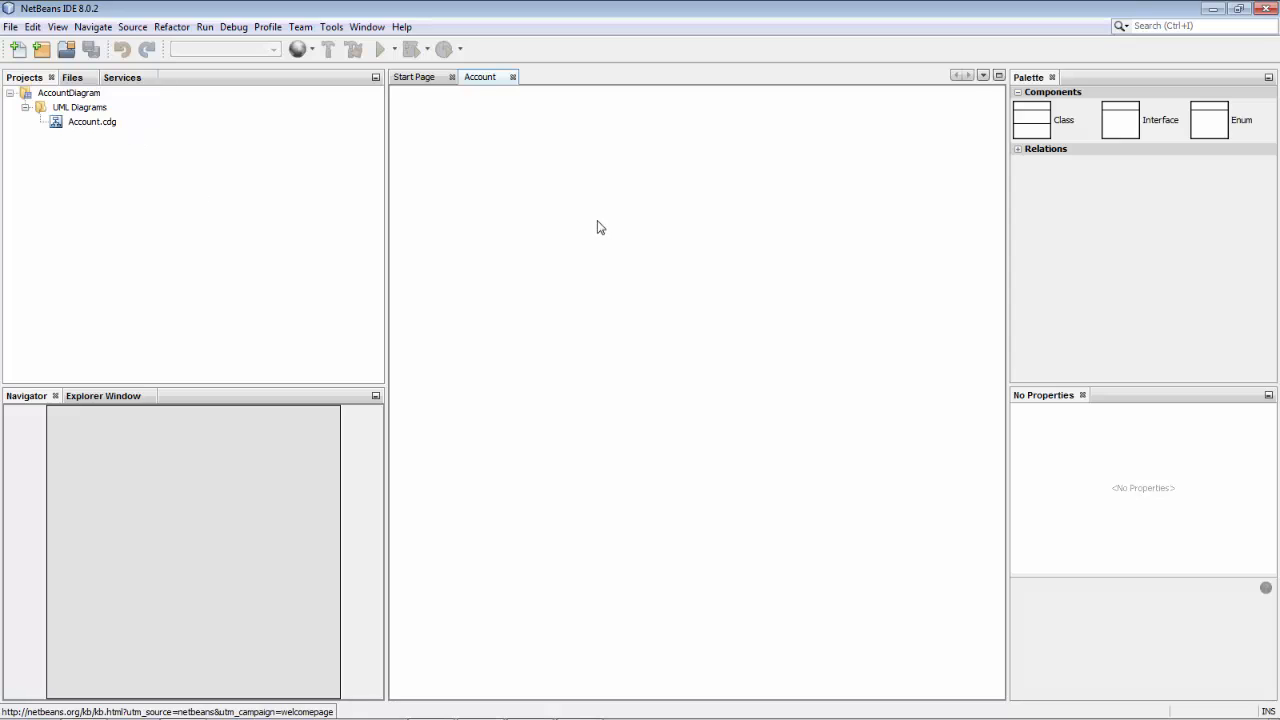
Step: Add an interface named Account to the diagram and begin its package with 'org.'
left_click(452, 76)
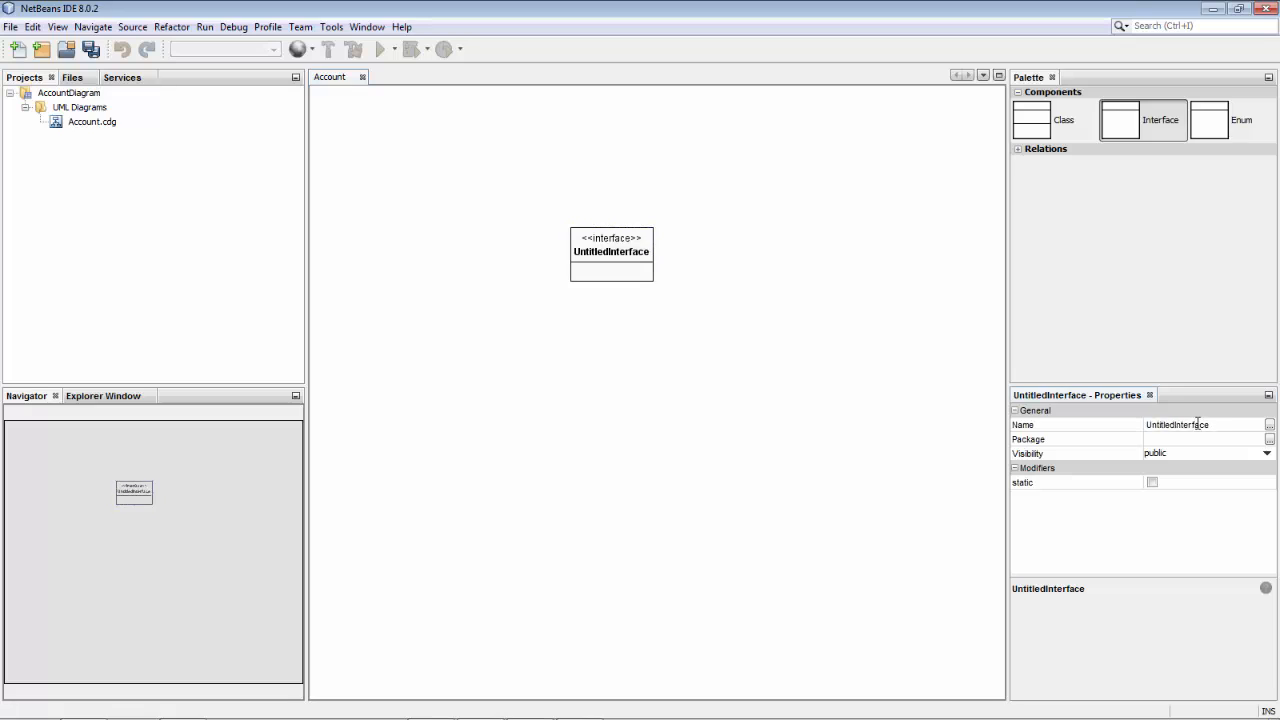
type("Account")
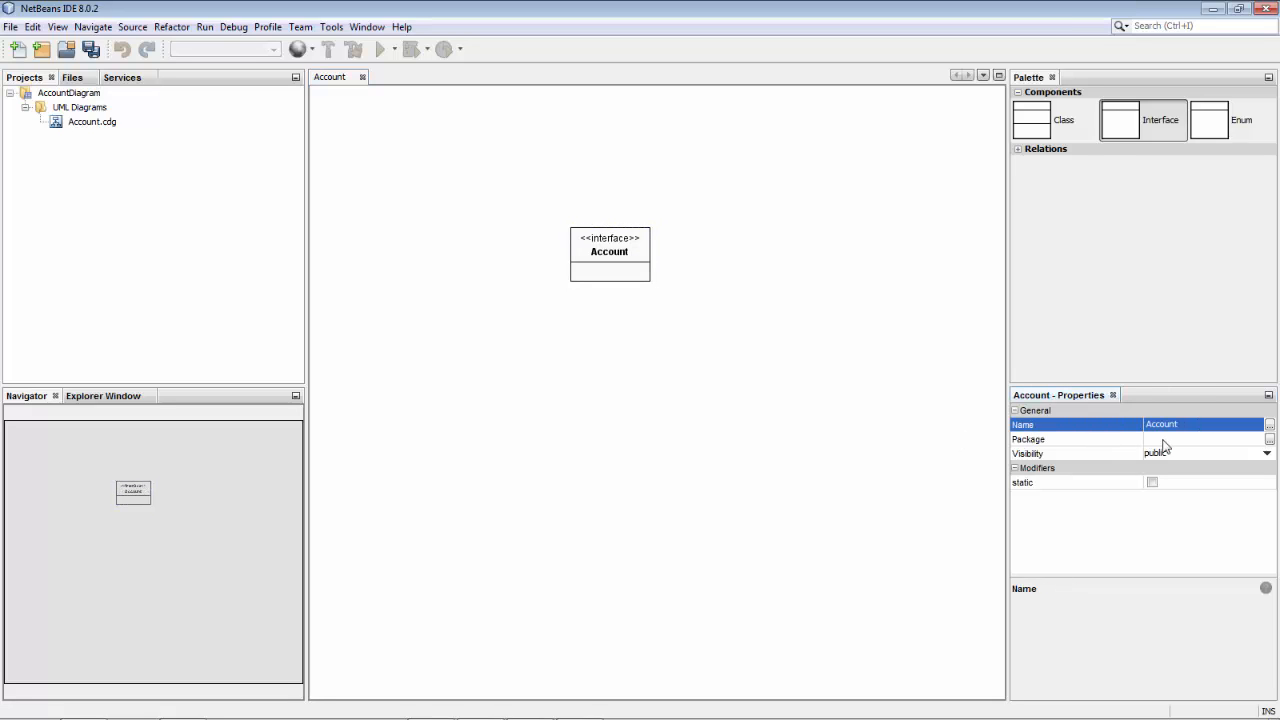
type("org.")
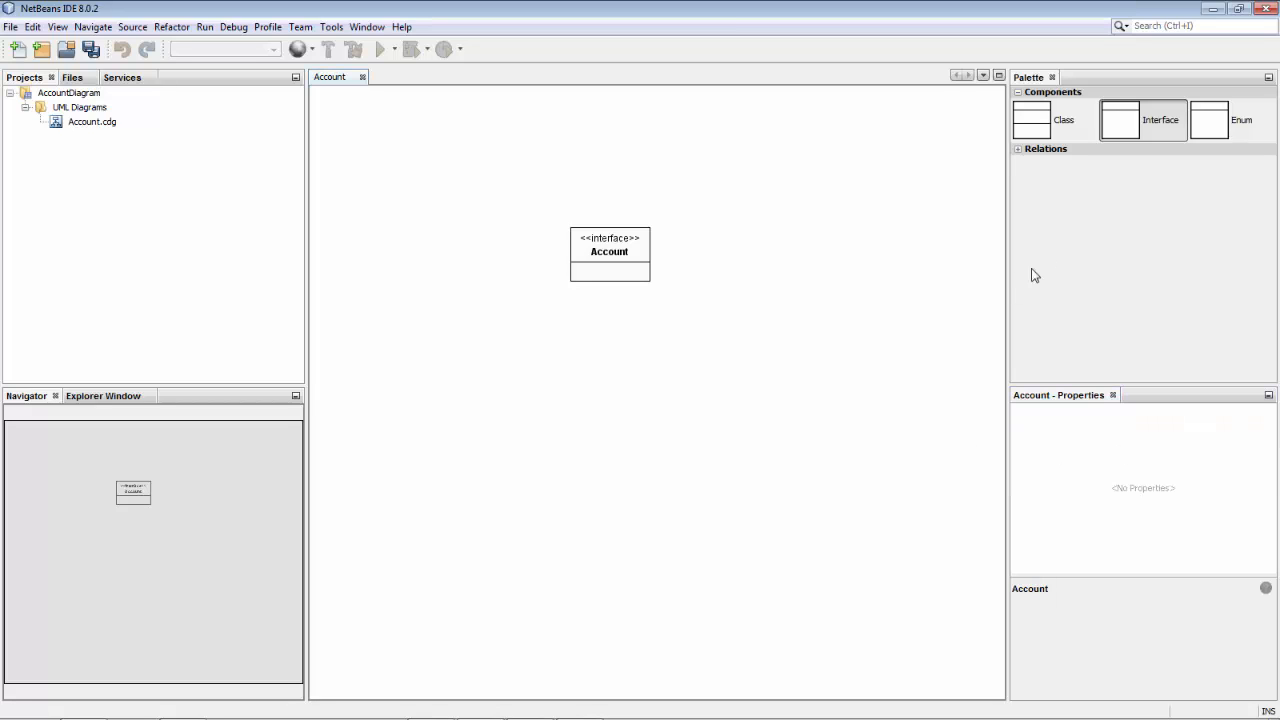
Step: Add a CheckingAccount class that implements the Account interface
left_click(608, 252)
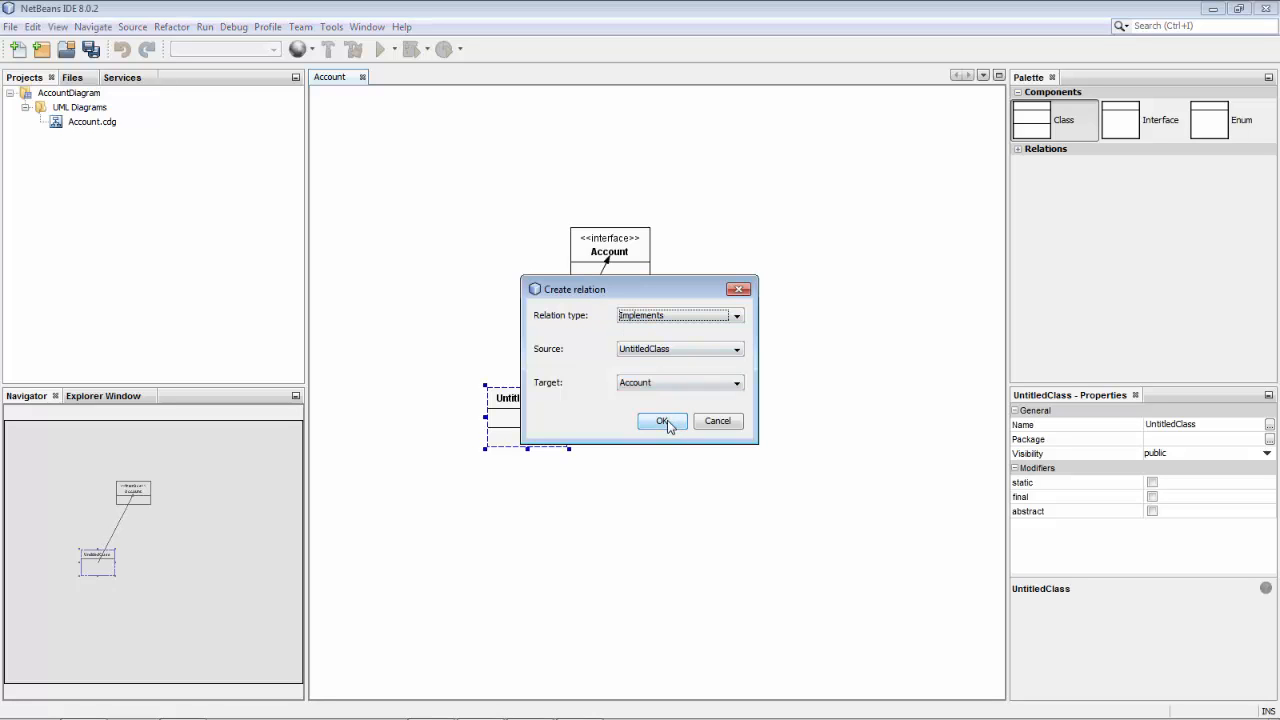
left_click(662, 420)
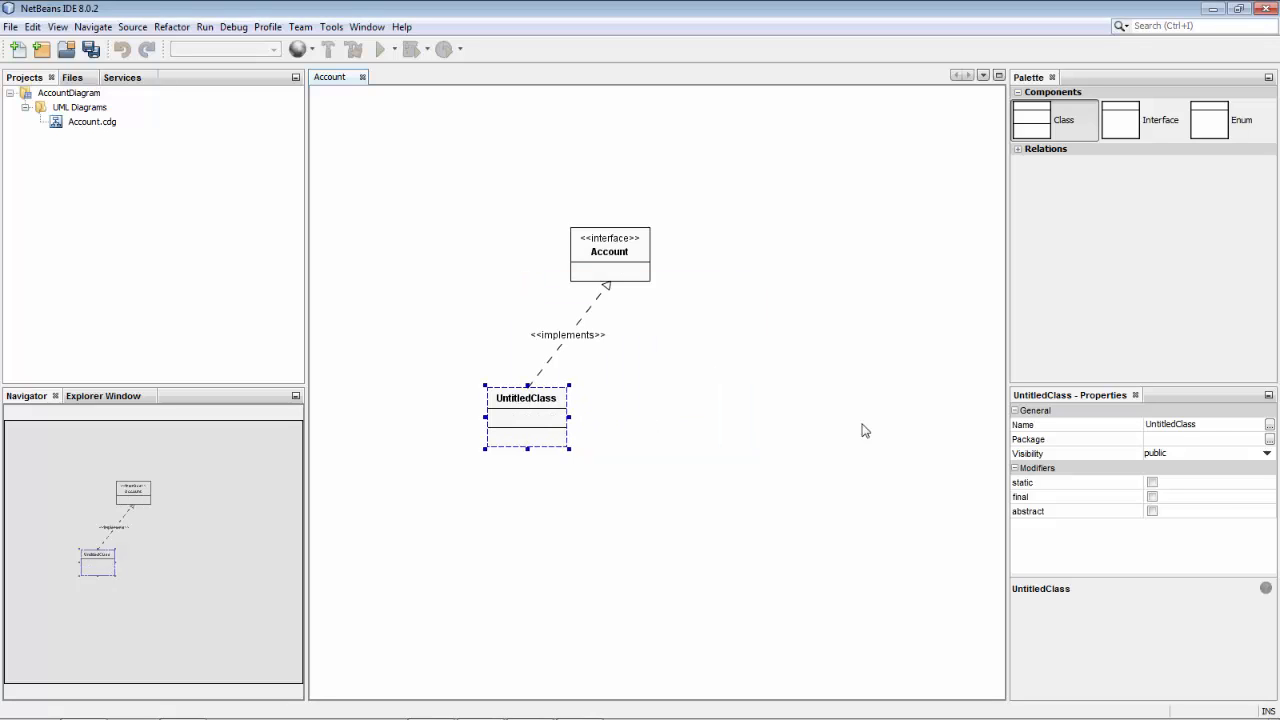
left_click(1170, 424)
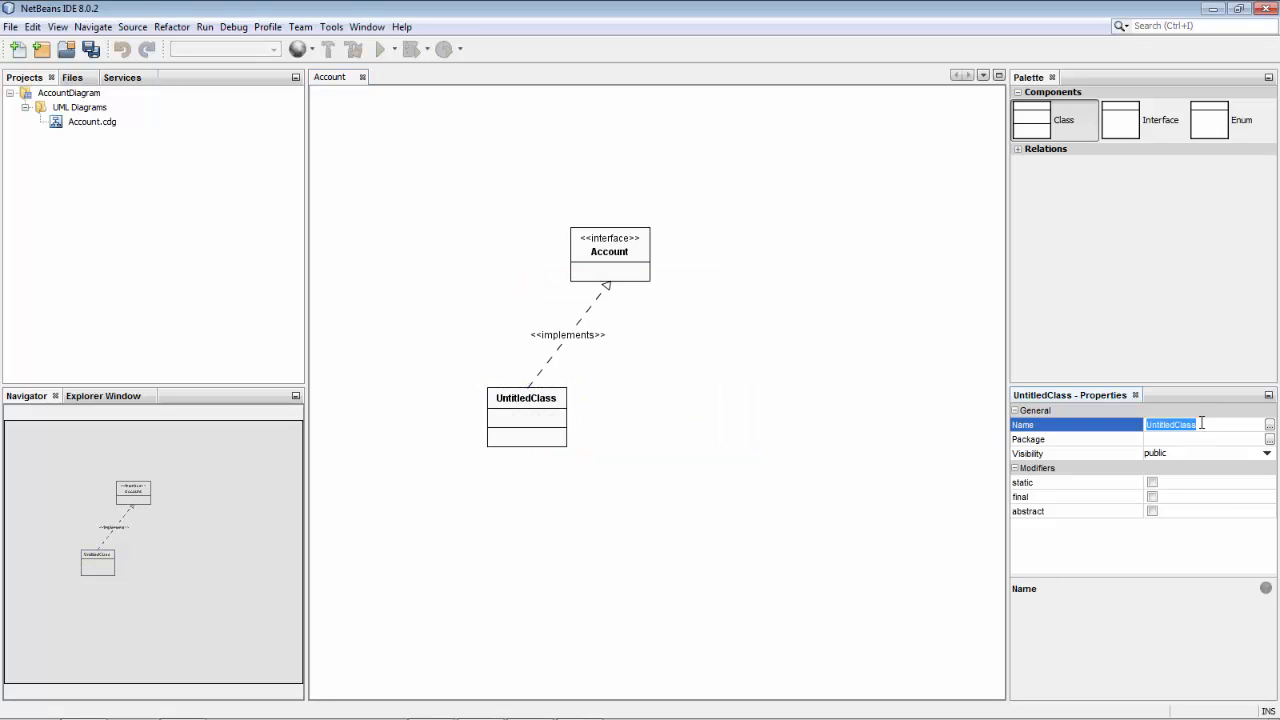
type("CheckingAccount")
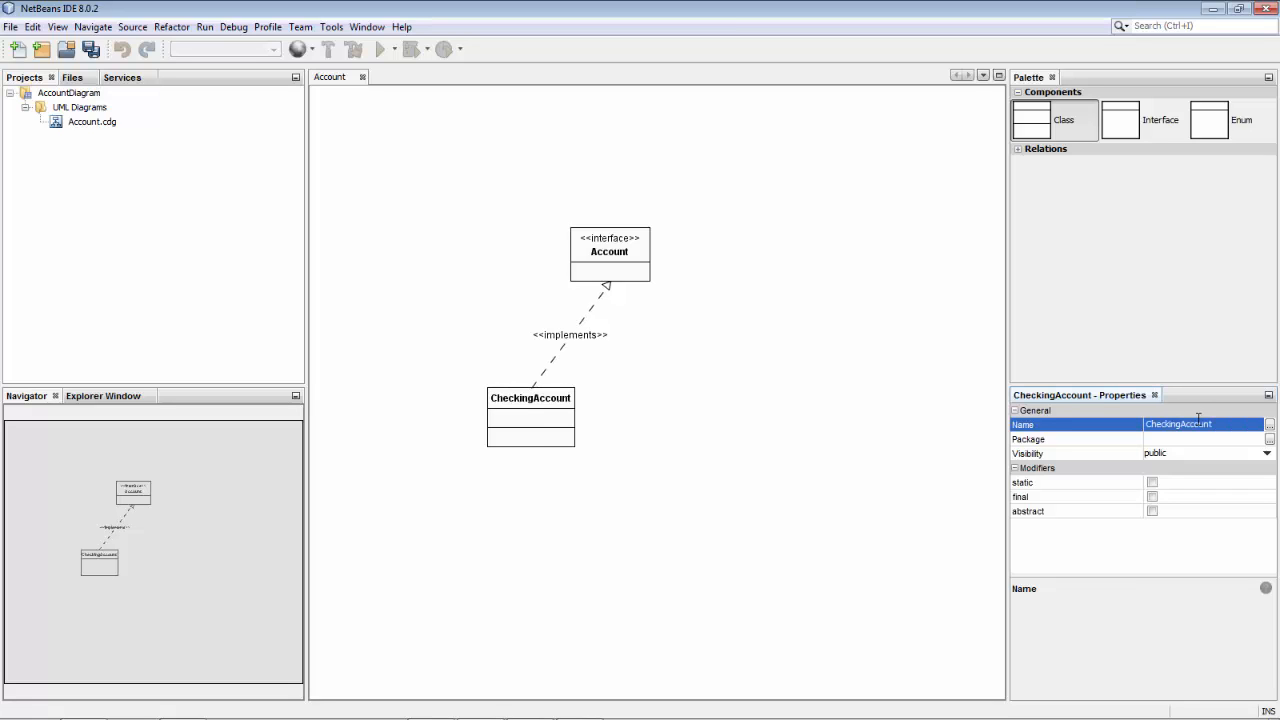
left_click(608, 258)
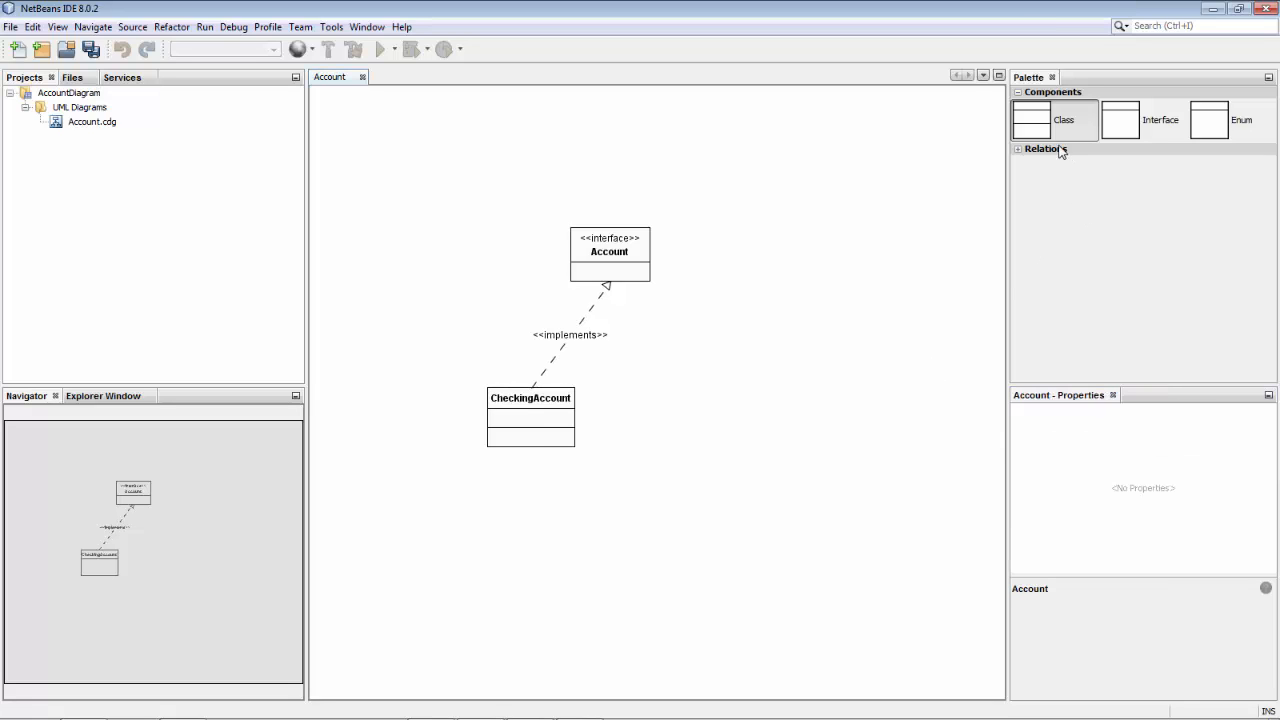
Step: Add a SavingsAccount class that implements the Account interface
left_click(1048, 148)
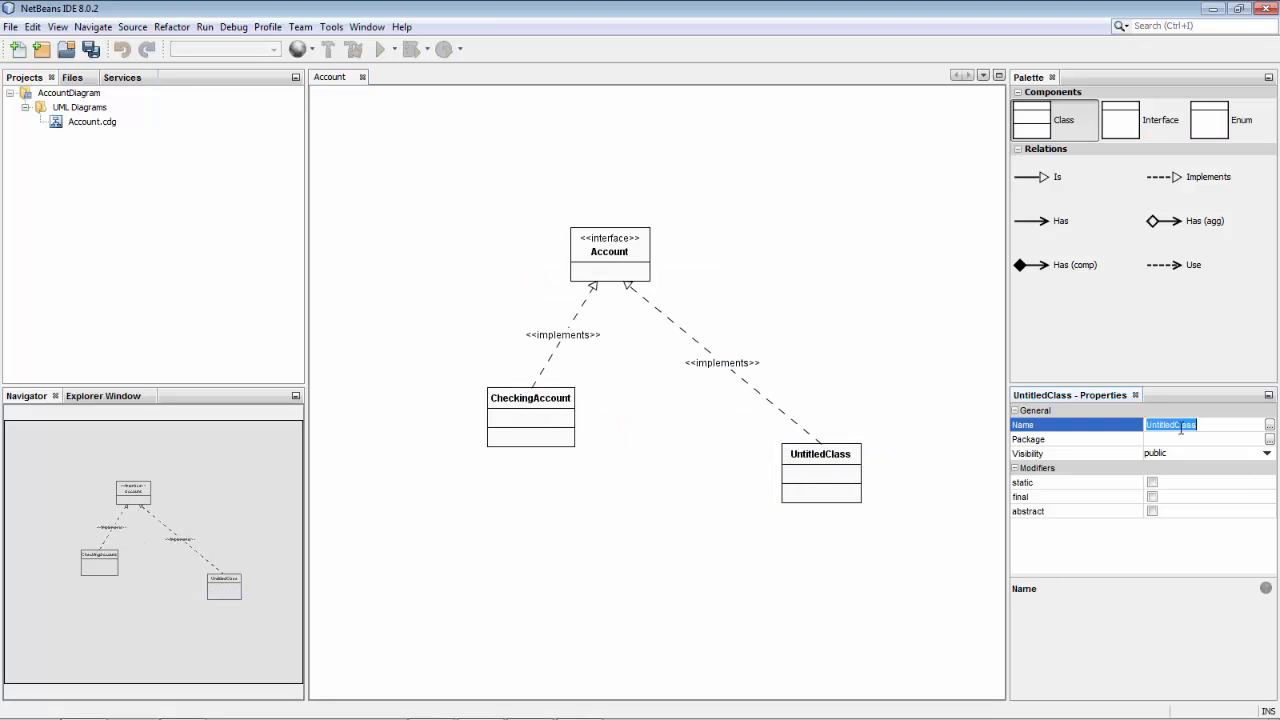
type("SavingsAccount")
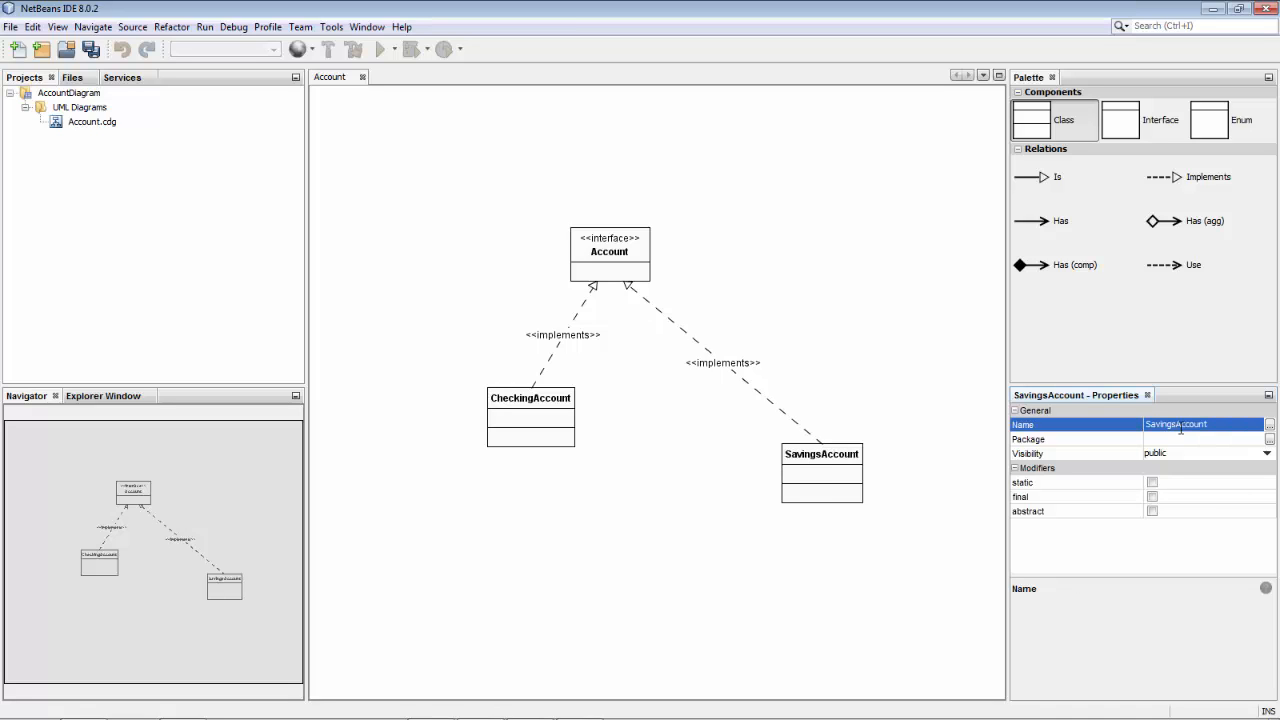
left_click(608, 252)
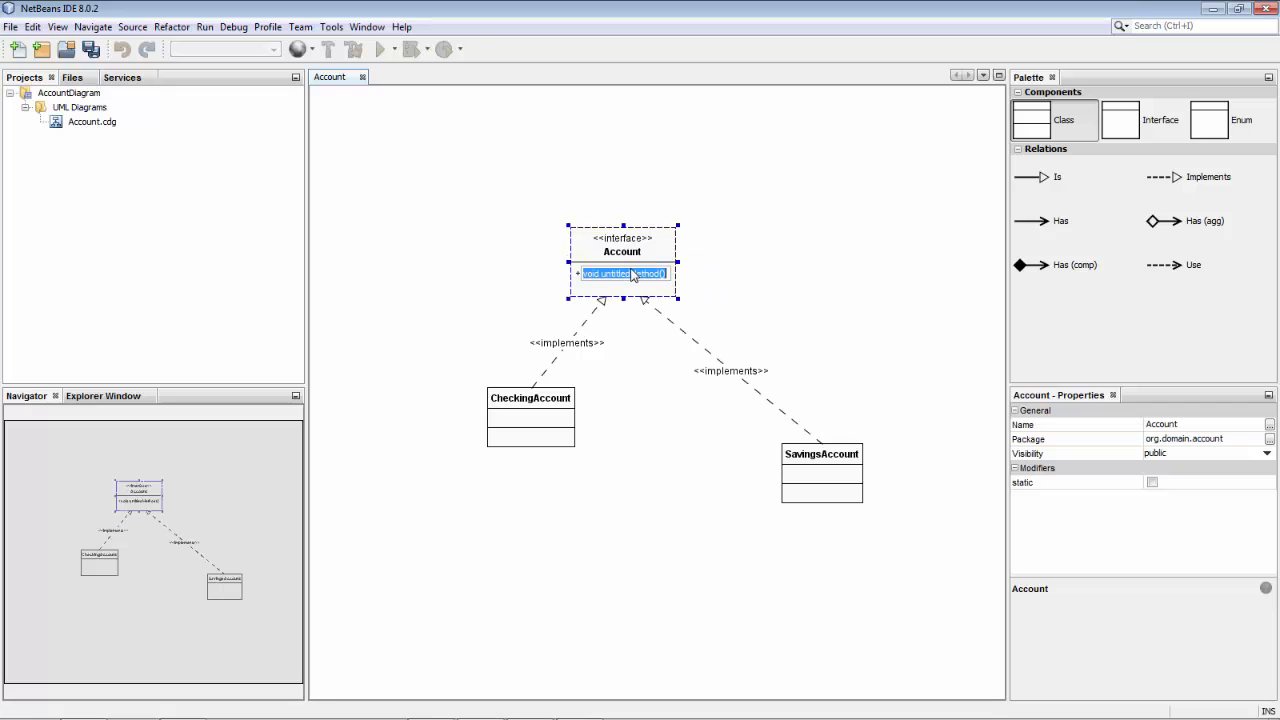
mouse_move(770, 244)
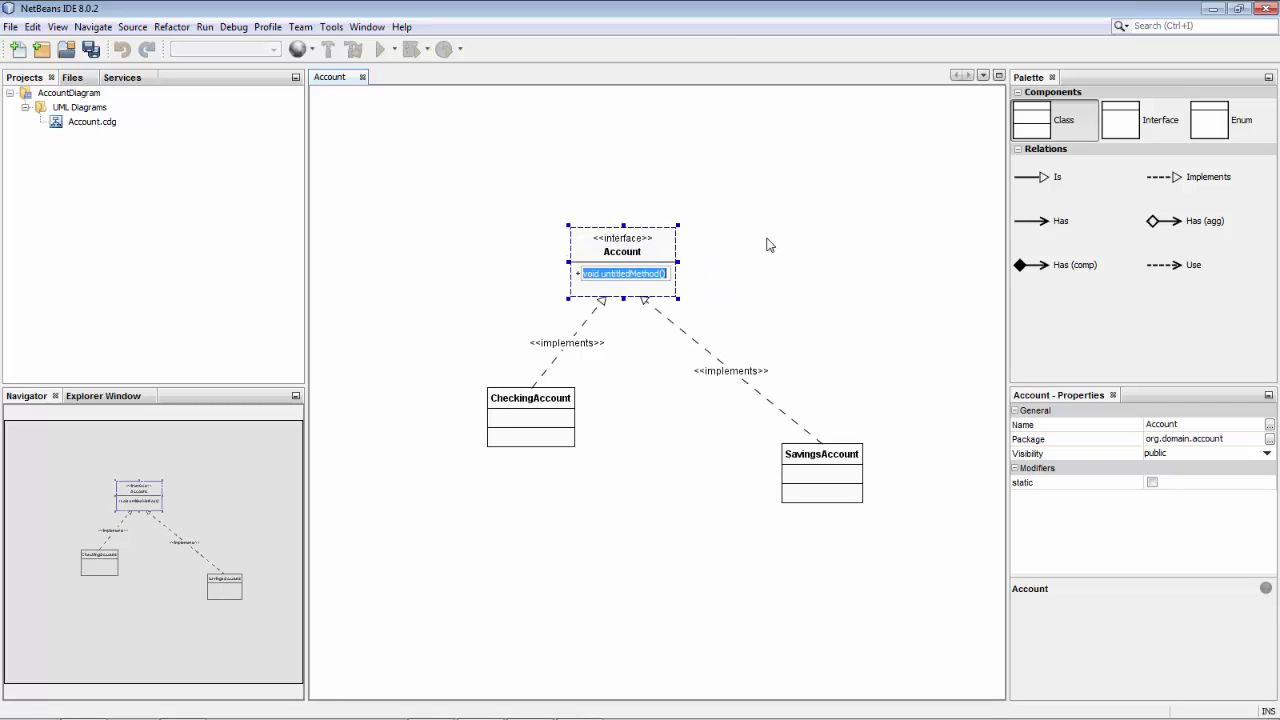
Step: Declare the Account method as makeDeposit(float amt), dismissing the invalid declaration error
type("deposit")
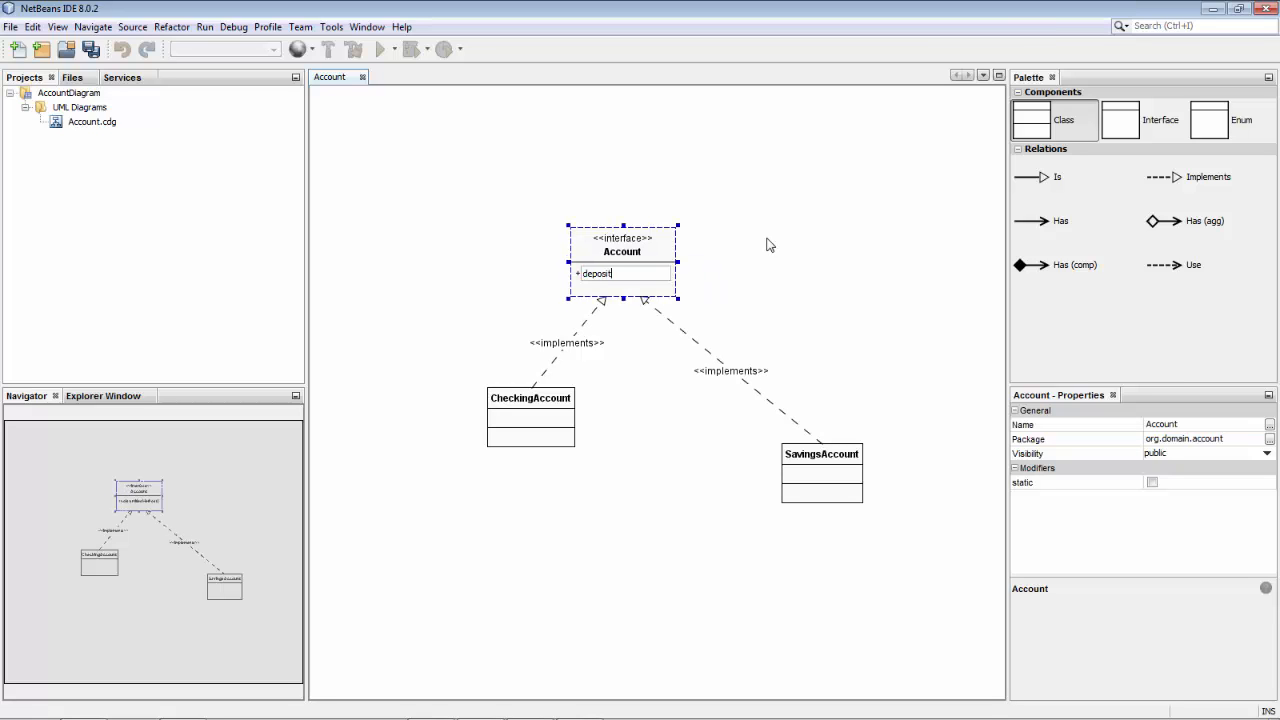
type("()")
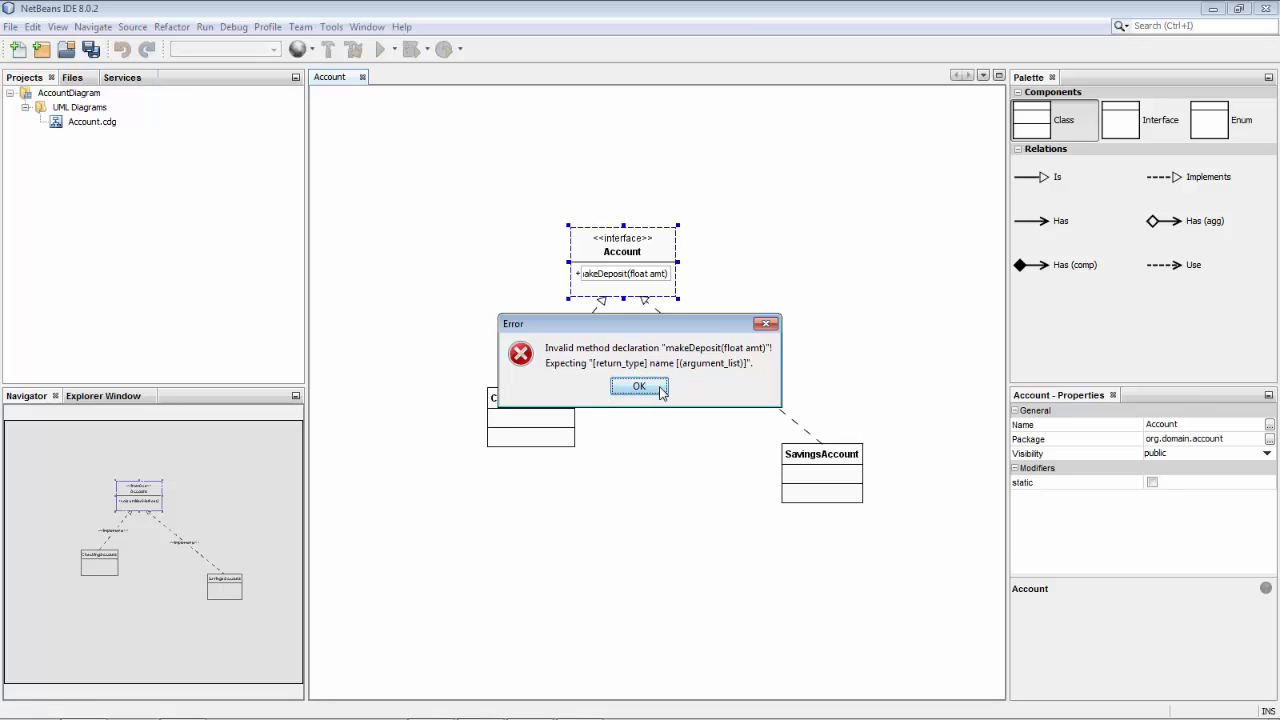
left_click(638, 388)
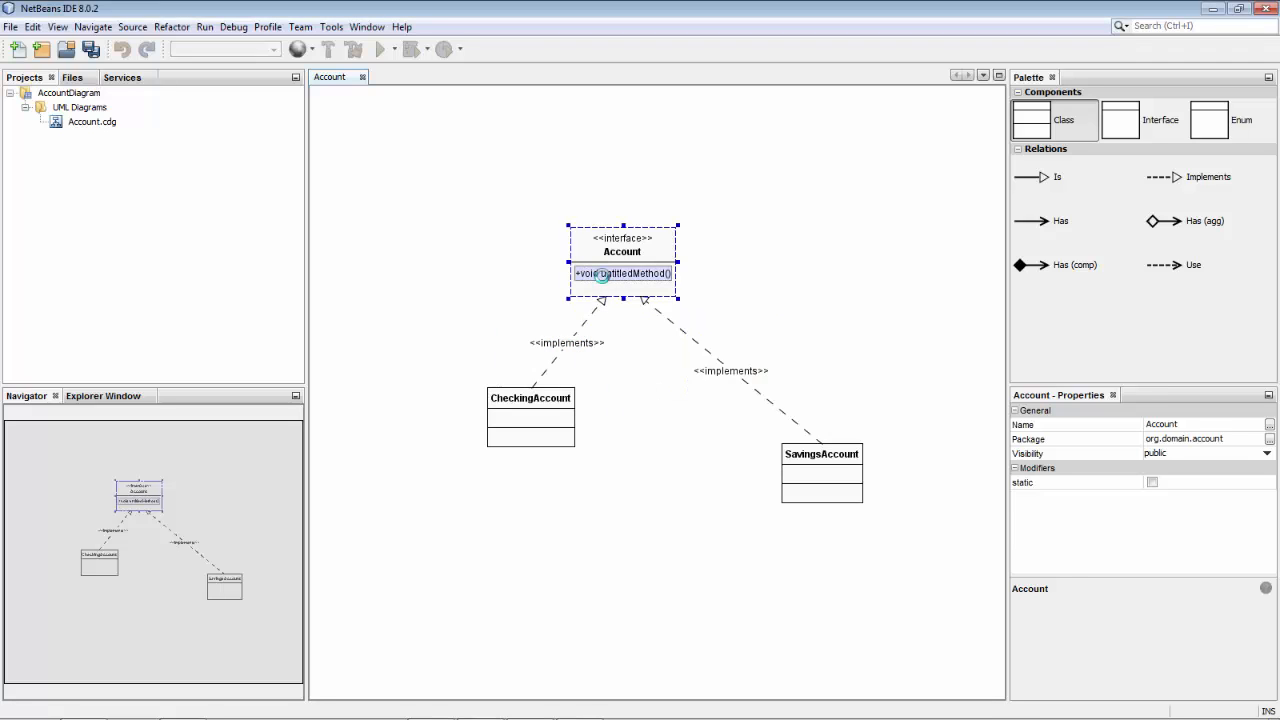
left_click(622, 272)
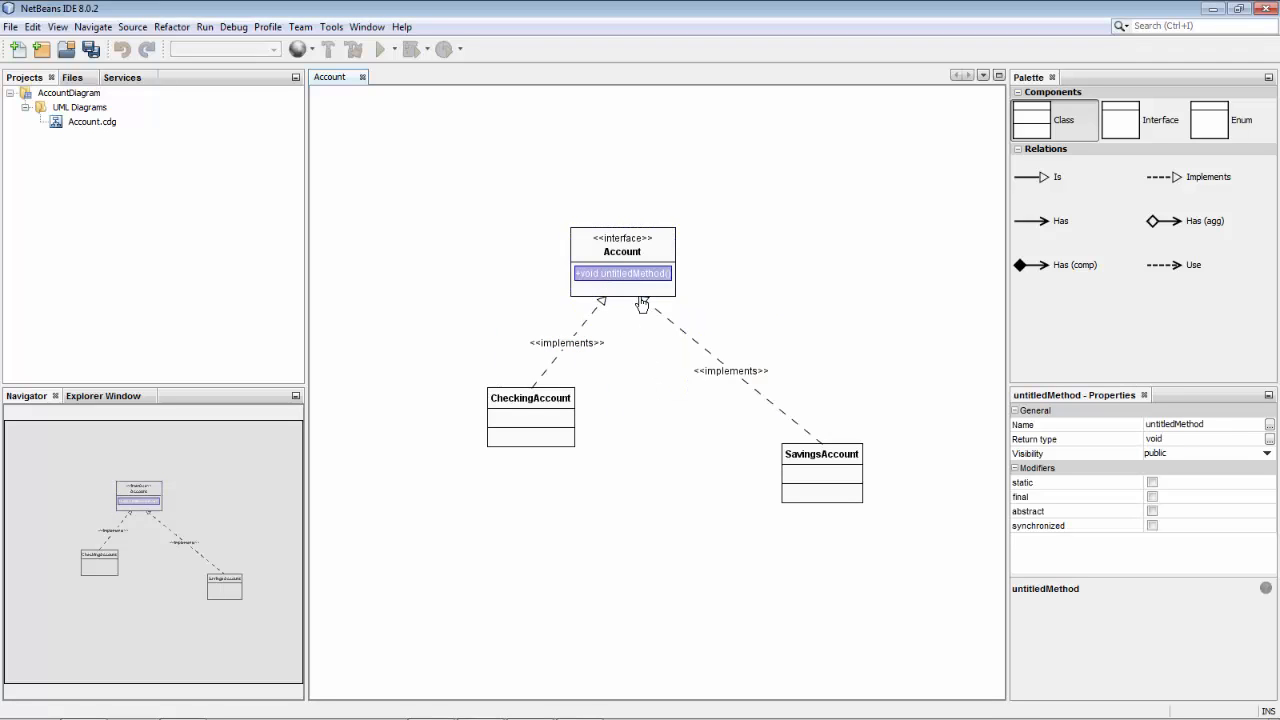
double_click(620, 272)
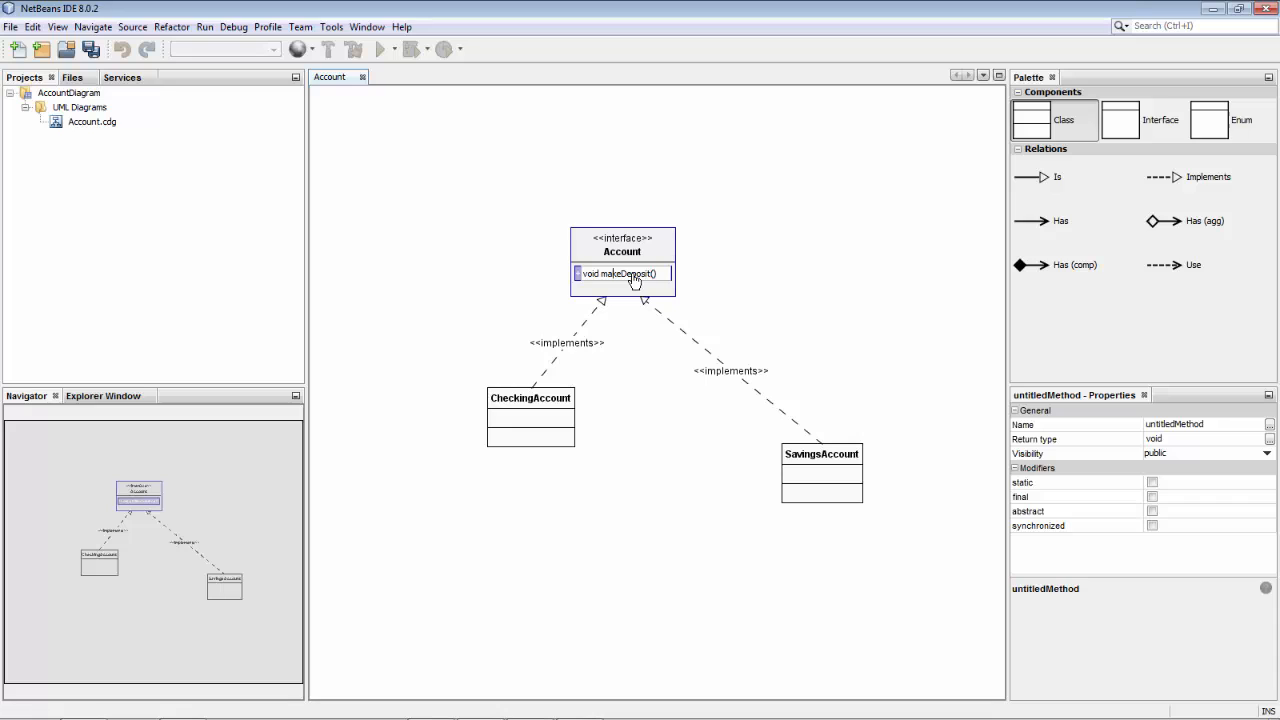
double_click(588, 272)
type("boolean")
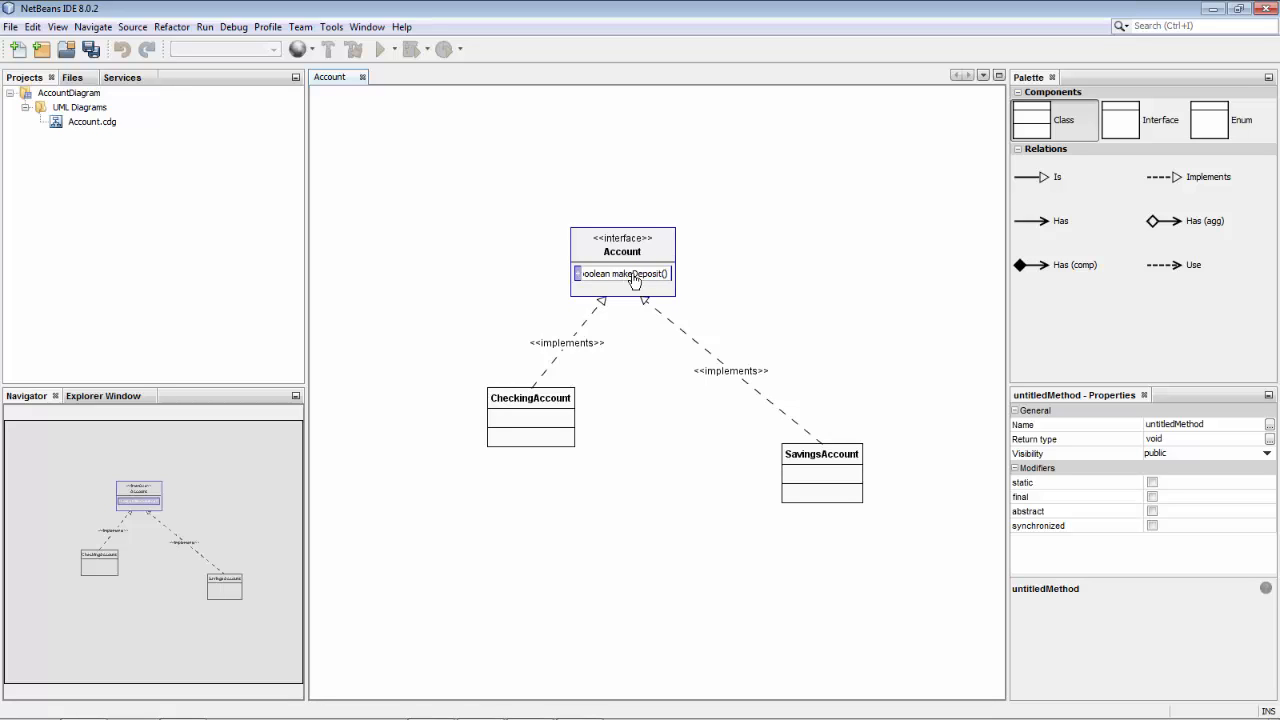
type("makeDeposit(float amt)")
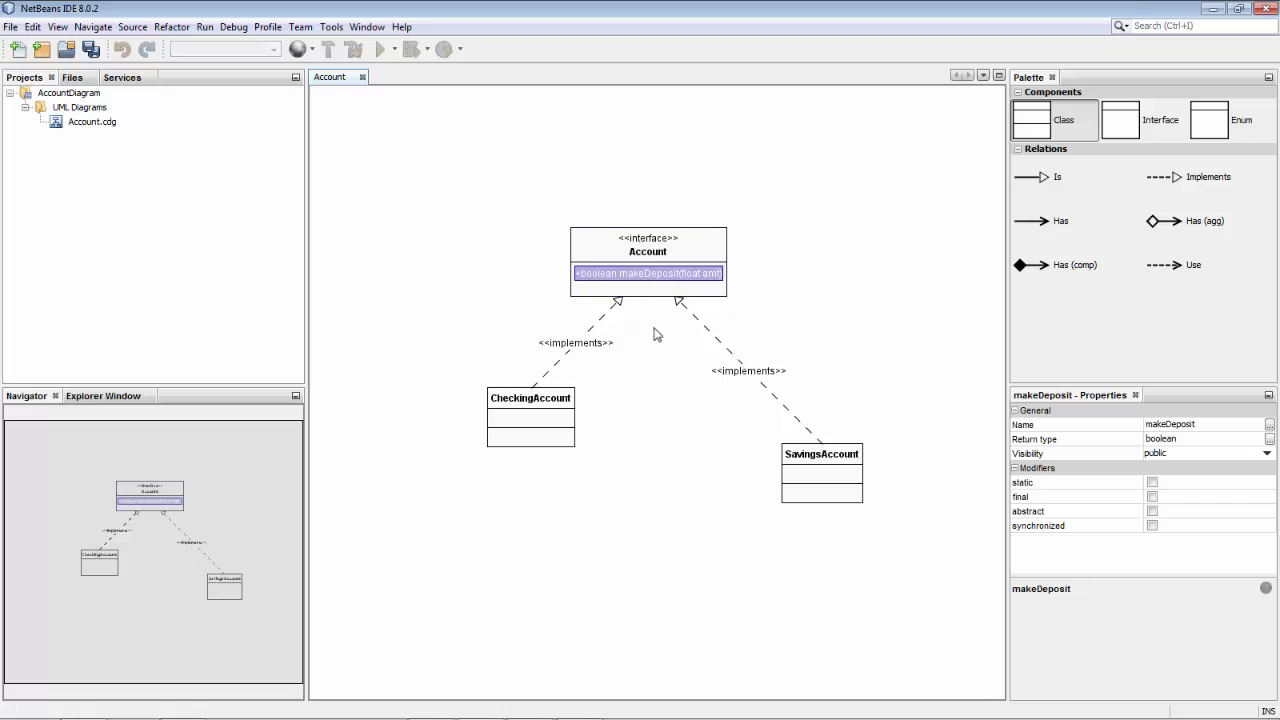
mouse_move(428, 260)
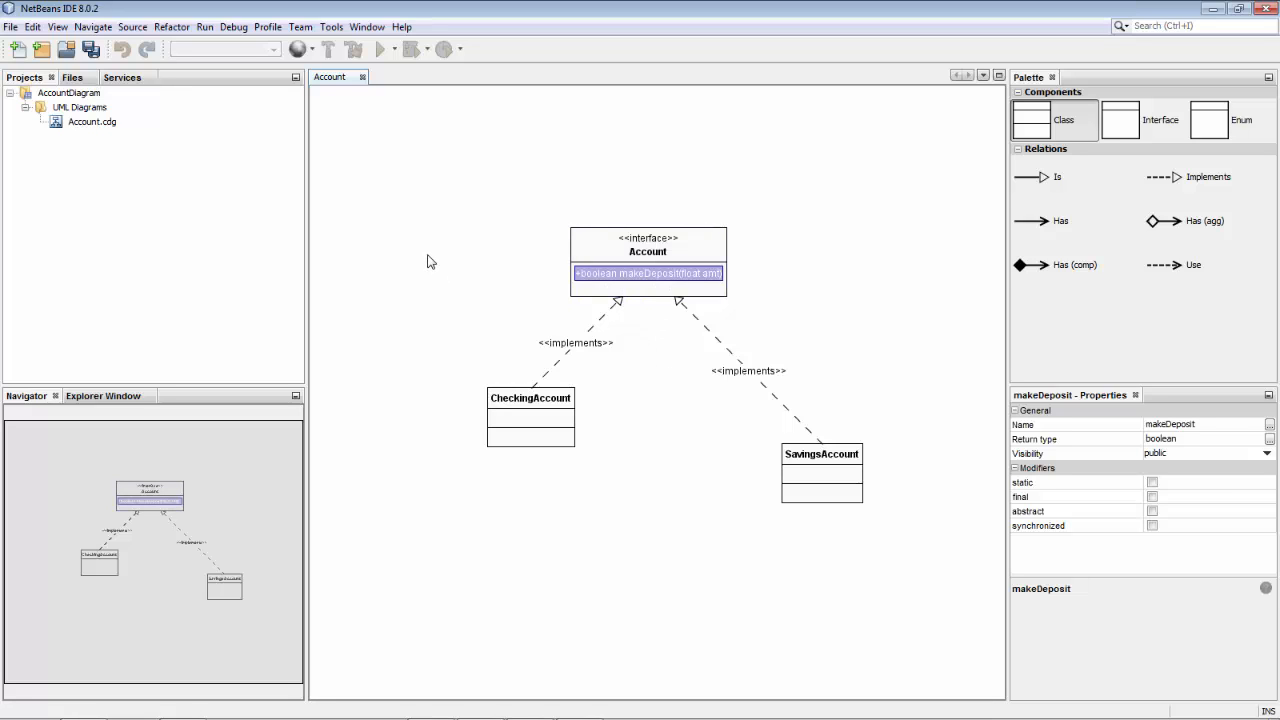
Step: Set the SavingsAccount package to org.domain.account and dismiss the empty relation dialog
left_click(648, 252)
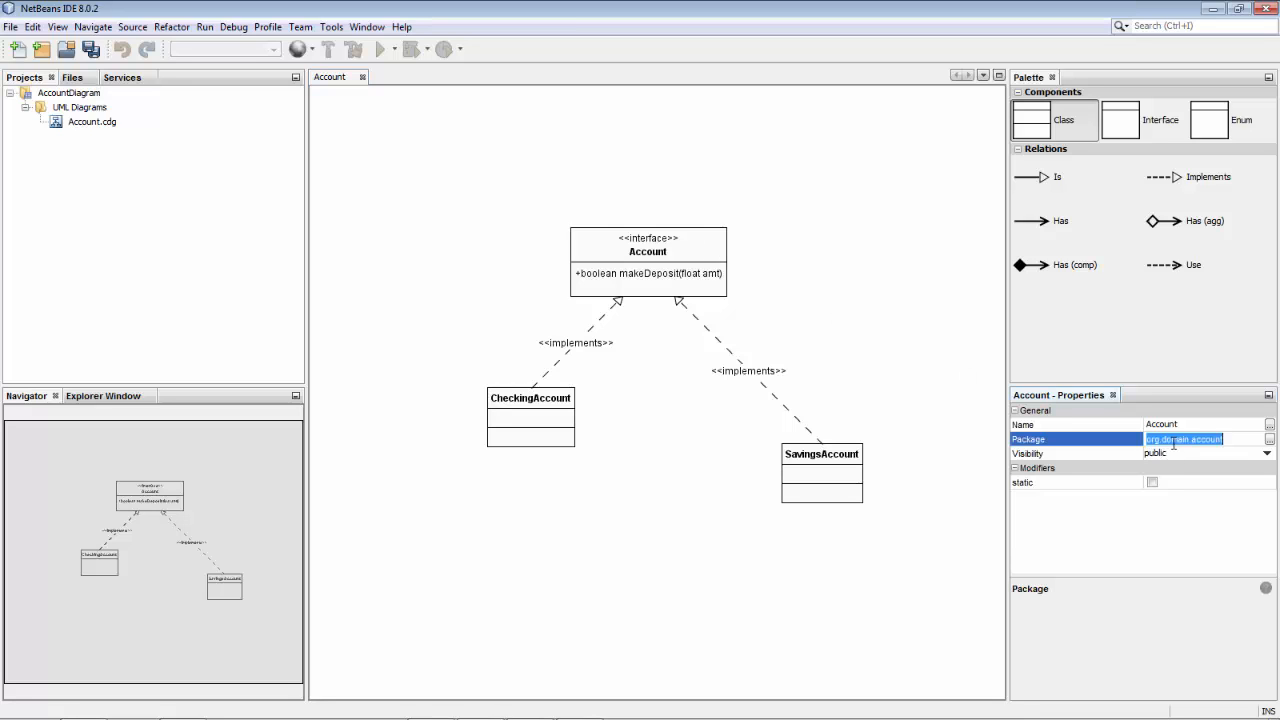
left_click(530, 398)
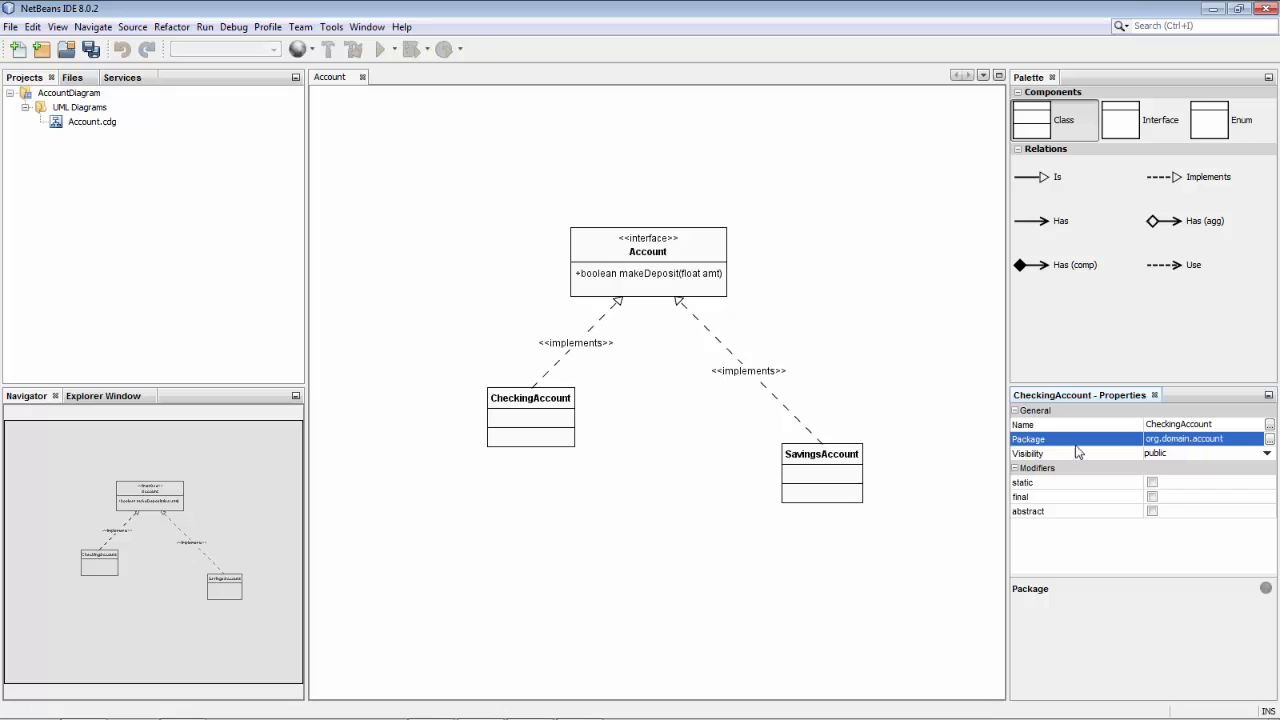
left_click(820, 470)
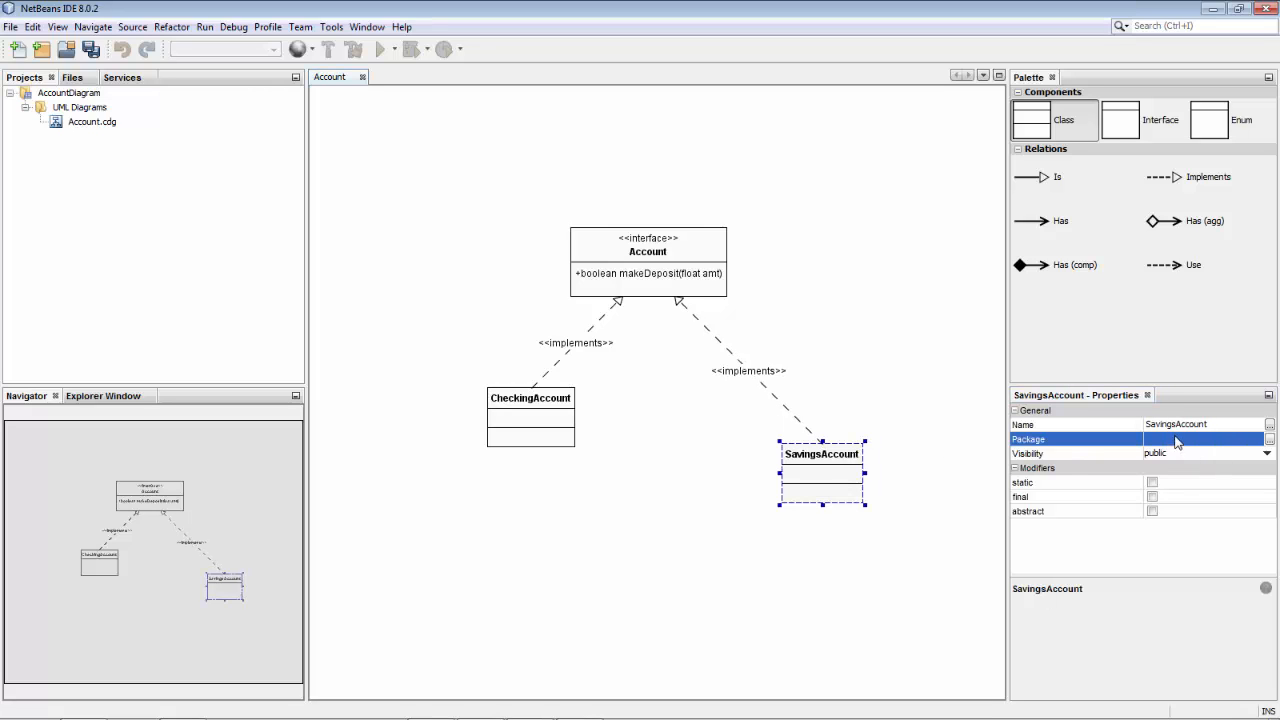
type("org.domain.account")
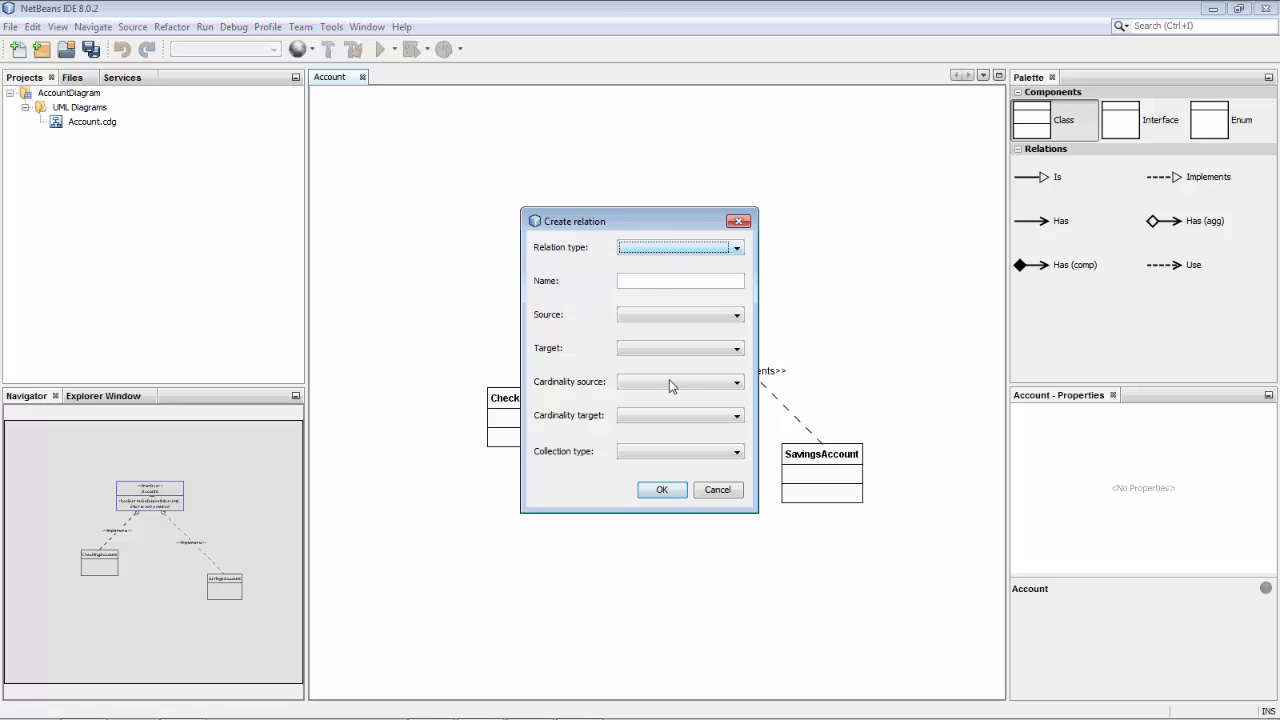
left_click(716, 488)
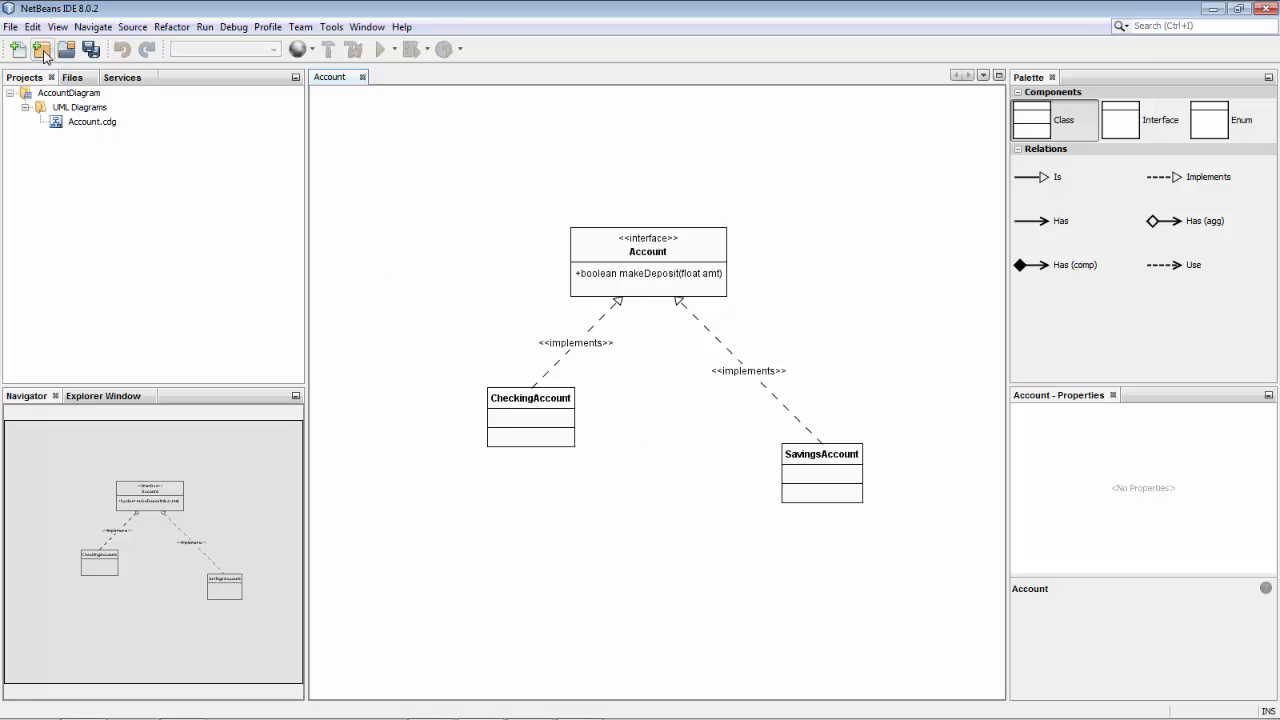
Step: Create a Java Application project named AccountManager via New Project and finish the wizard
left_click(18, 48)
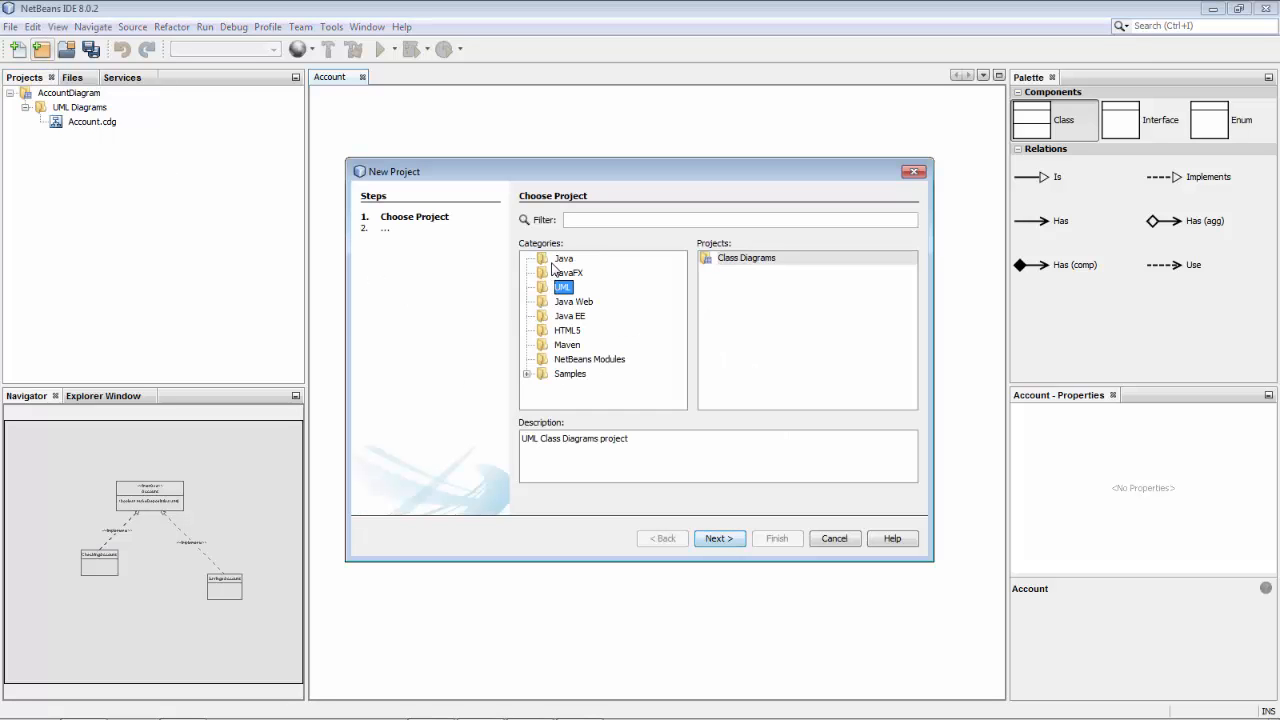
left_click(564, 258)
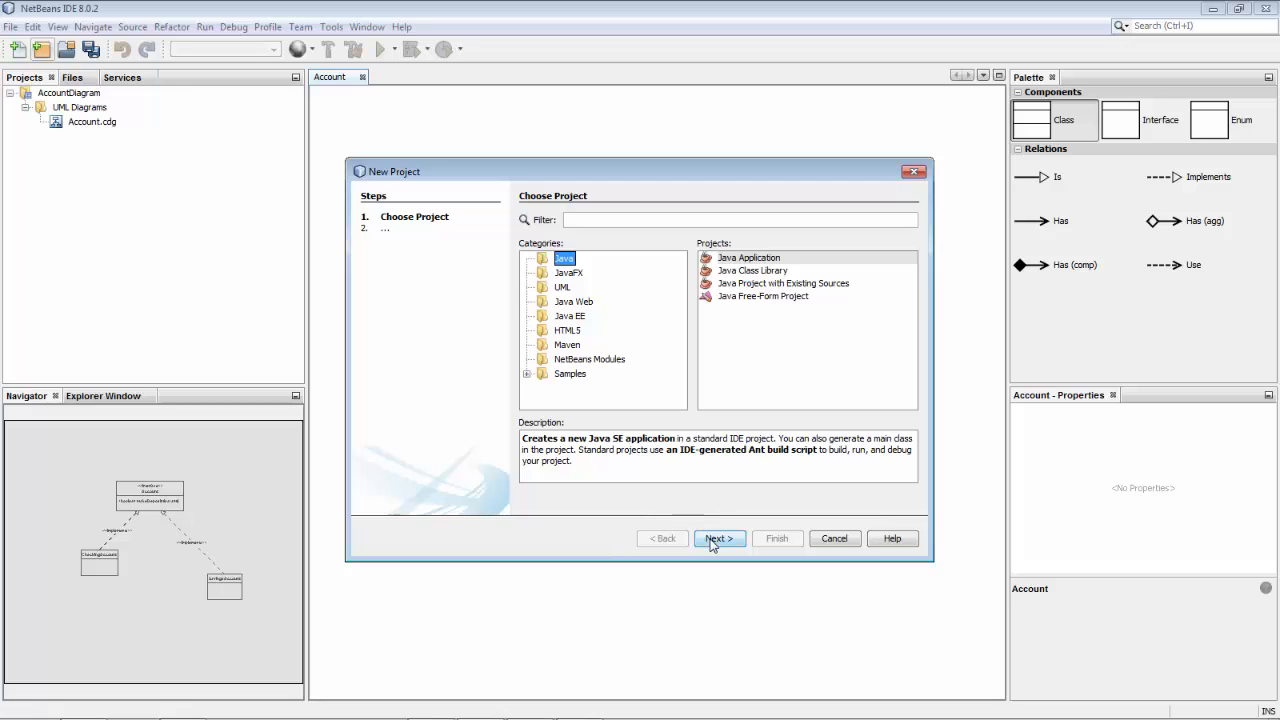
left_click(718, 538)
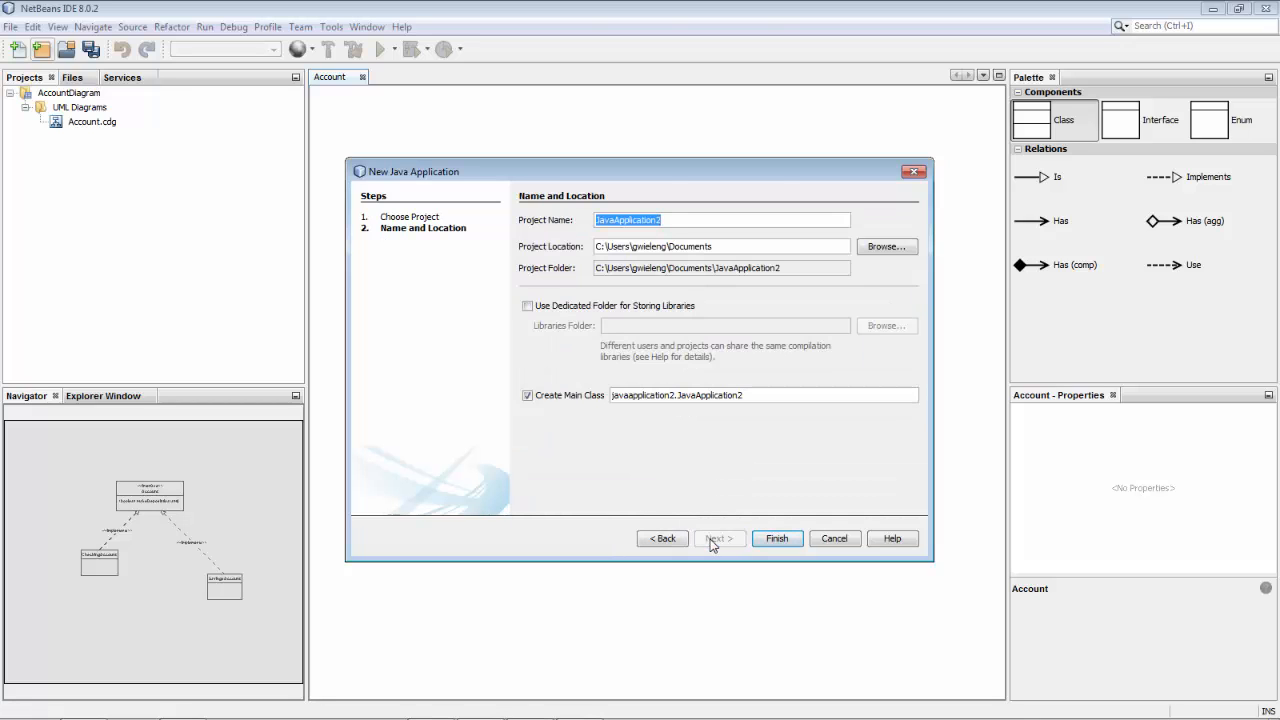
type("AccountManager")
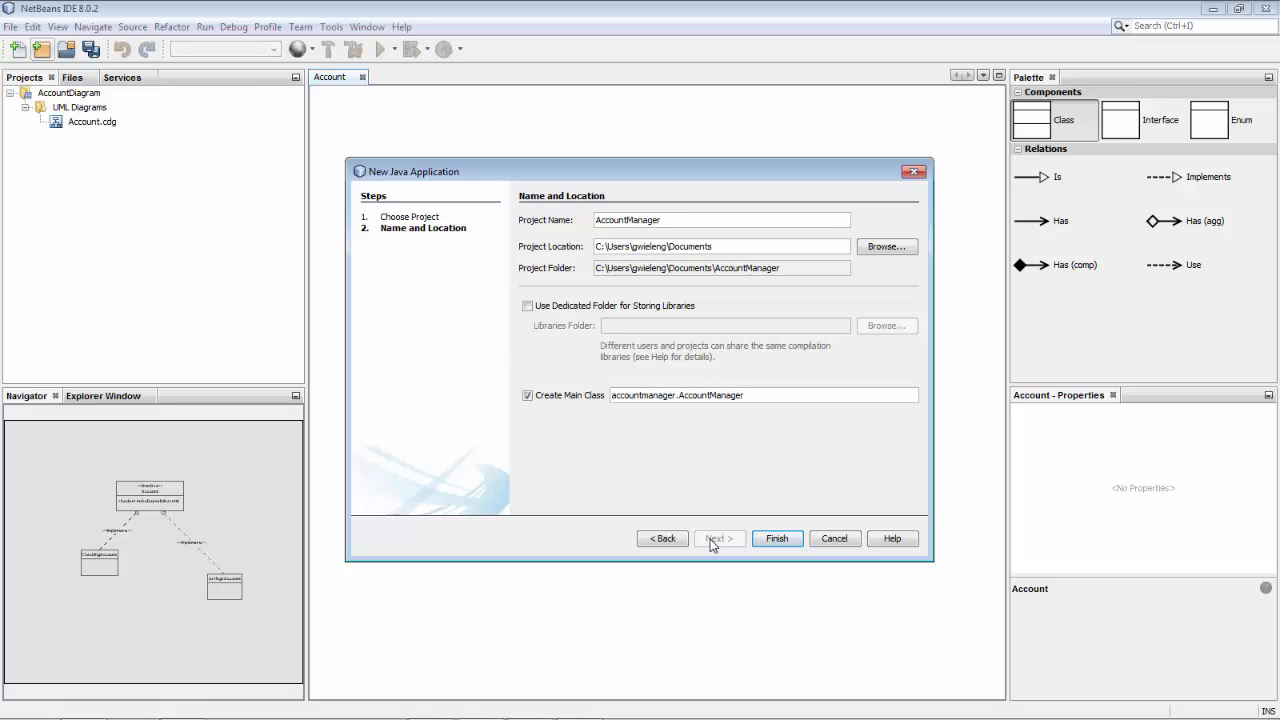
left_click(776, 538)
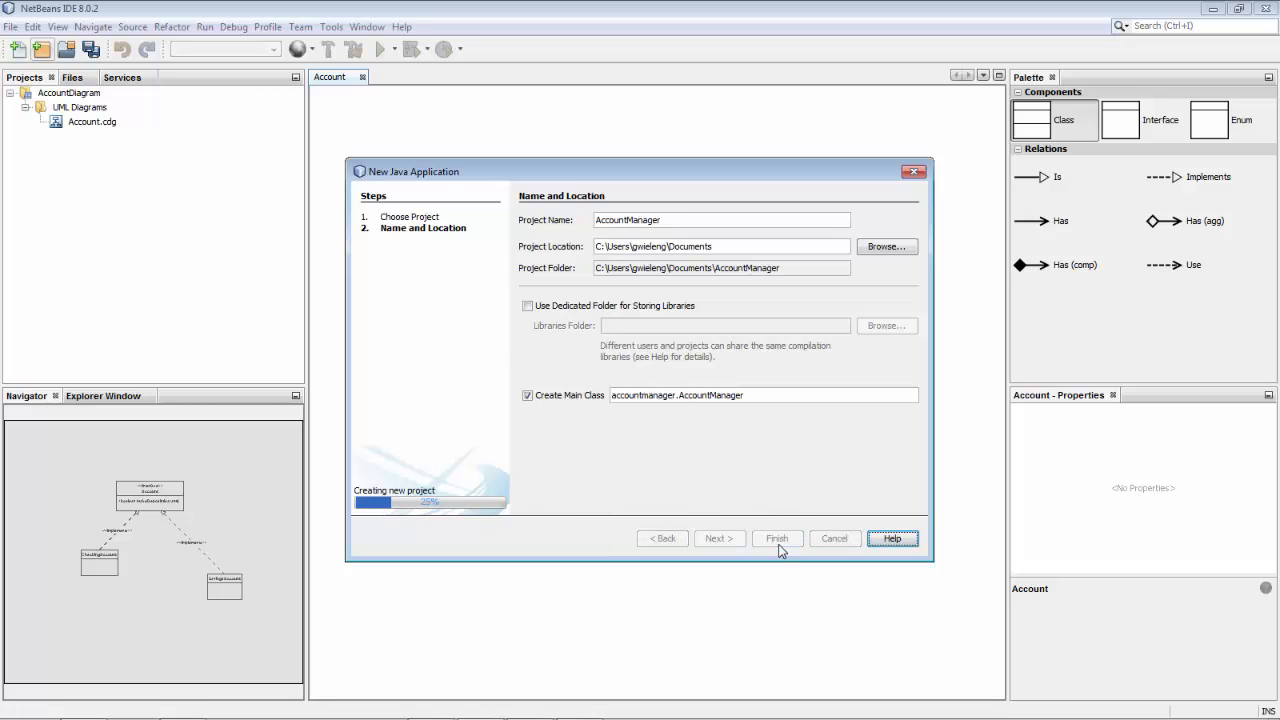
left_click(776, 538)
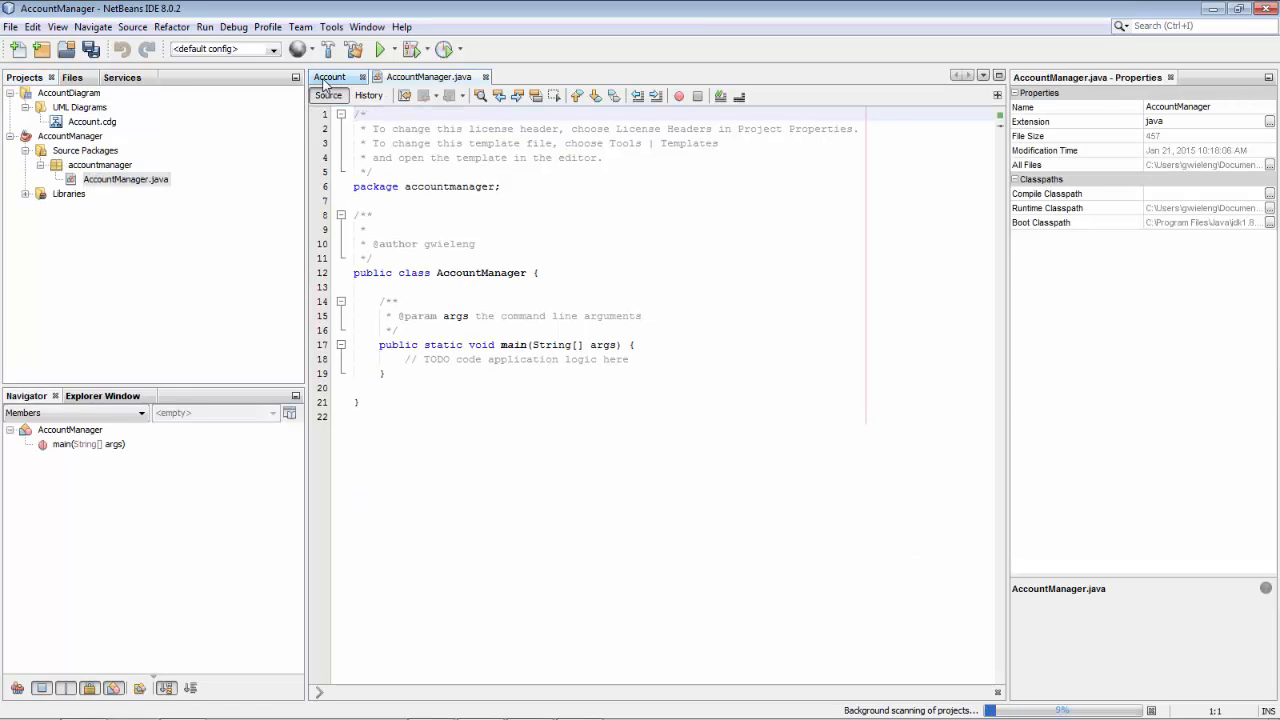
Step: From the Account diagram's context menu, run Generate Code into the AccountManager project
left_click(328, 76)
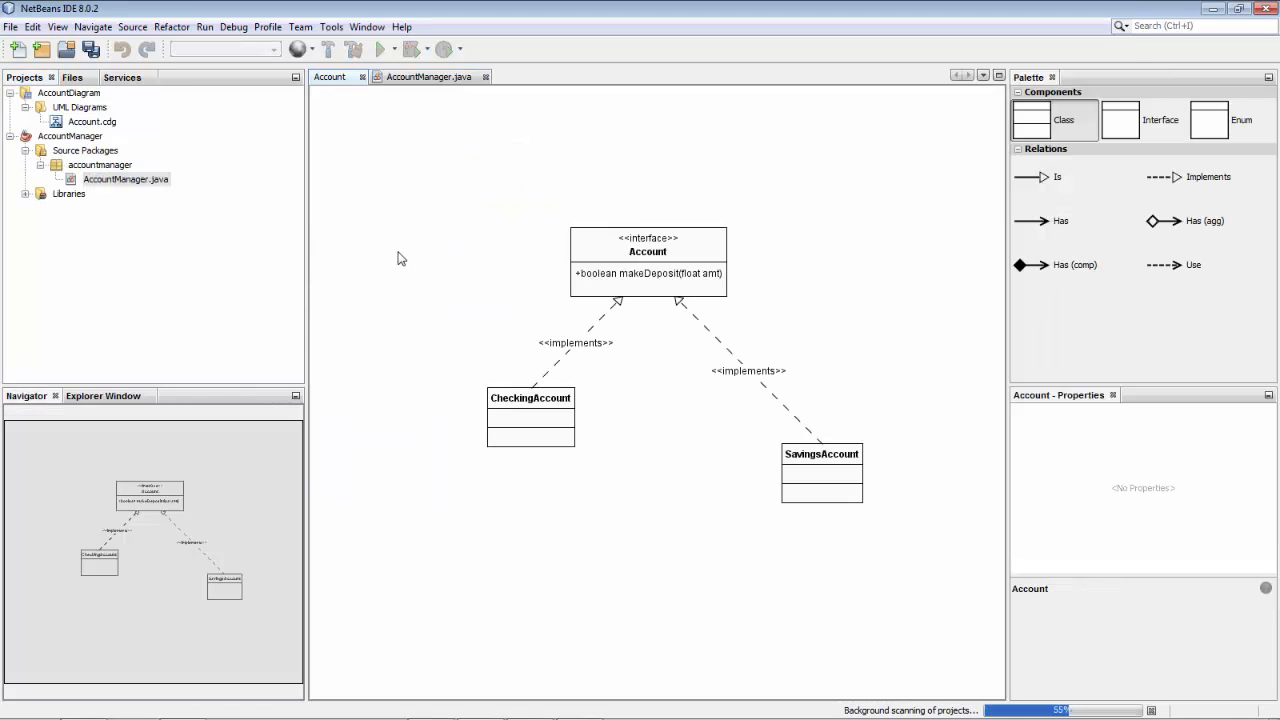
right_click(400, 258)
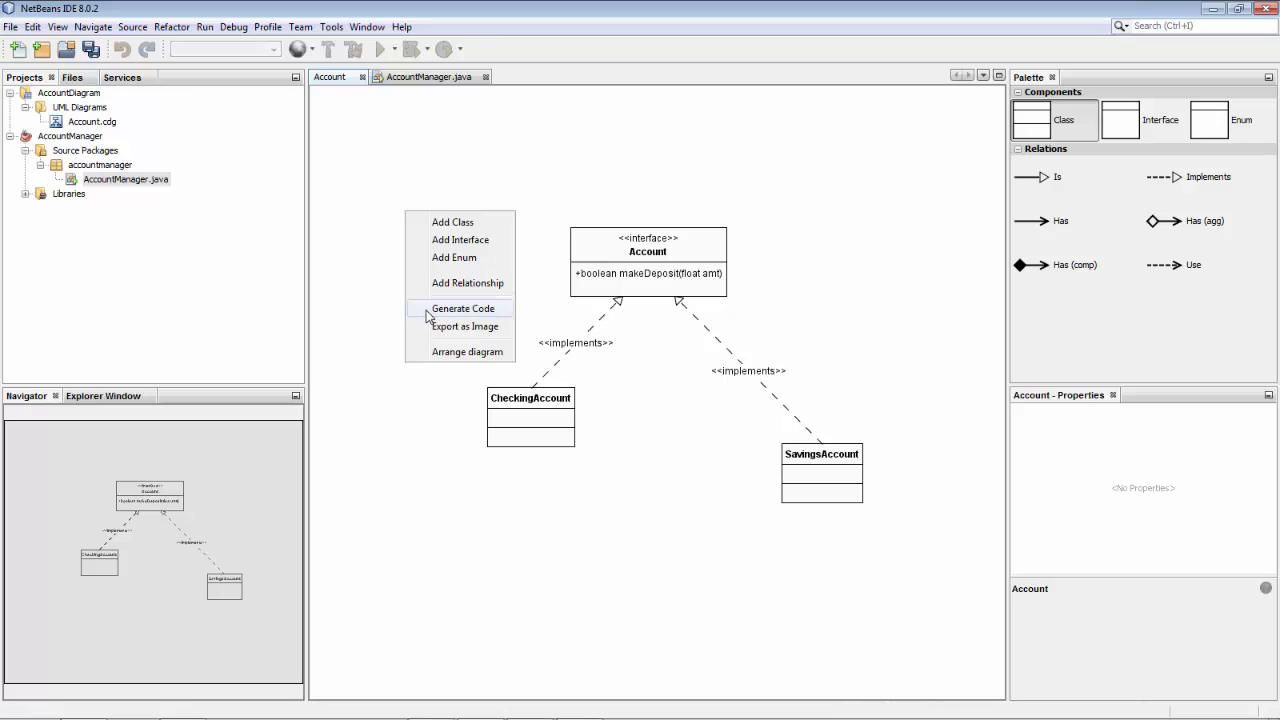
mouse_move(464, 326)
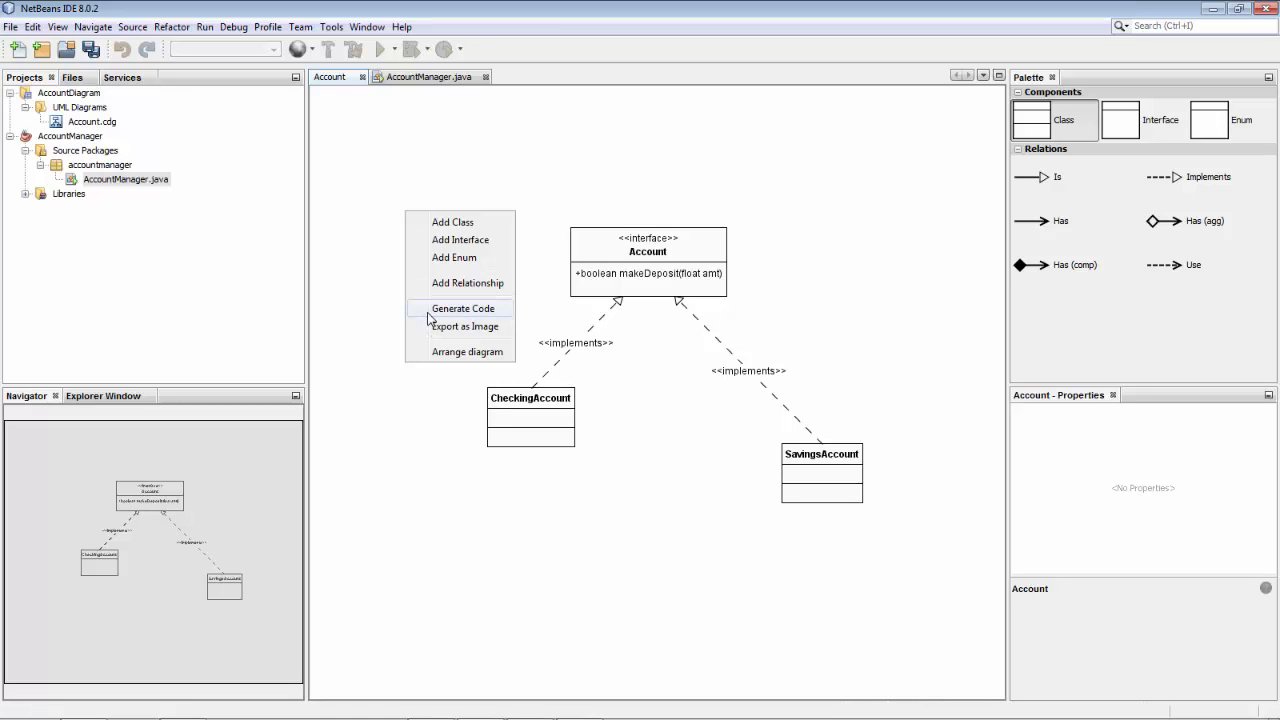
left_click(462, 308)
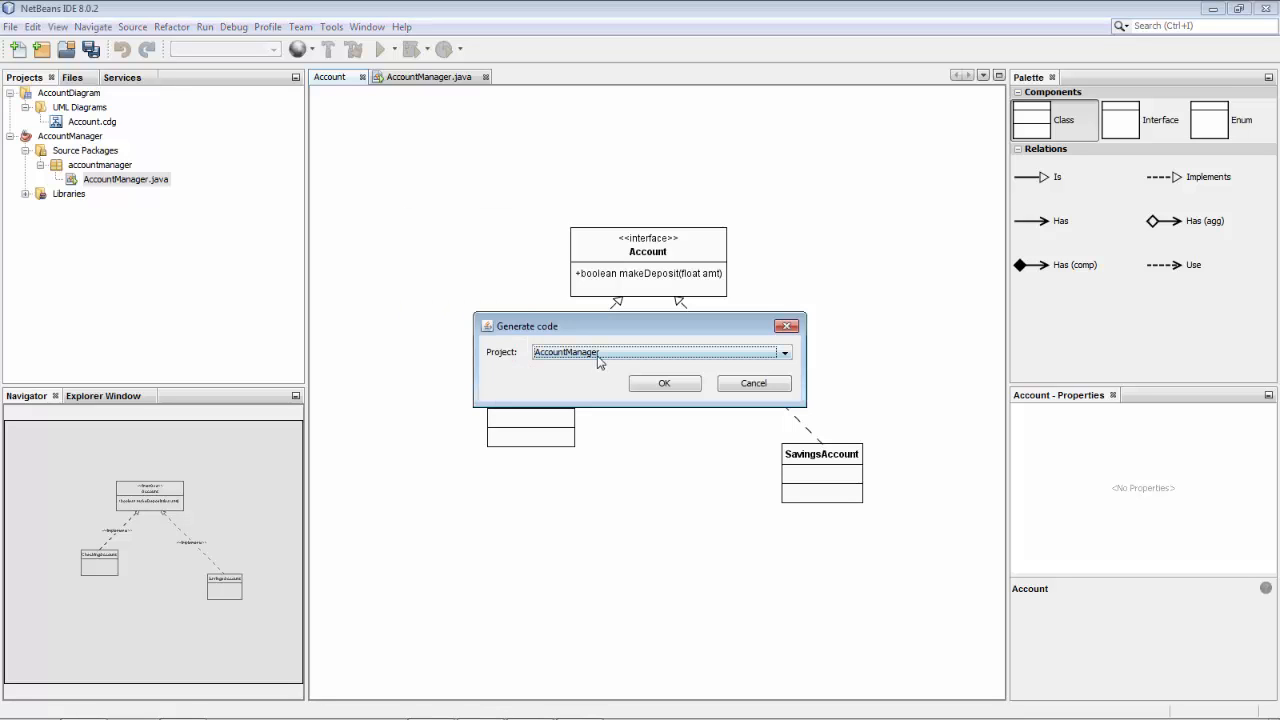
left_click(664, 384)
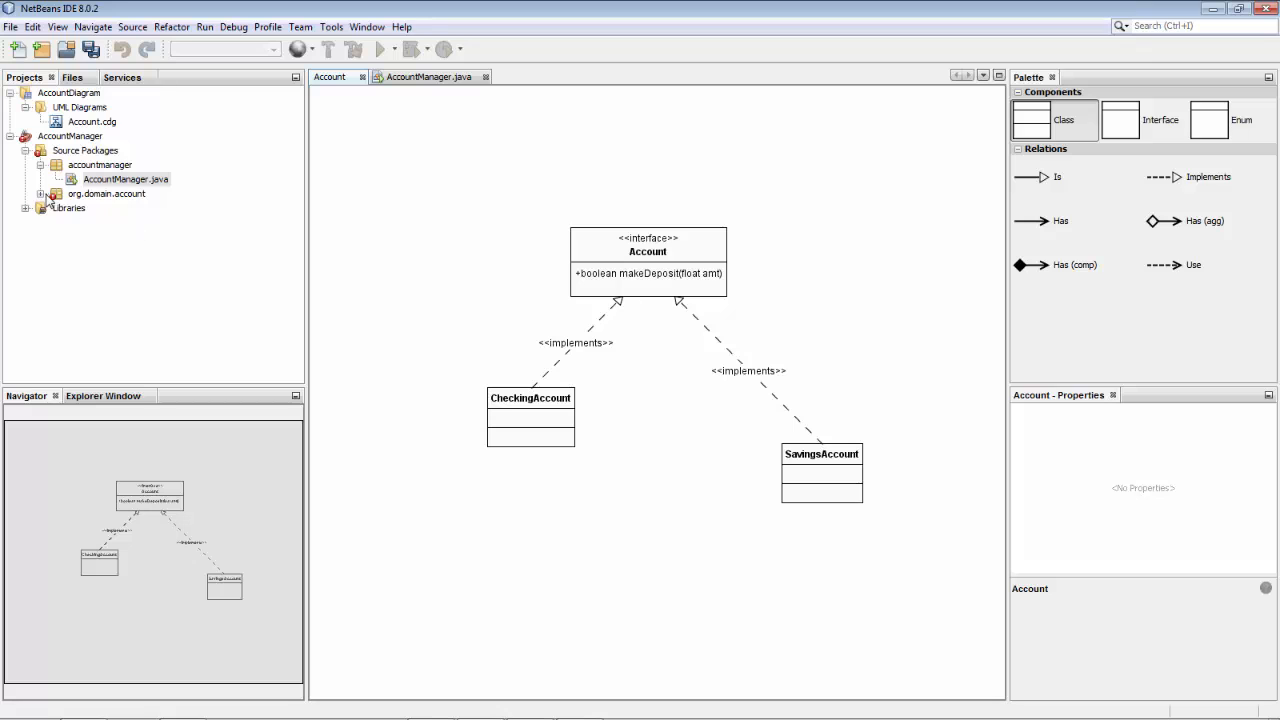
Step: Expand org.domain.account and review the generated Account and CheckingAccount sources
left_click(124, 180)
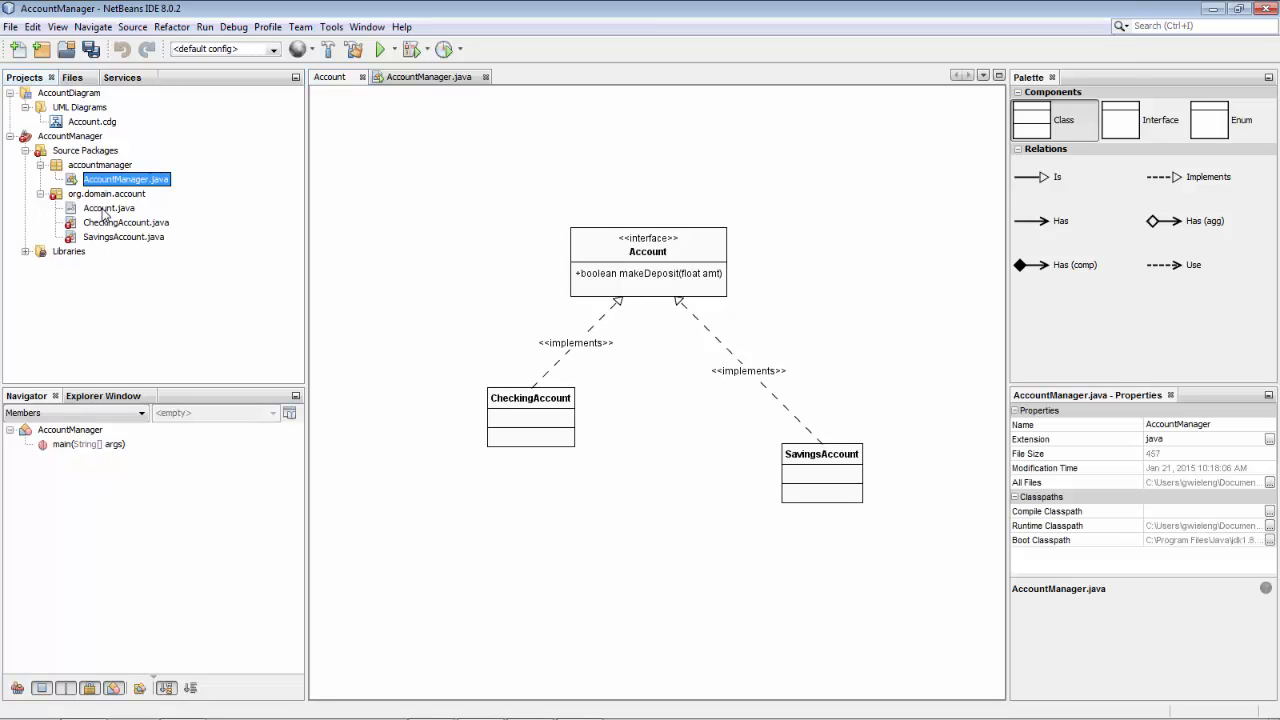
double_click(108, 208)
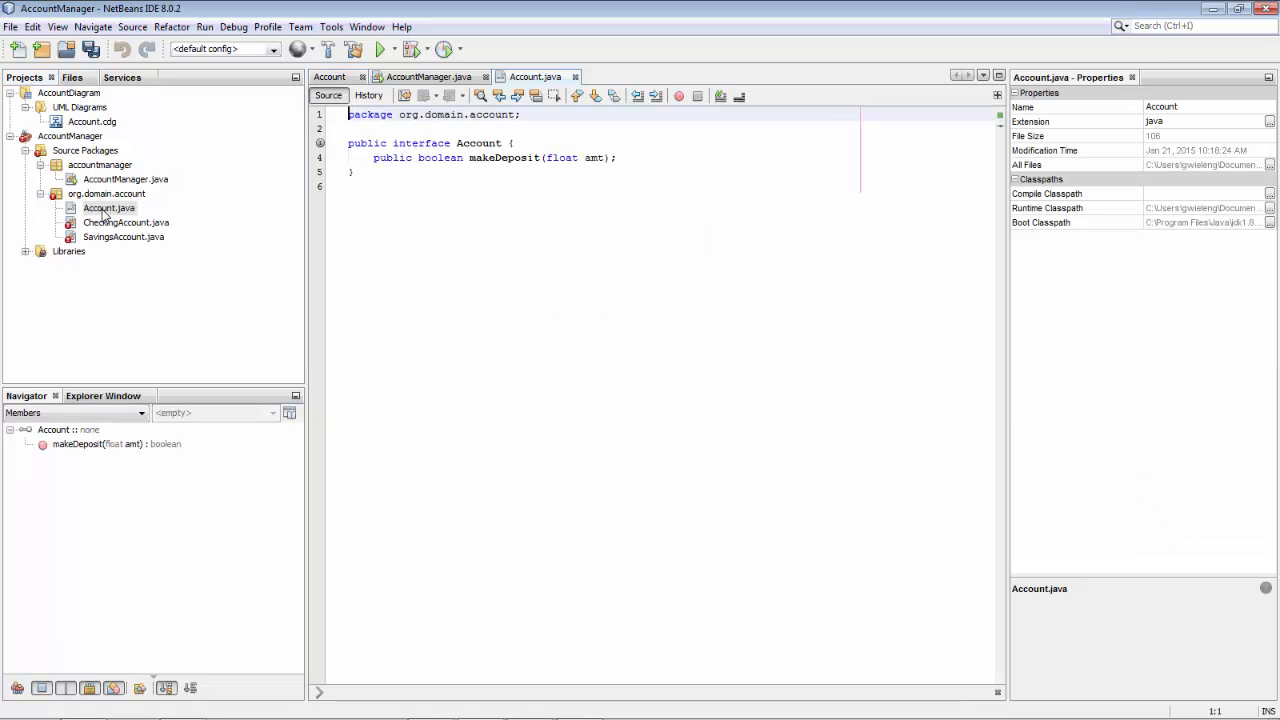
double_click(126, 222)
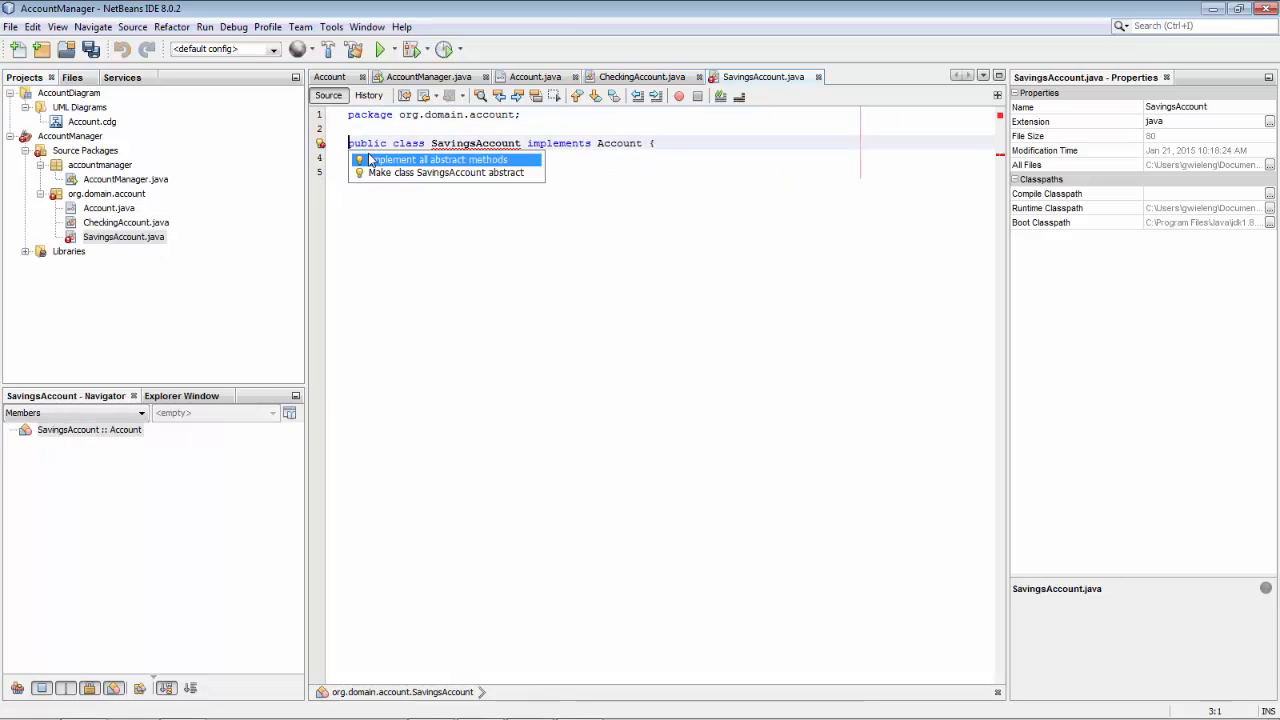
Step: Apply 'Implement all abstract methods' in SavingsAccount to stub makeDeposit, then return to the diagram
left_click(436, 160)
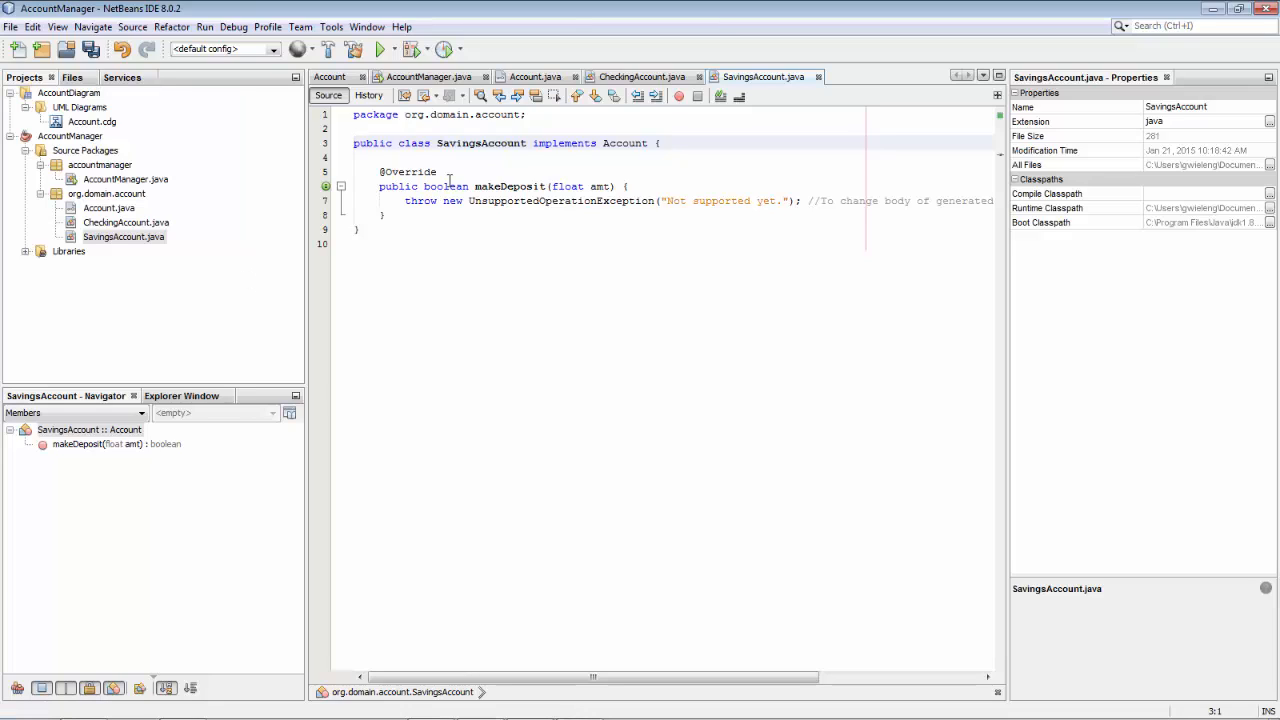
left_click(328, 76)
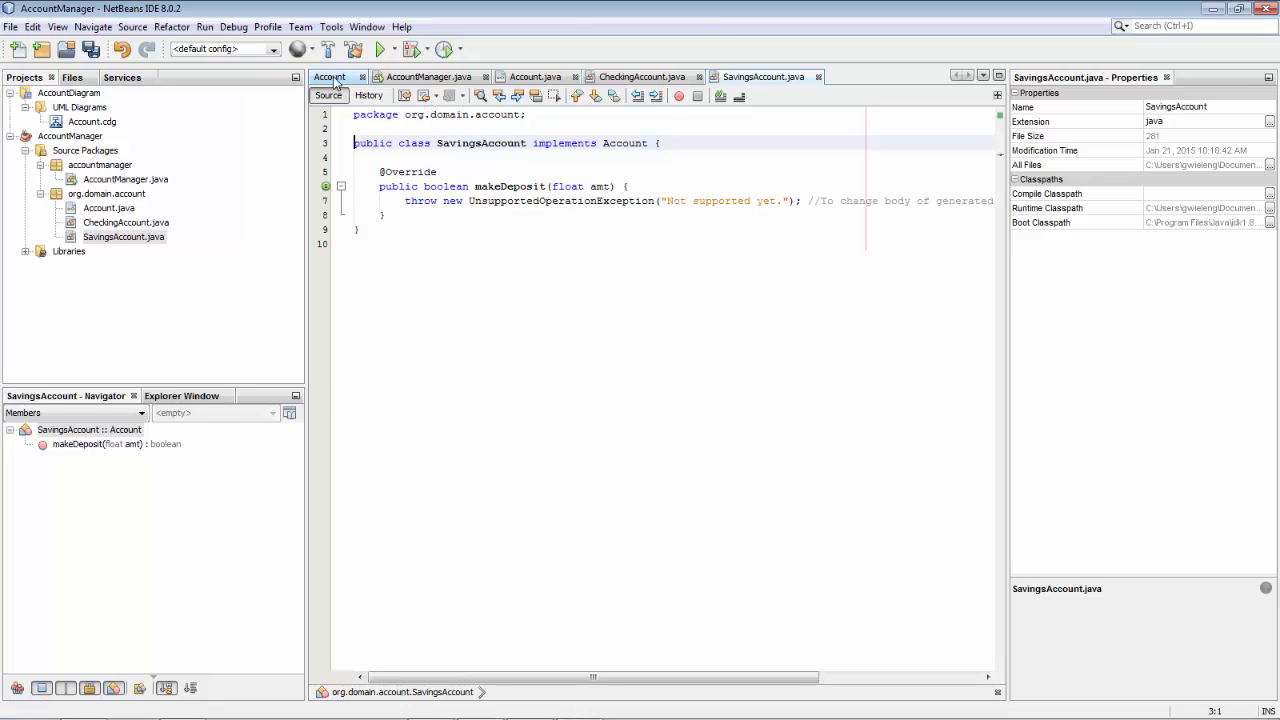
left_click(328, 76)
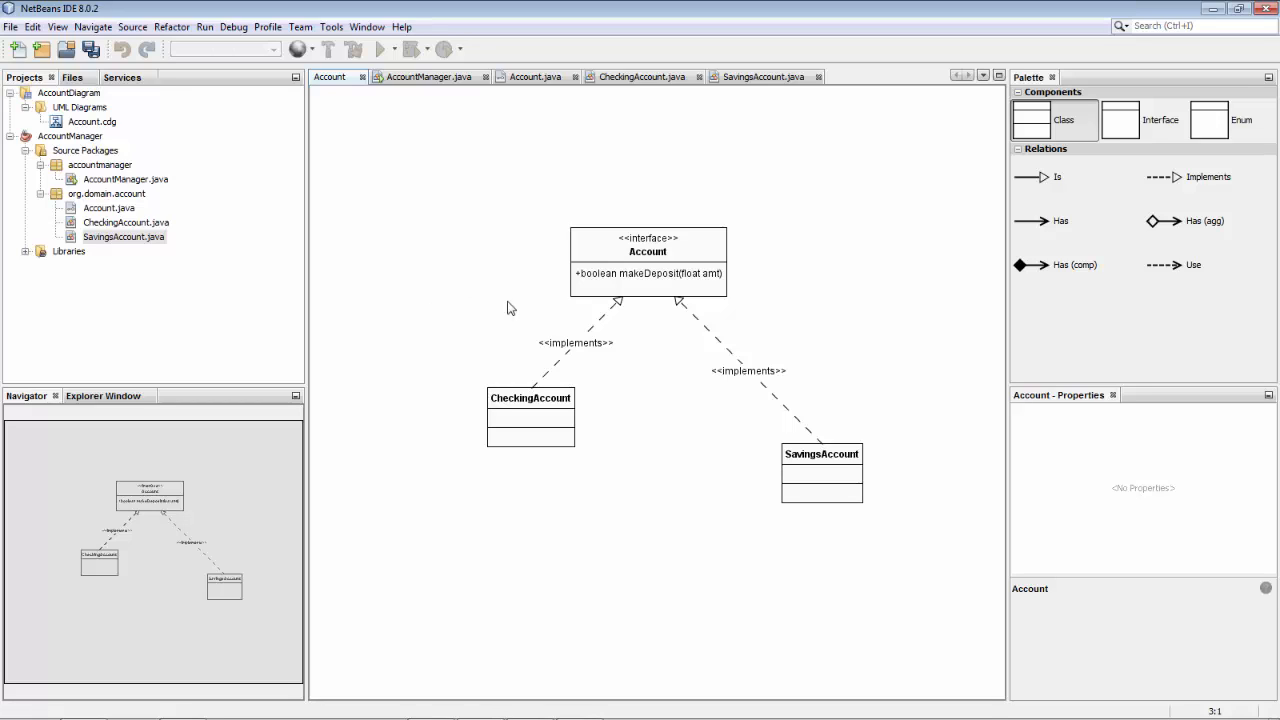
mouse_move(508, 312)
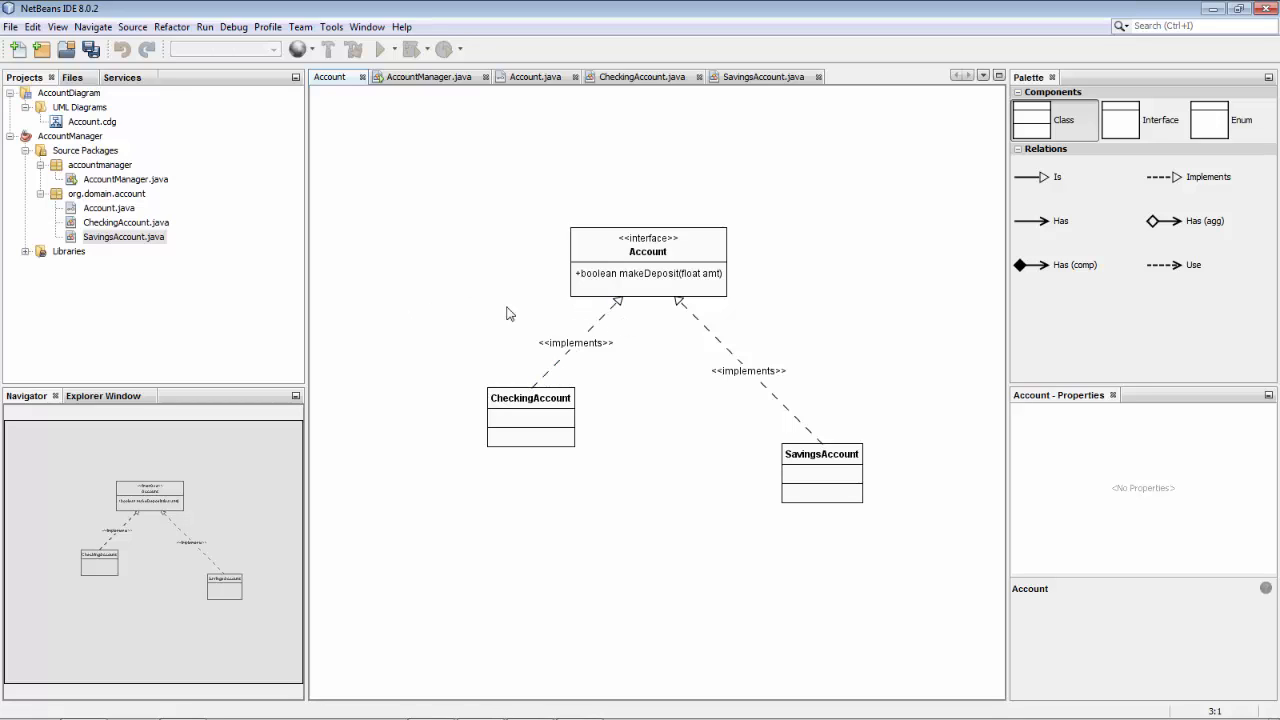
Step: Drag CheckingAccount down level with SavingsAccount, then select the AccountManager project node
left_click(530, 396)
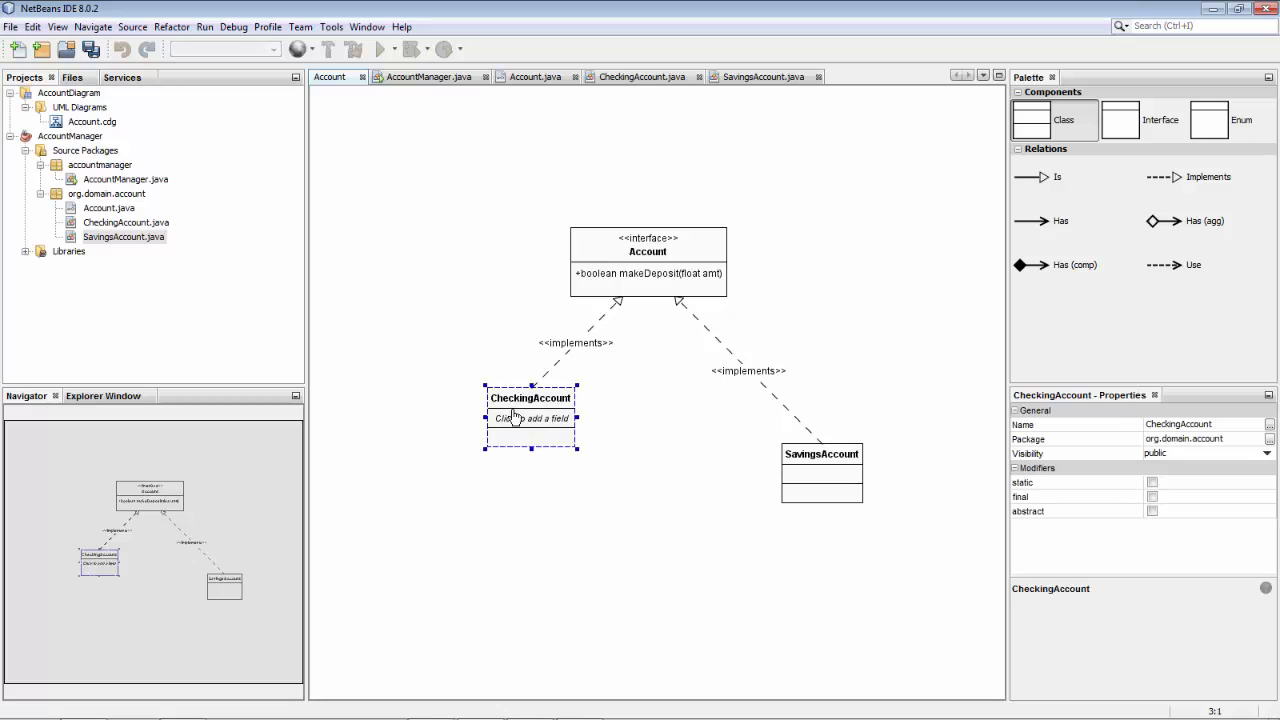
left_click_drag(530, 410, 500, 476)
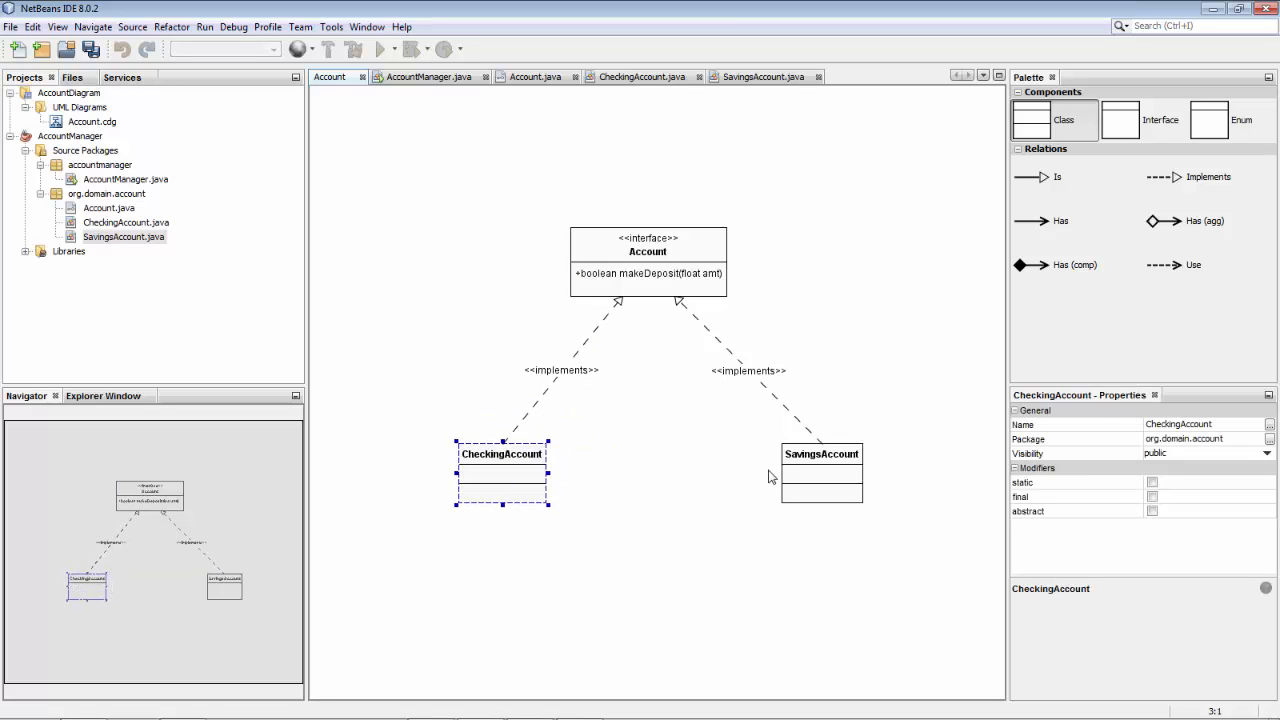
left_click(820, 452)
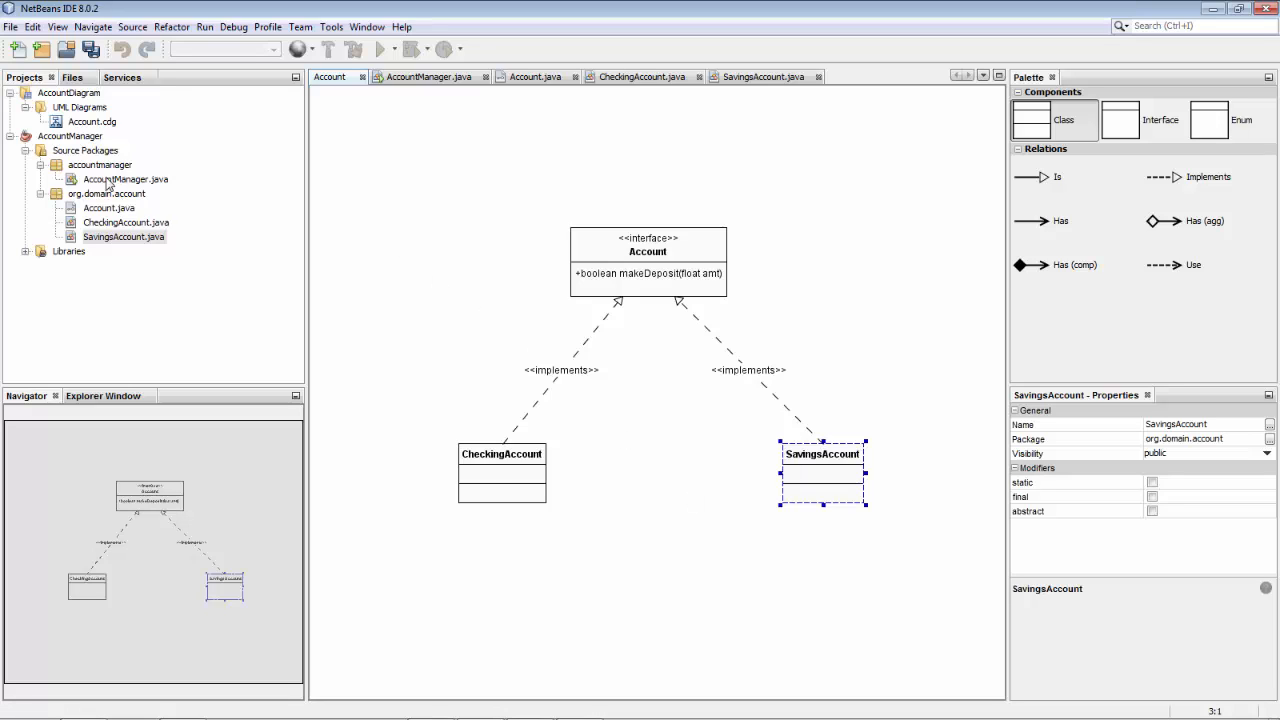
left_click(70, 136)
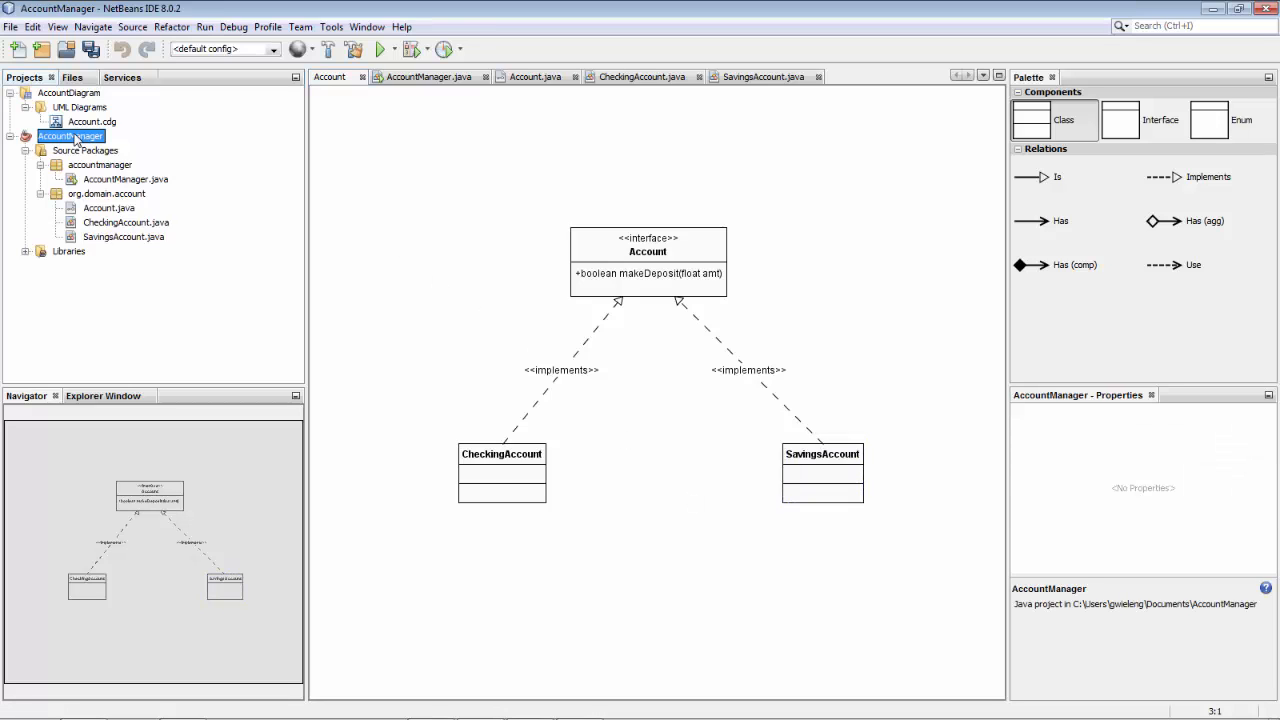
Step: Show the AccountManager project's context menu with easyUML Reverse Engineer, Build and Run
right_click(70, 136)
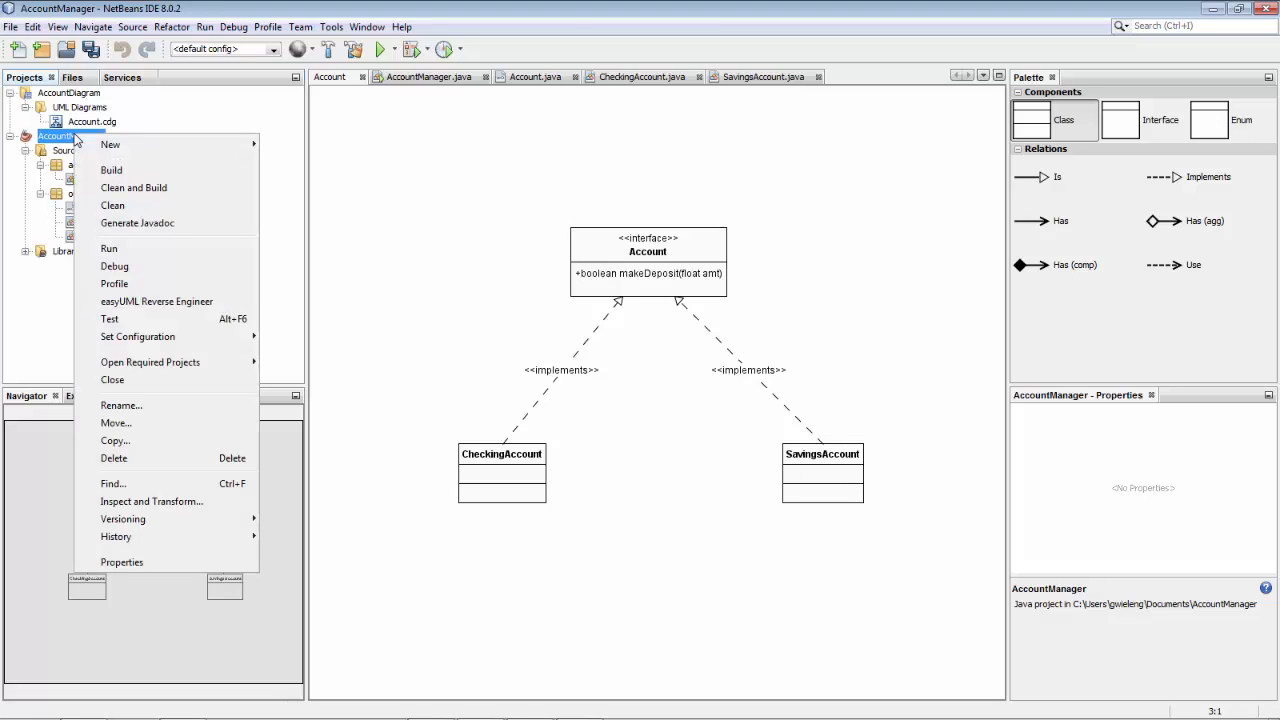
mouse_move(156, 300)
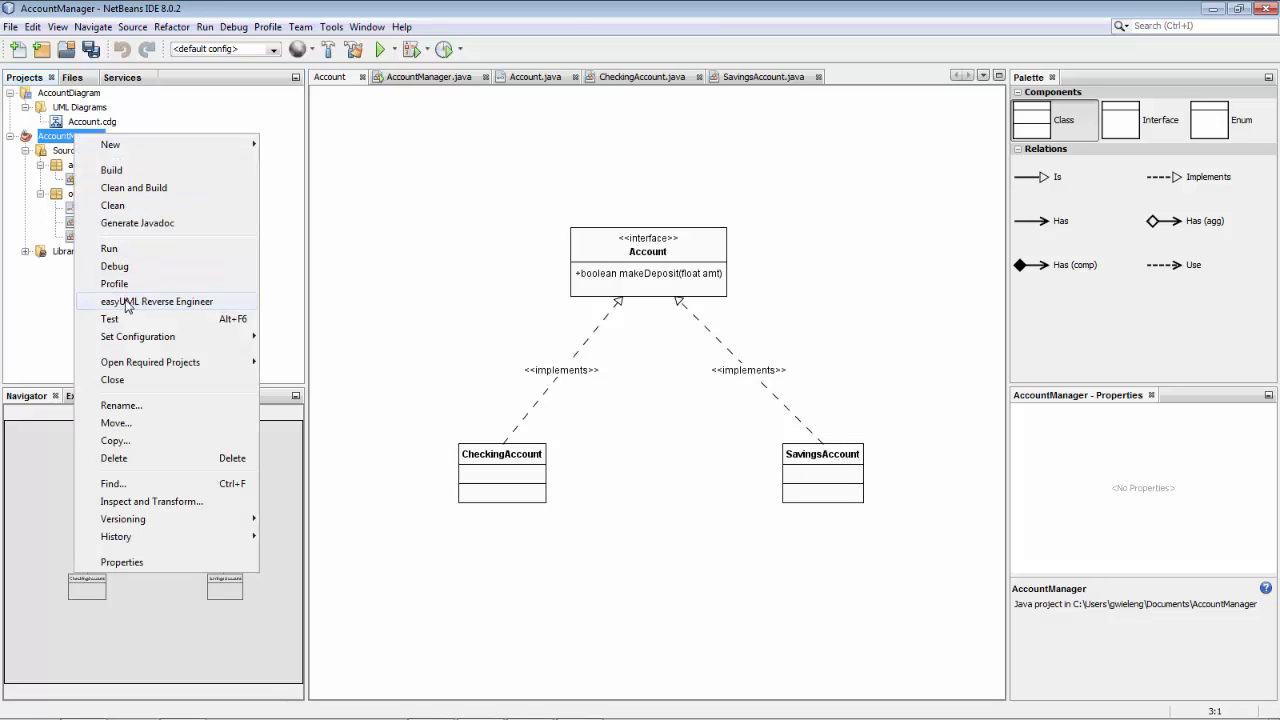